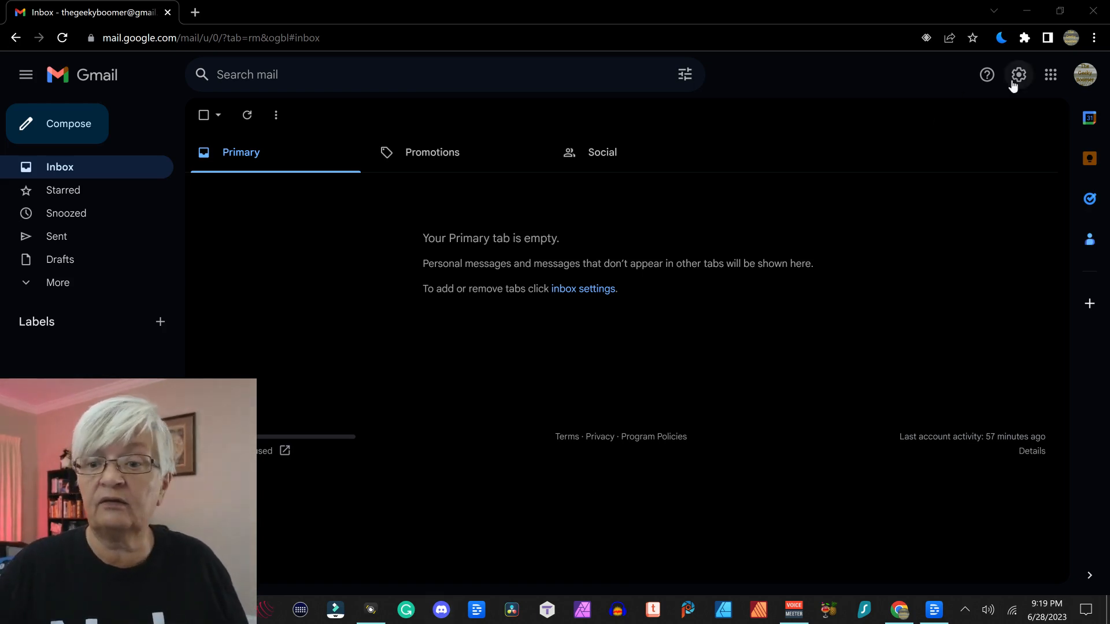
- Bring up Gmail's quick settings and go to See all settings
left_click(1017, 74)
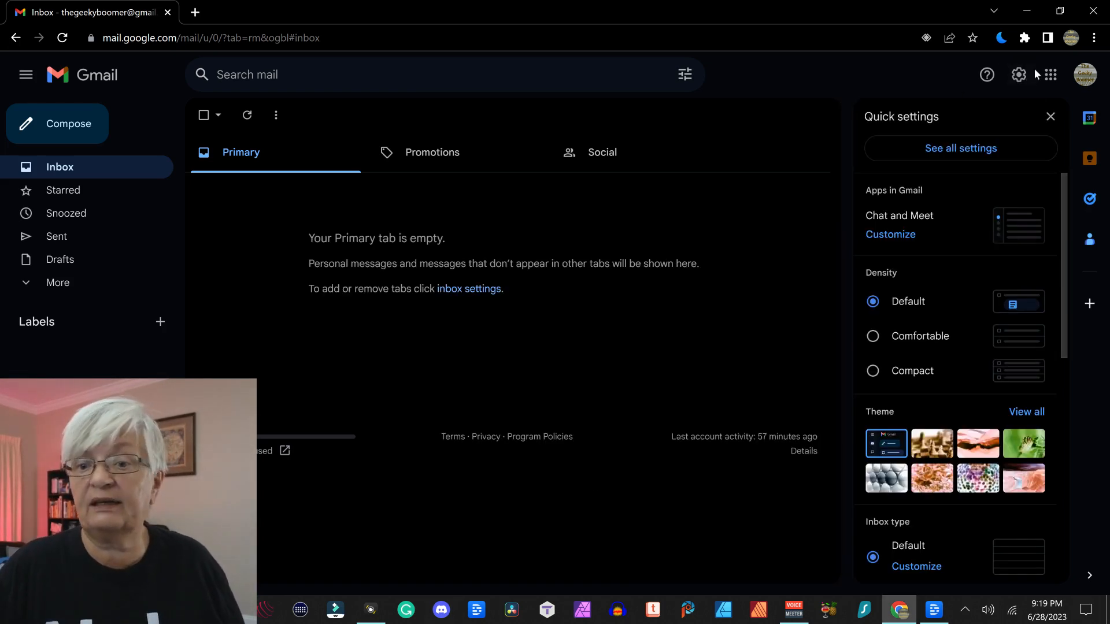
mouse_move(1018, 74)
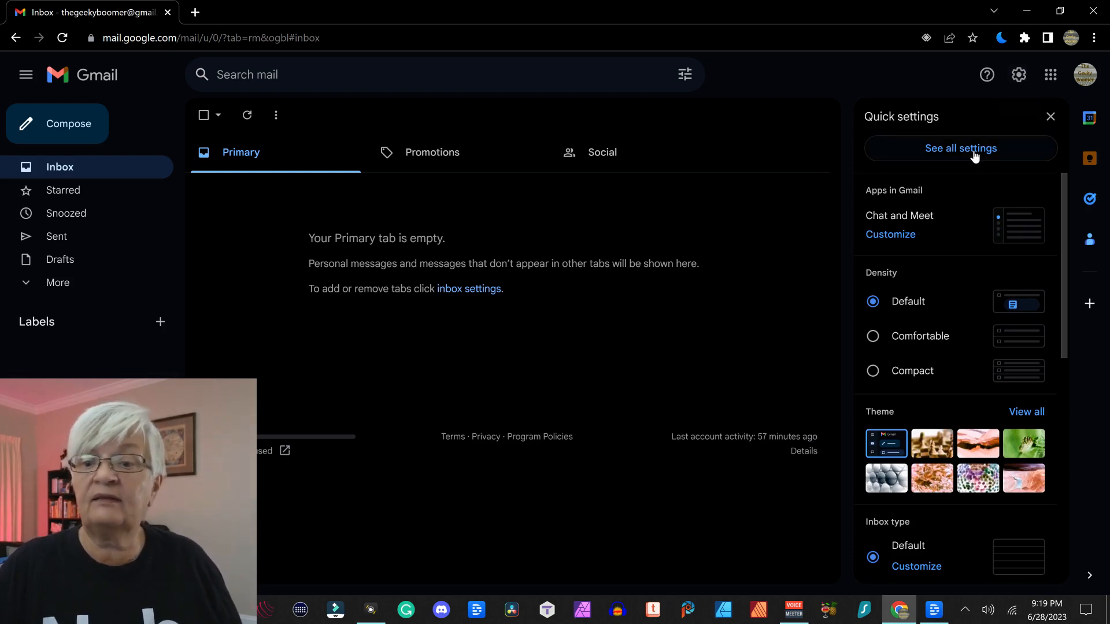
left_click(959, 148)
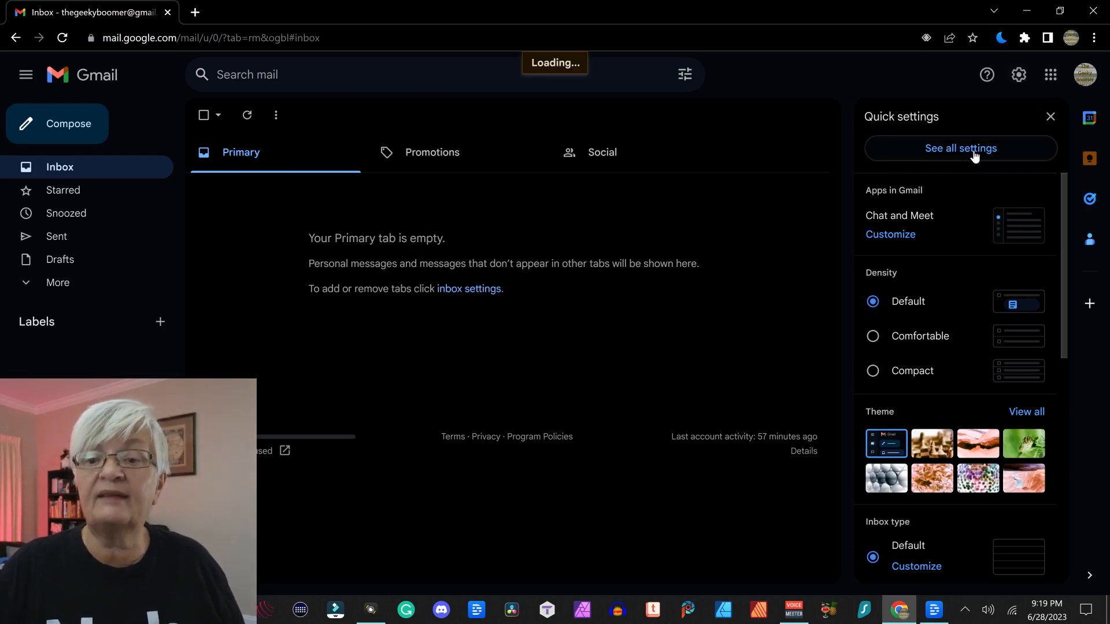
- Review the display language (English US) and conversations-per-page (10-100) choices without changing them
left_click(960, 148)
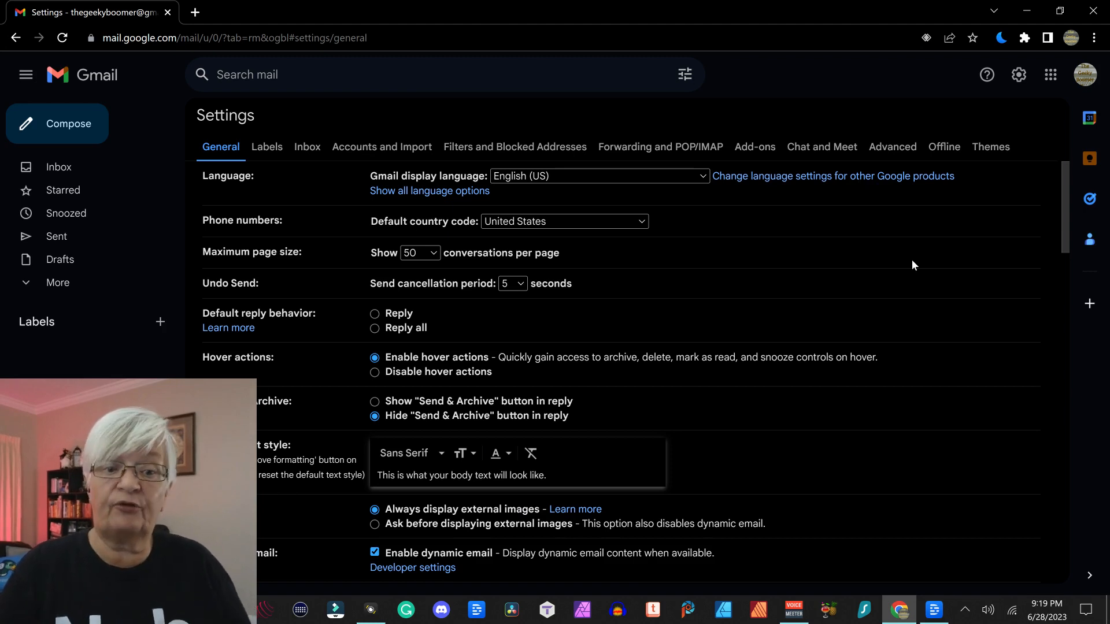
mouse_move(913, 315)
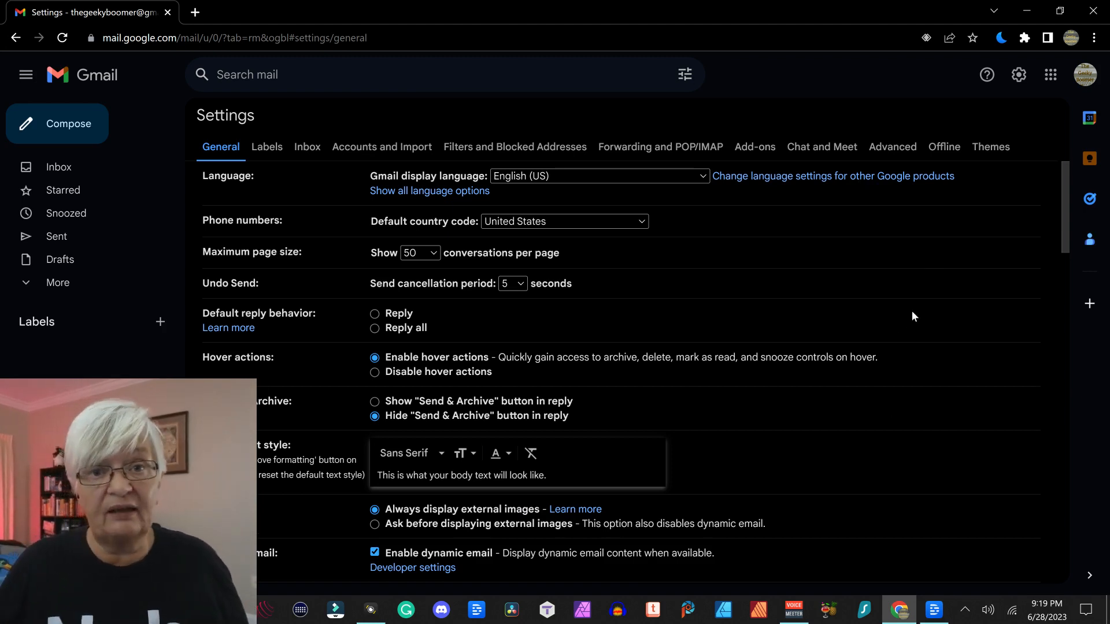
mouse_move(872, 357)
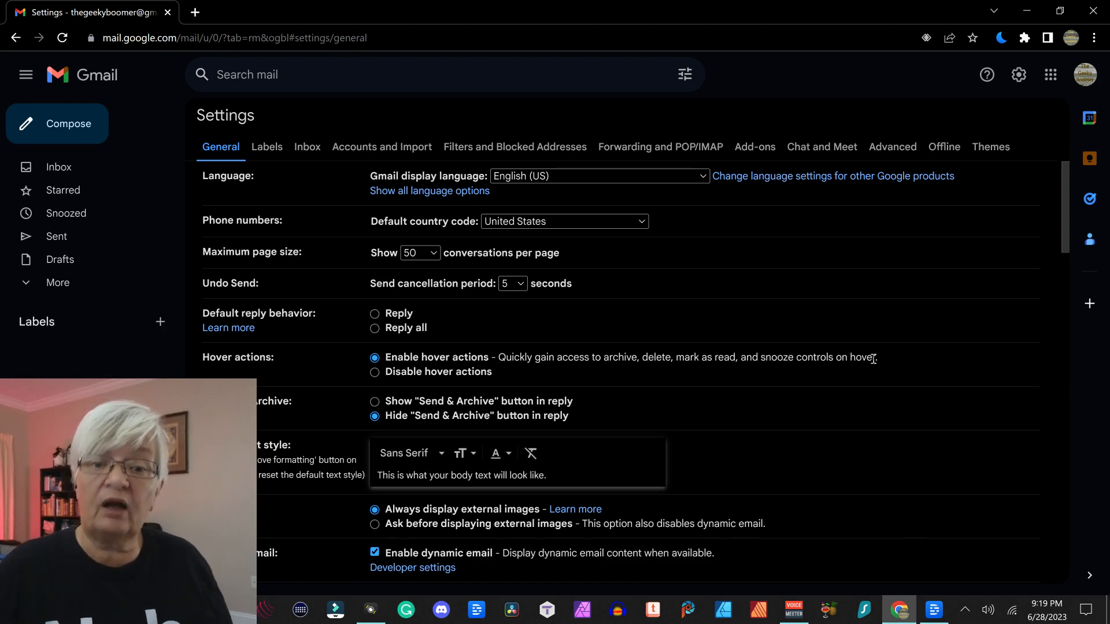
mouse_move(291, 198)
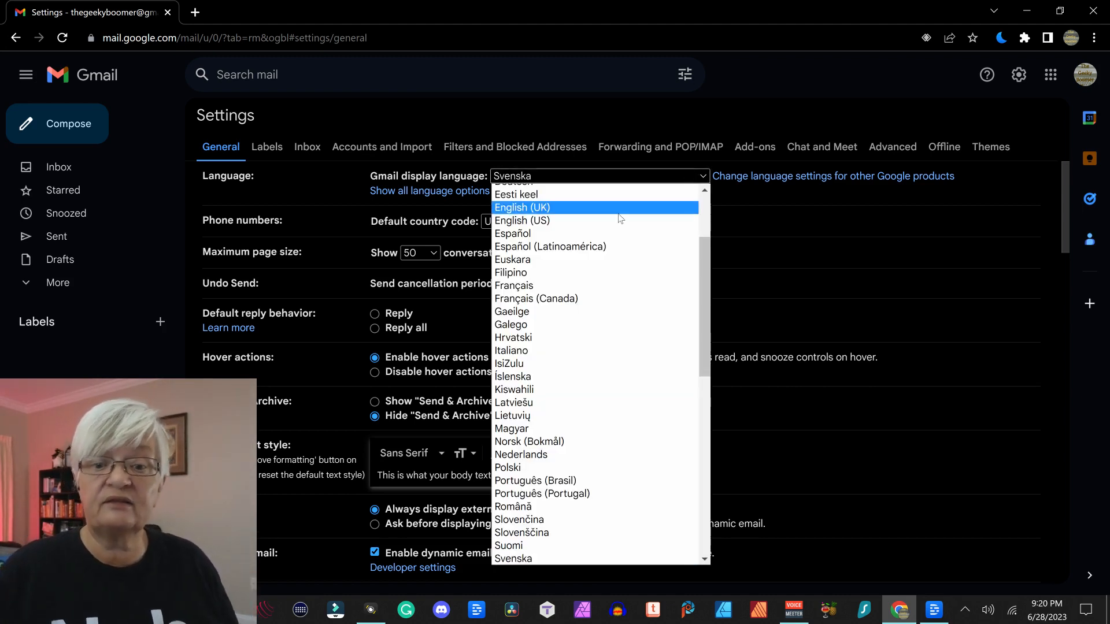
left_click(522, 219)
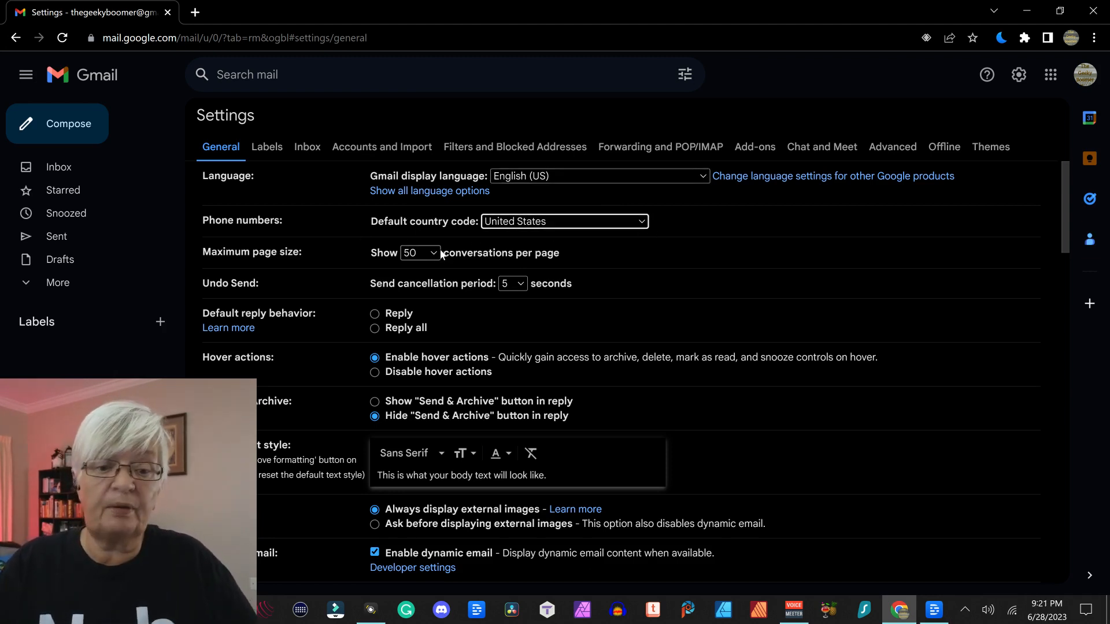
left_click(419, 252)
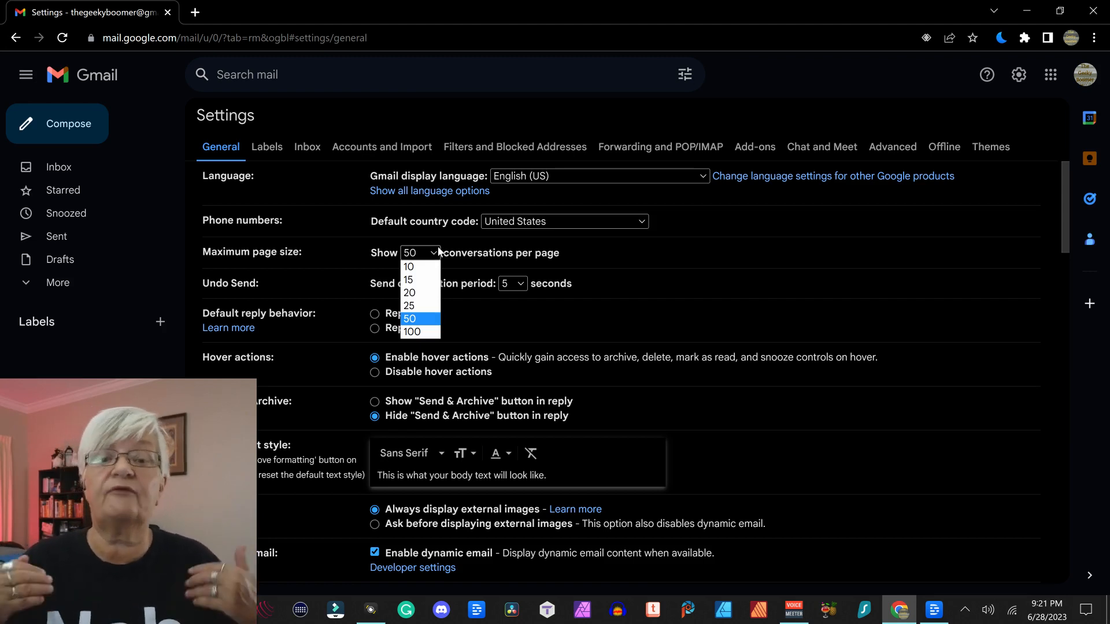
mouse_move(423, 279)
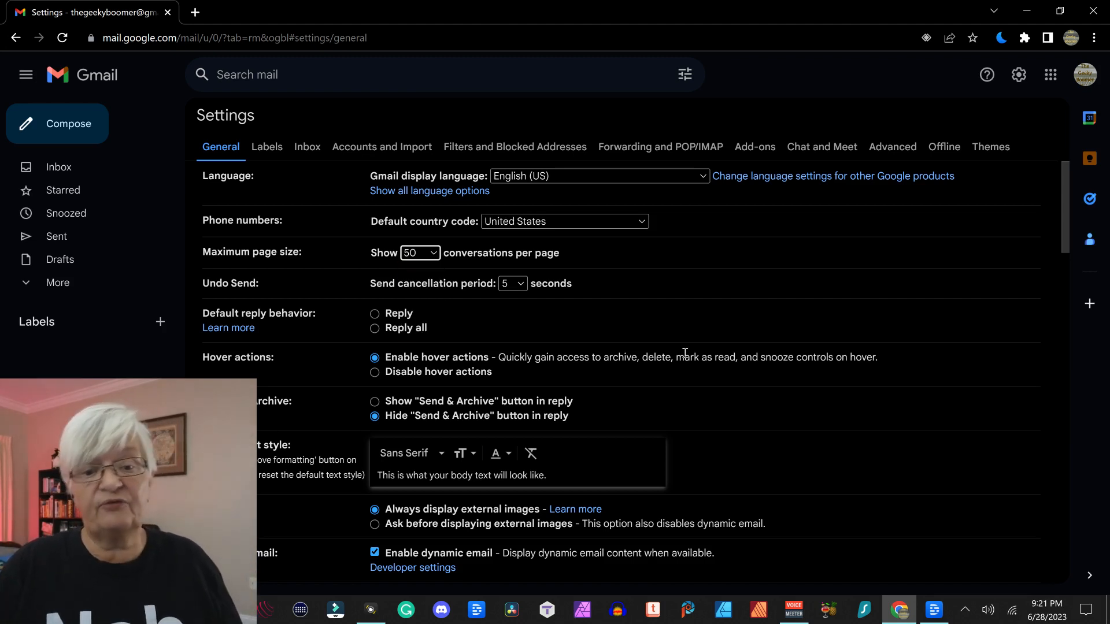
mouse_move(653, 286)
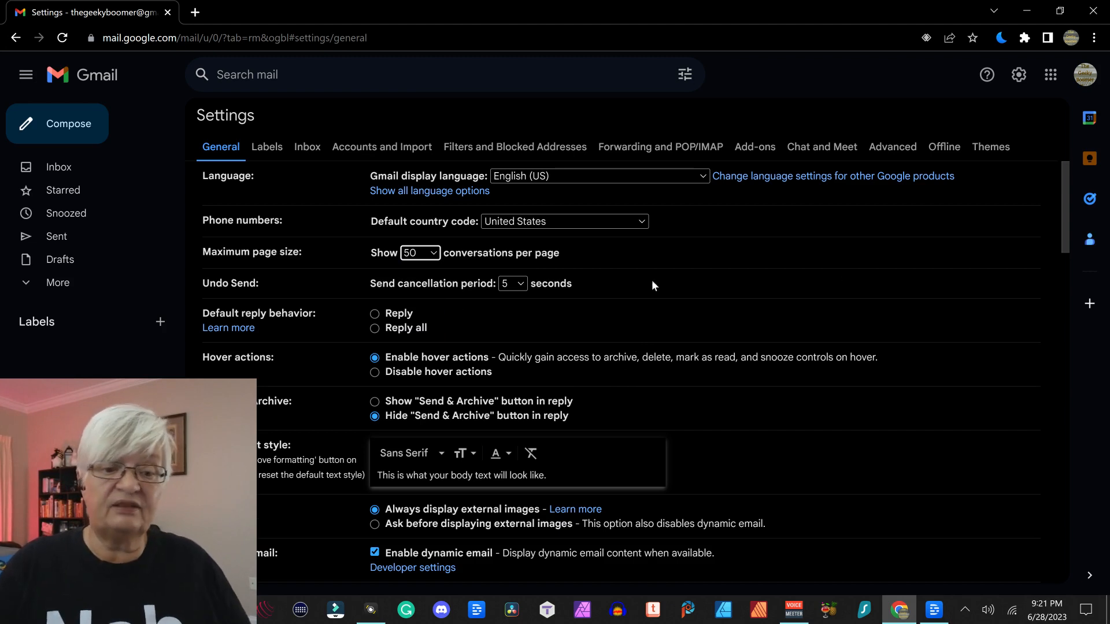
mouse_move(550, 275)
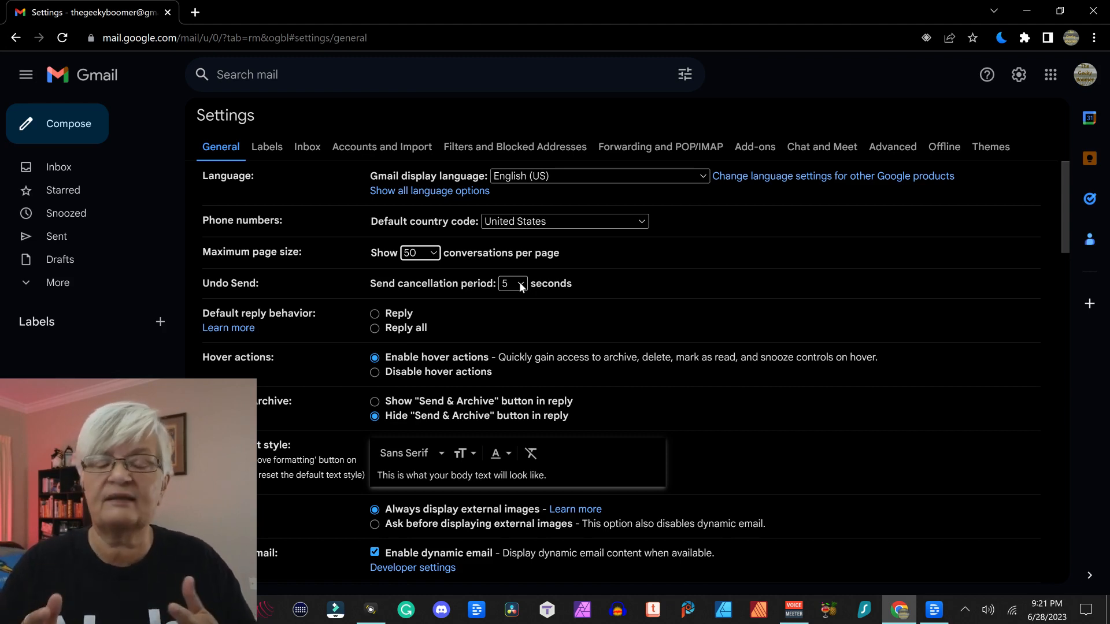
- Set the Undo Send cancellation period to 30 seconds
left_click(510, 283)
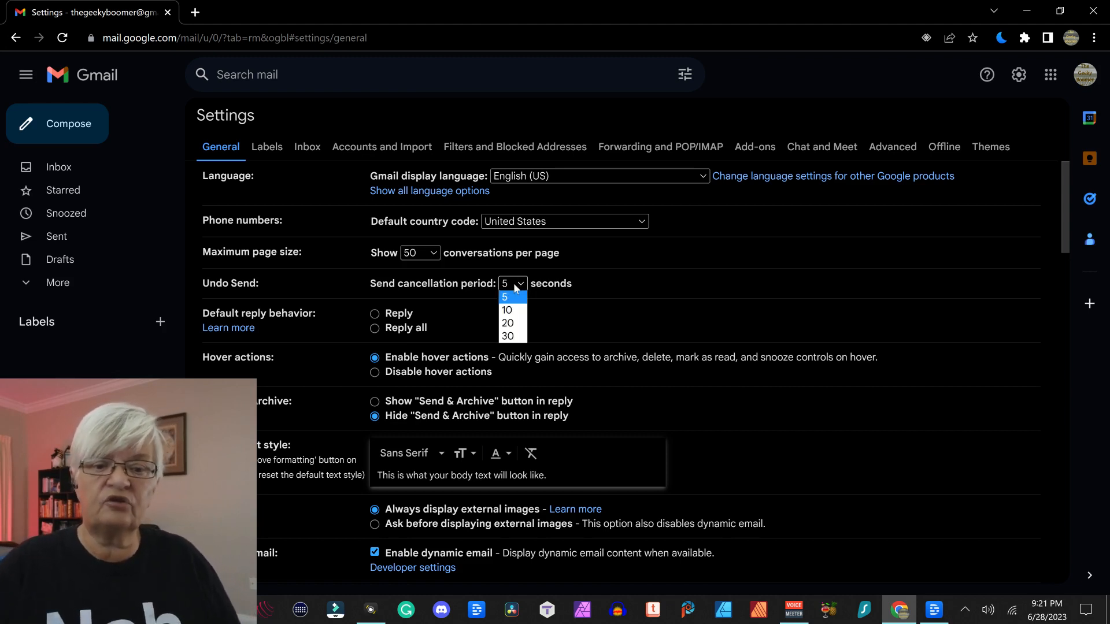
mouse_move(510, 335)
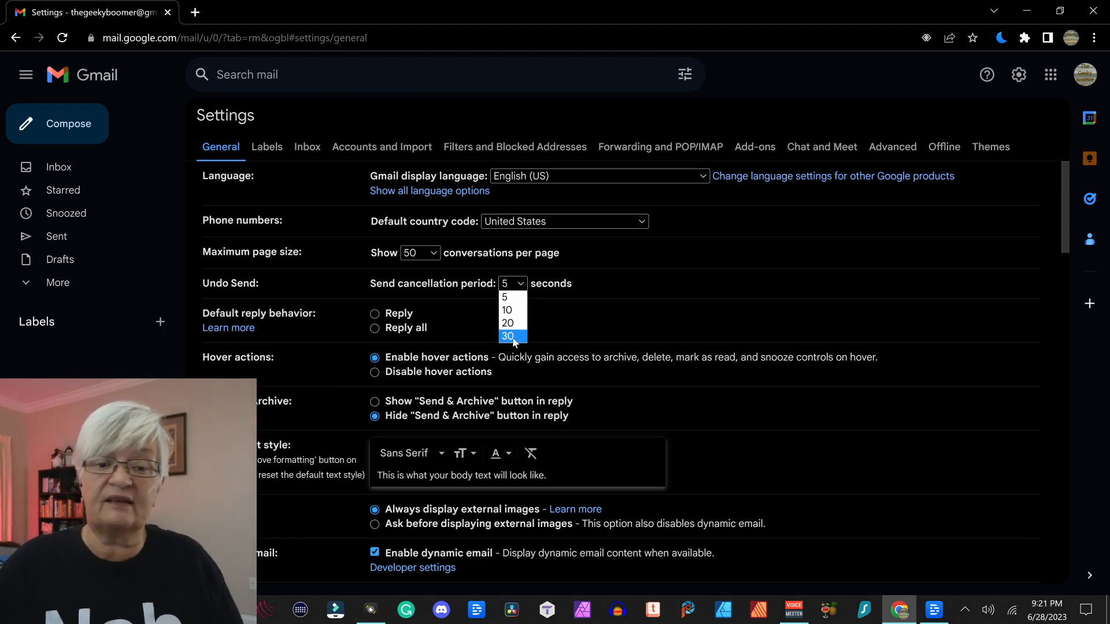
left_click(509, 336)
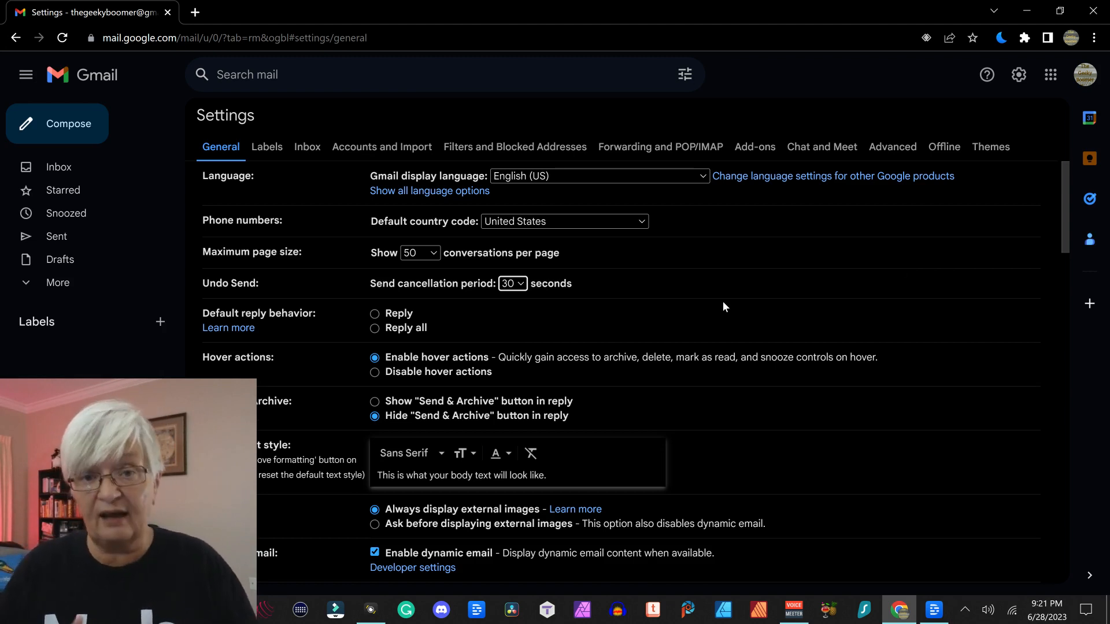
mouse_move(603, 445)
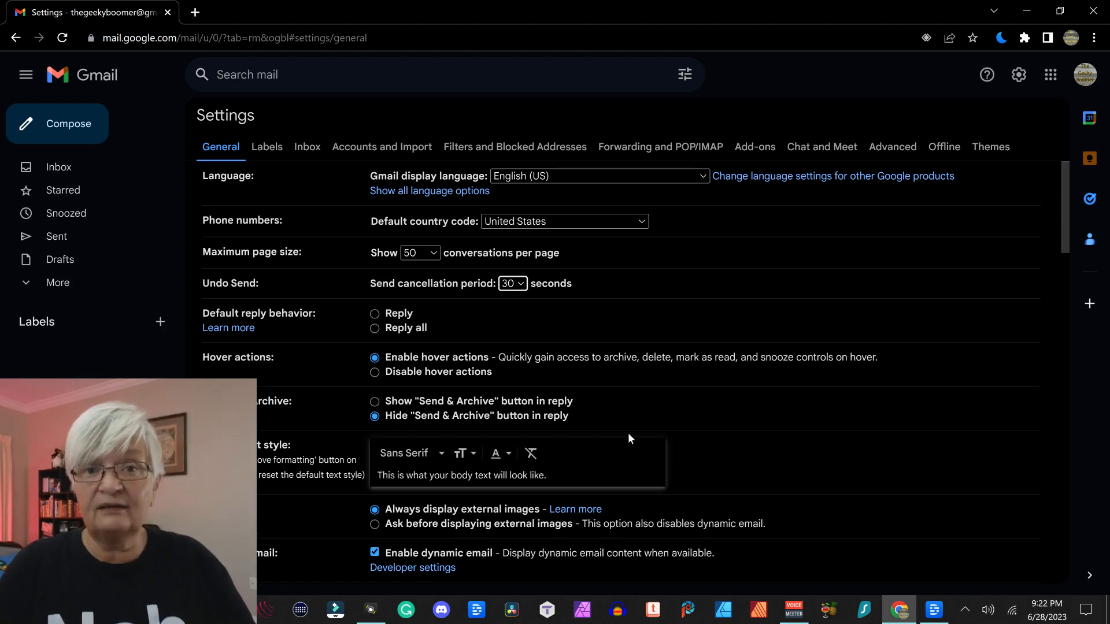
mouse_move(308, 323)
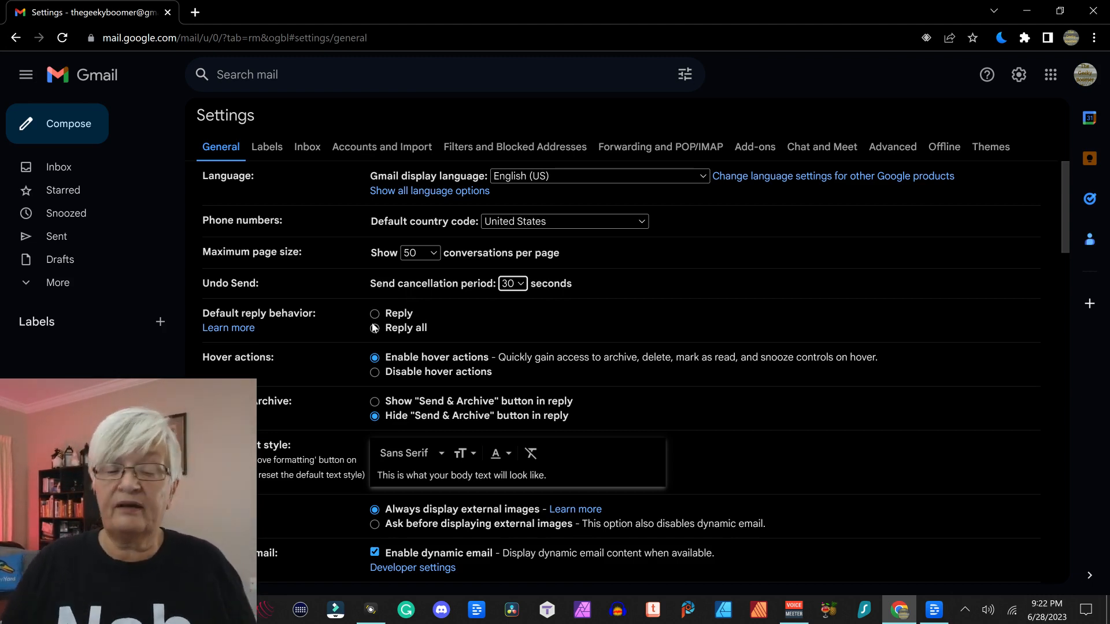
scroll("down", 3)
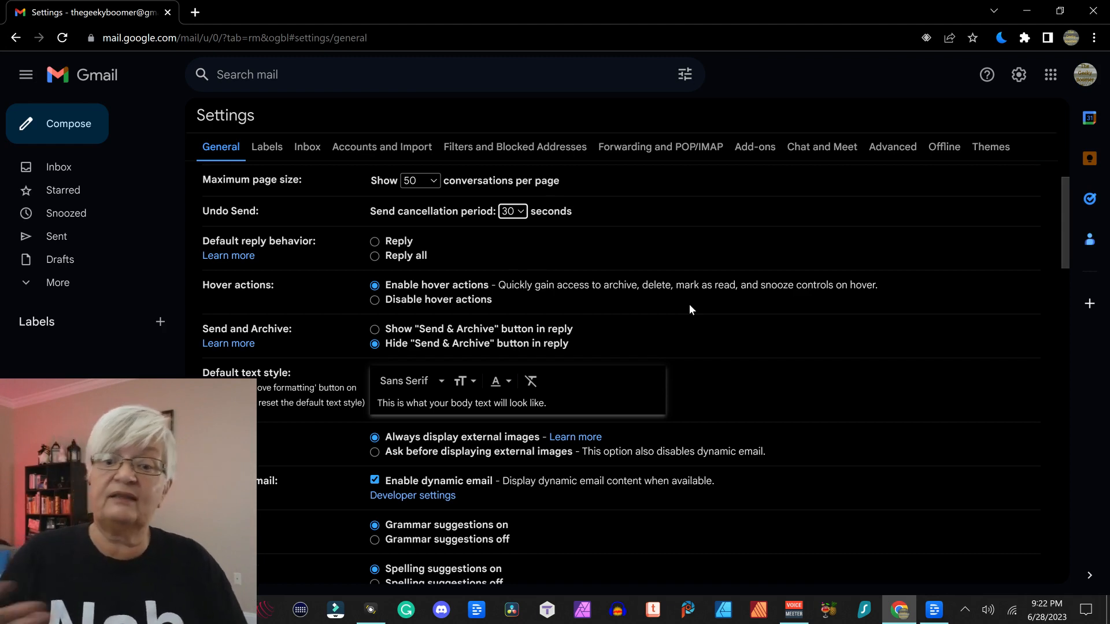
mouse_move(379, 340)
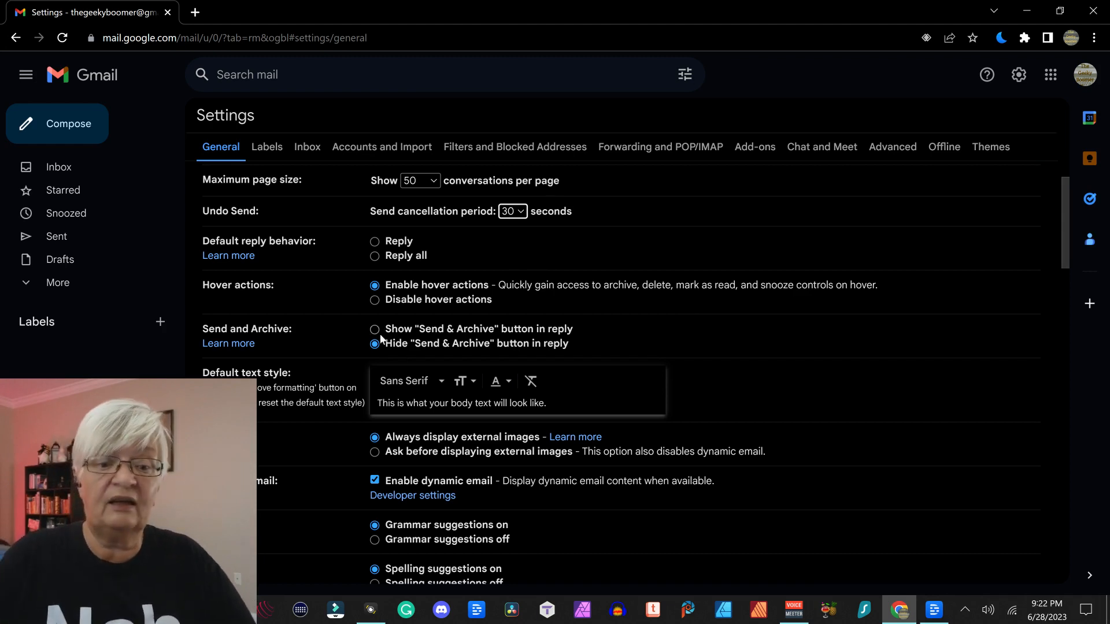
scroll("down", 3)
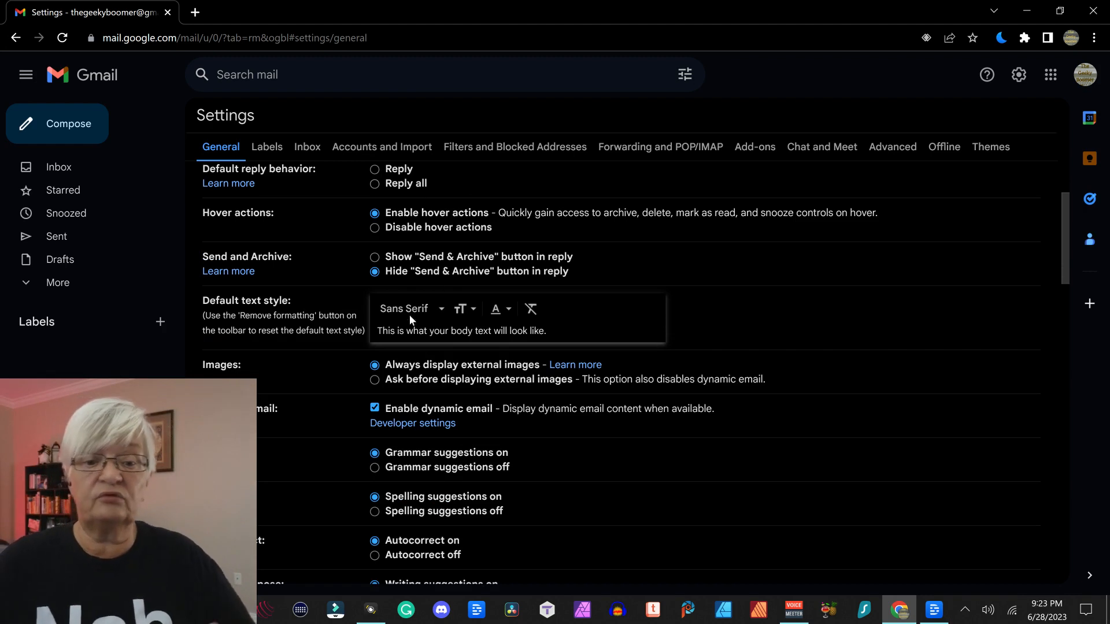
- Preview the default text style in Georgia at Huge size, then return the size to Normal
scroll("down", 3)
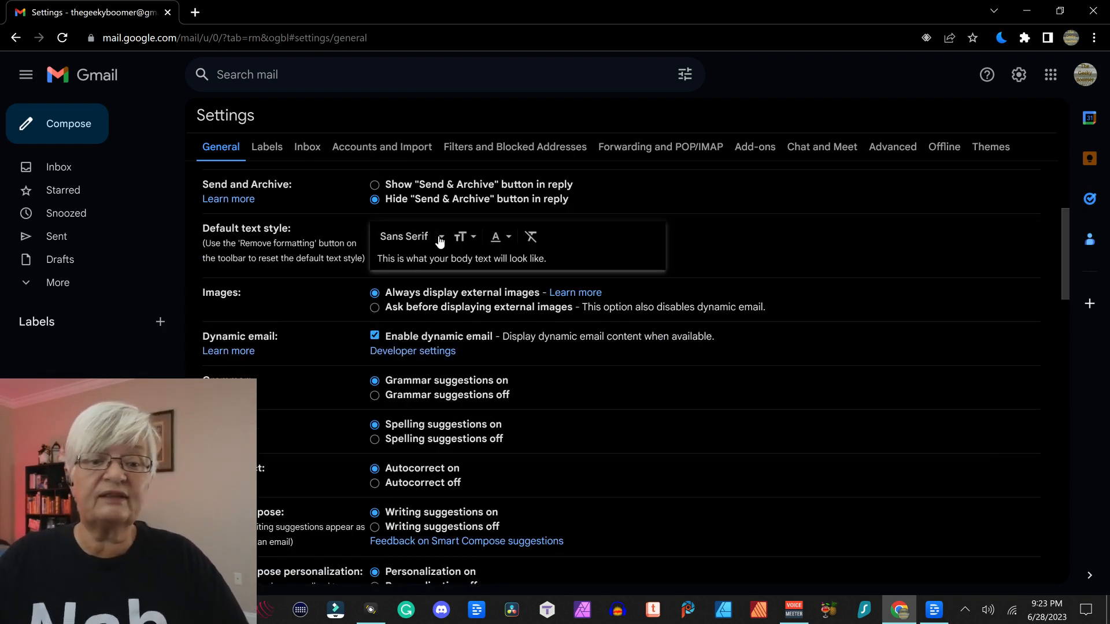
left_click(410, 236)
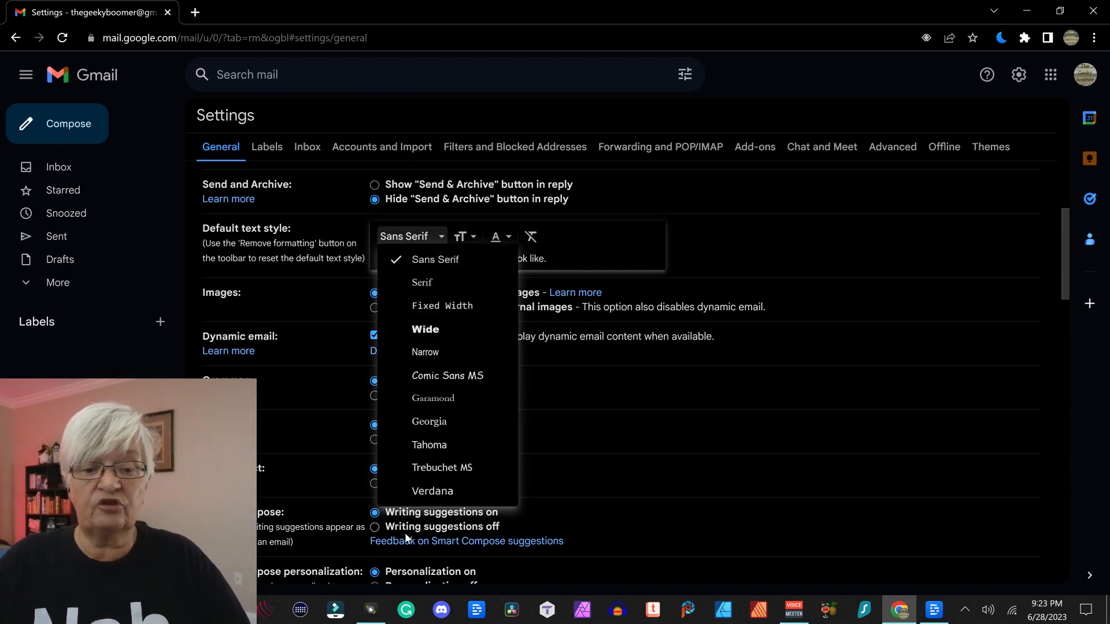
mouse_move(416, 352)
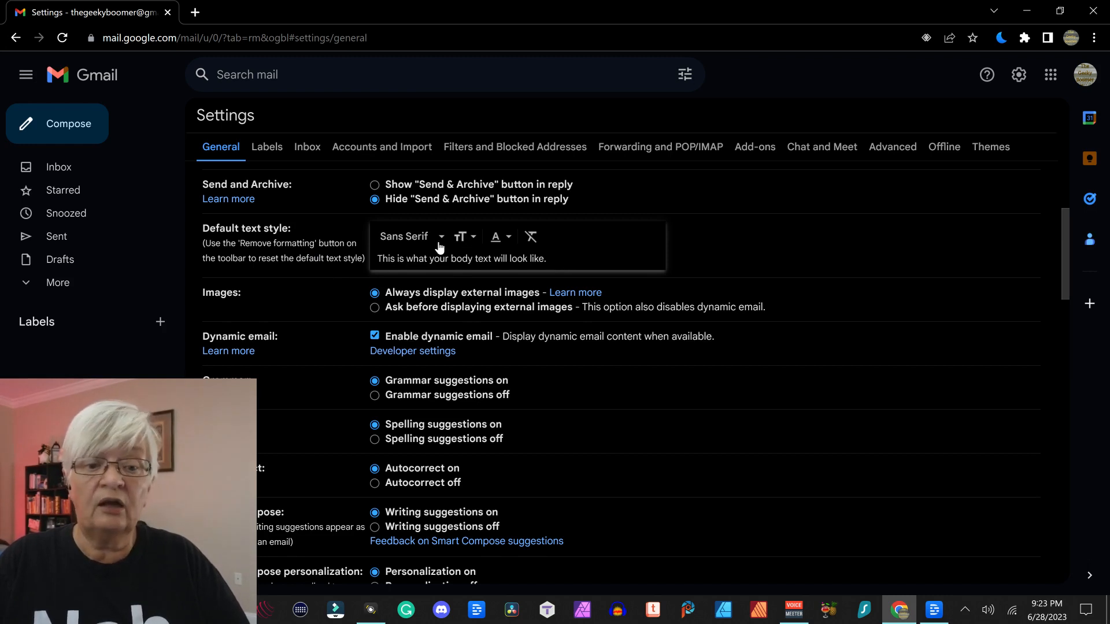
left_click(412, 236)
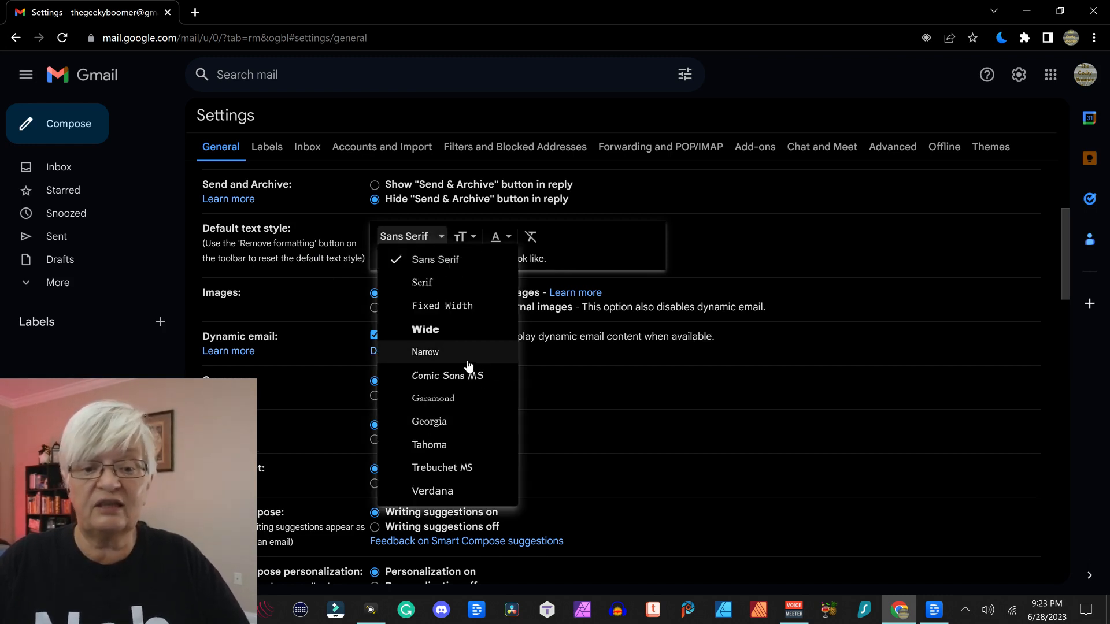
left_click(429, 421)
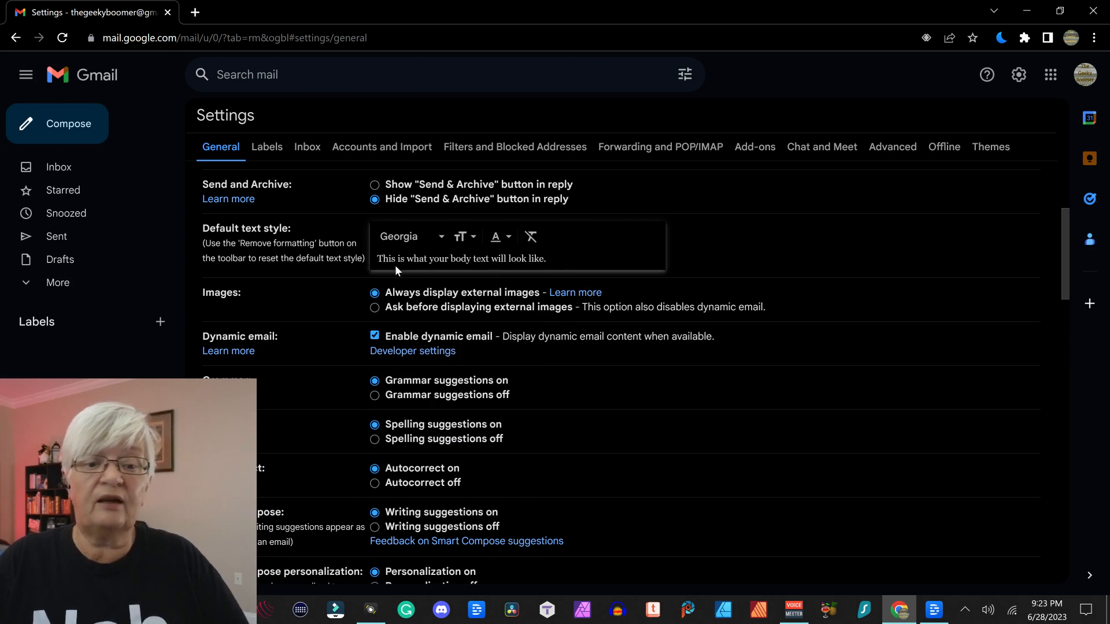
mouse_move(467, 243)
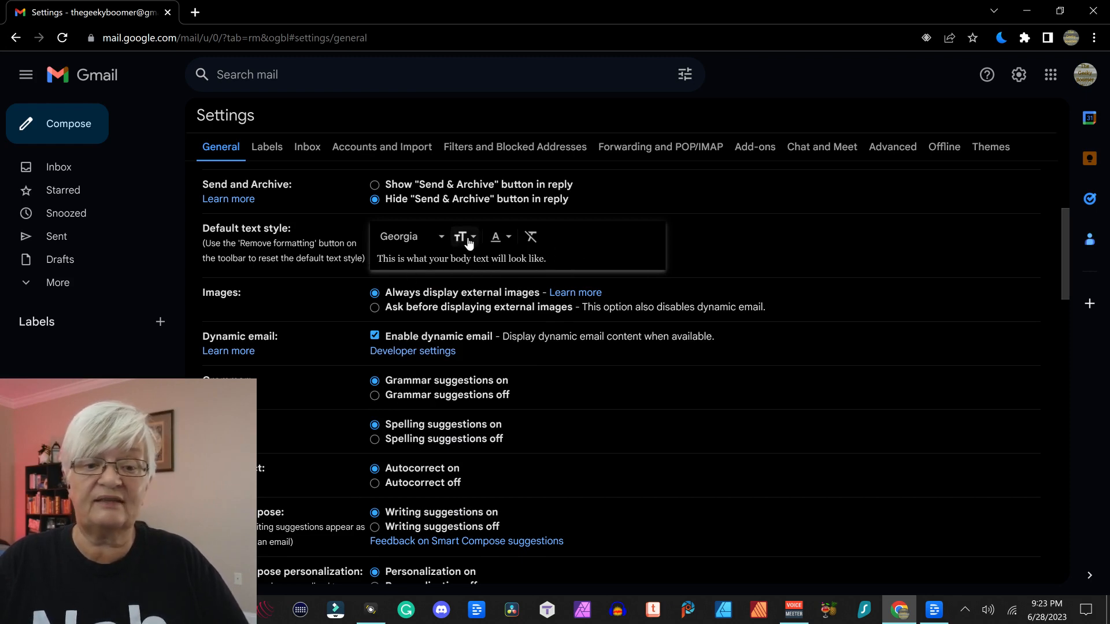
left_click(463, 237)
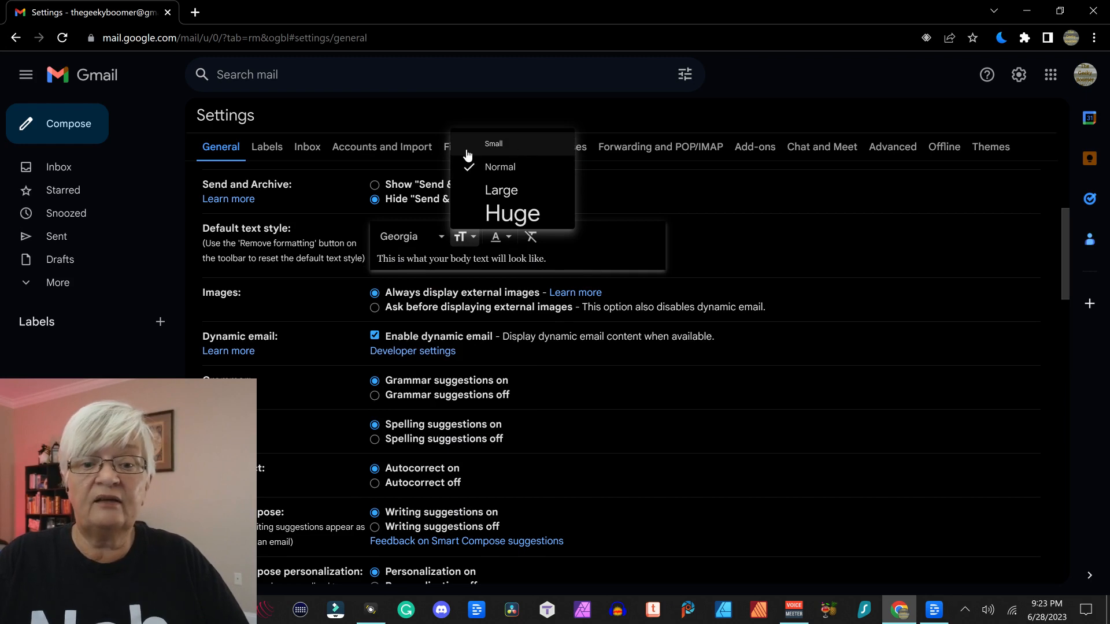
mouse_move(534, 217)
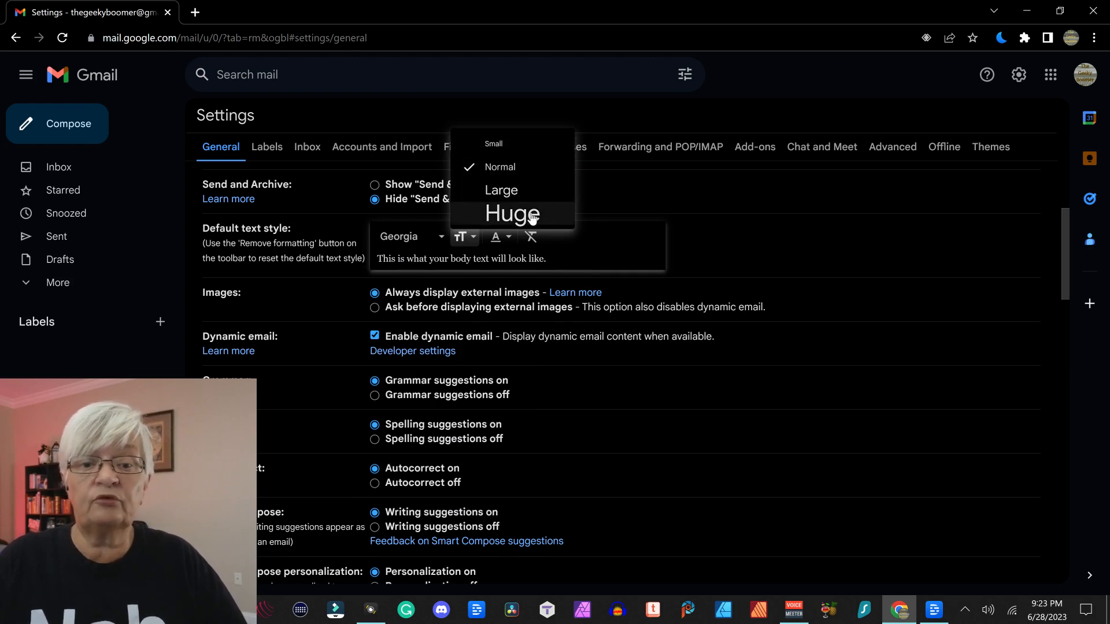
left_click(512, 213)
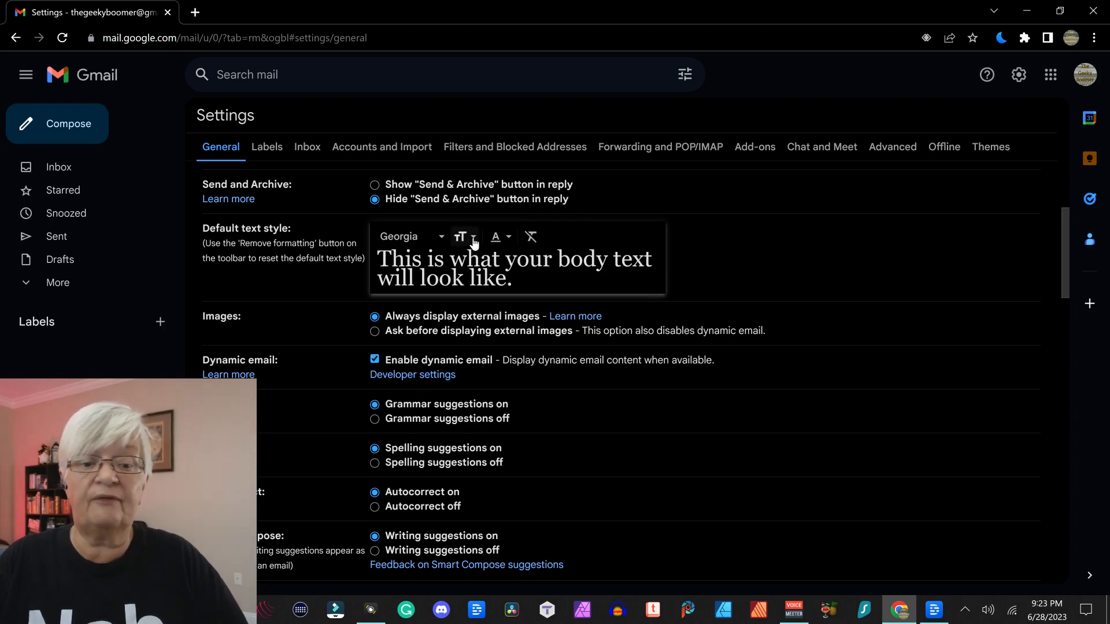
left_click(465, 235)
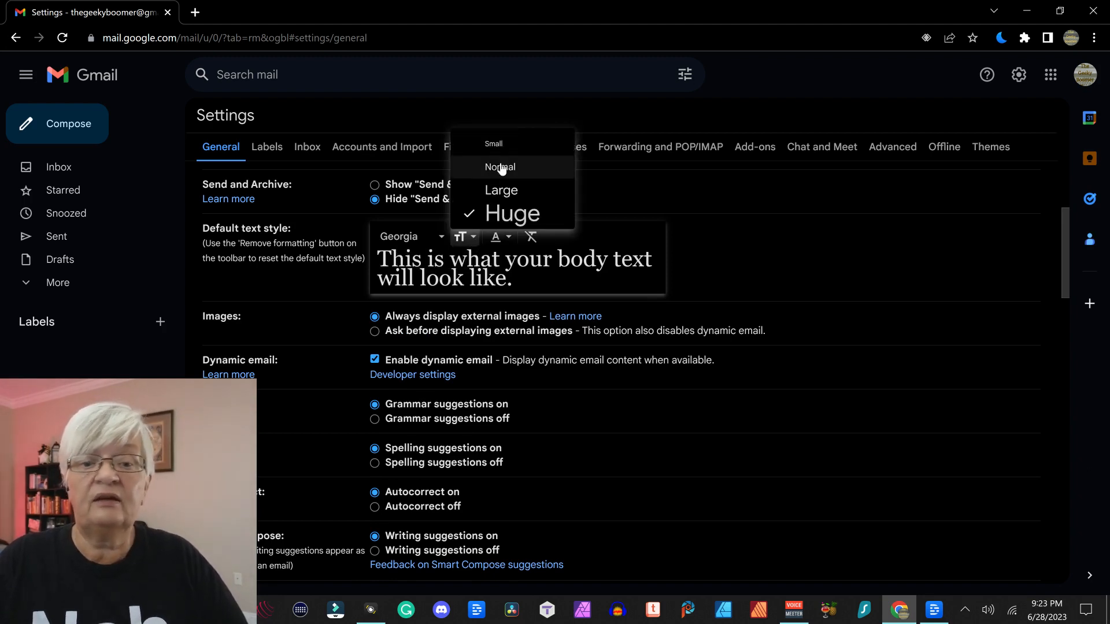
left_click(499, 166)
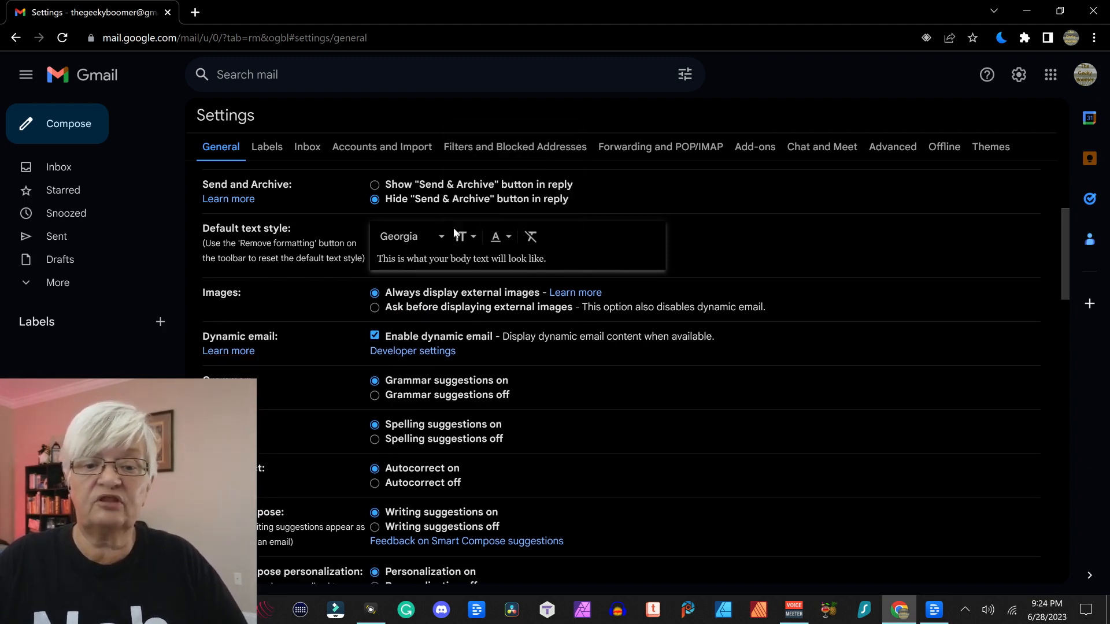
- Try Fixed Width, then remove formatting to restore plain Sans Serif at normal size
left_click(411, 236)
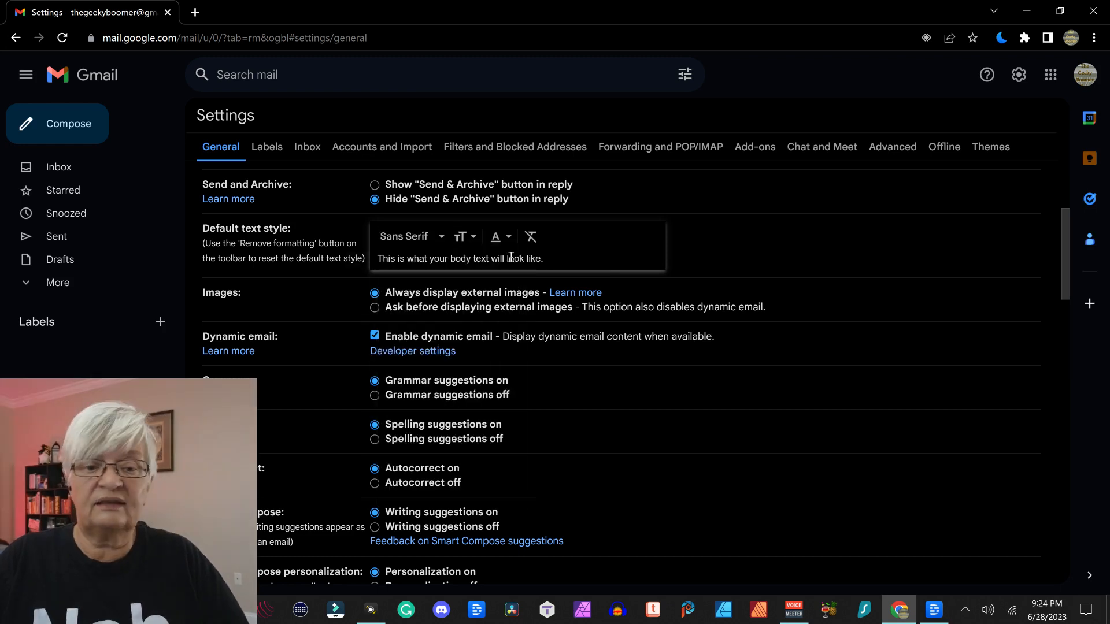
mouse_move(497, 236)
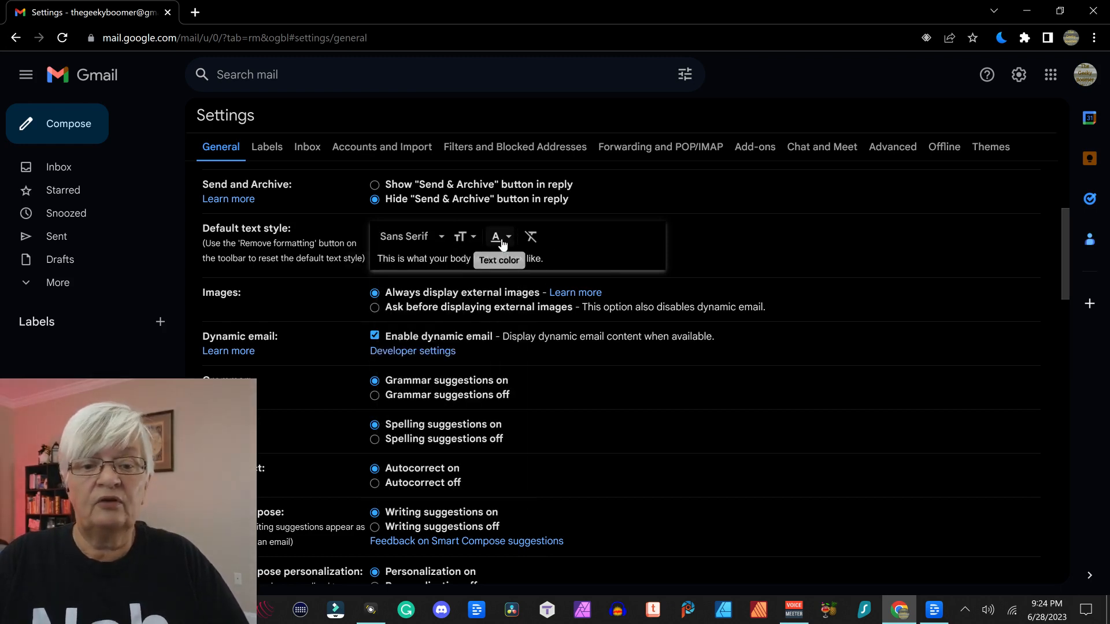
left_click(496, 236)
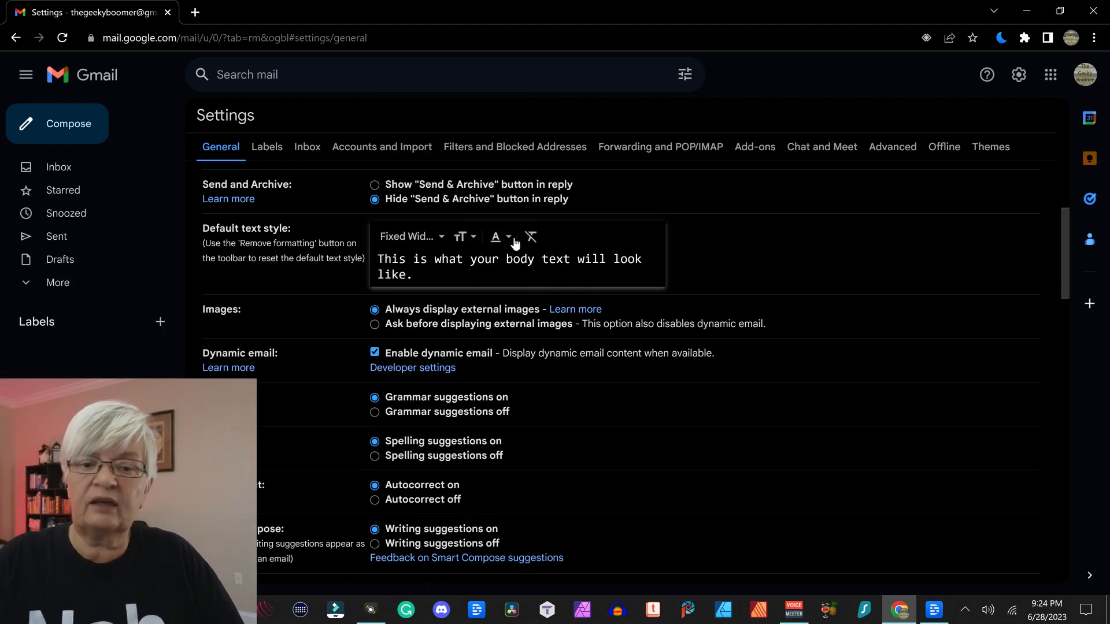
left_click(412, 236)
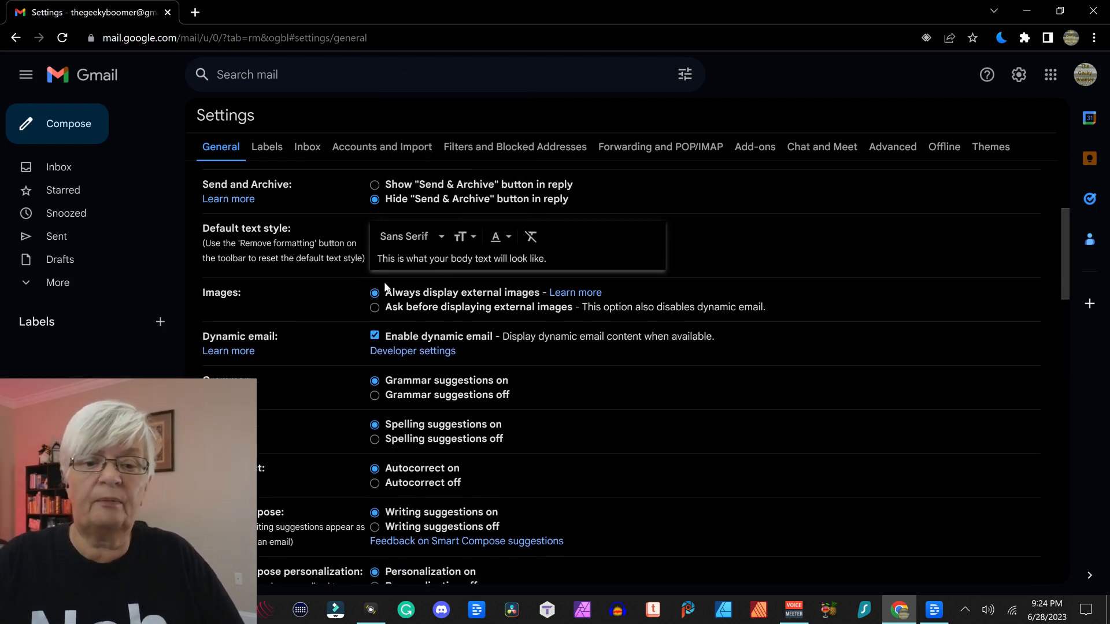
mouse_move(564, 265)
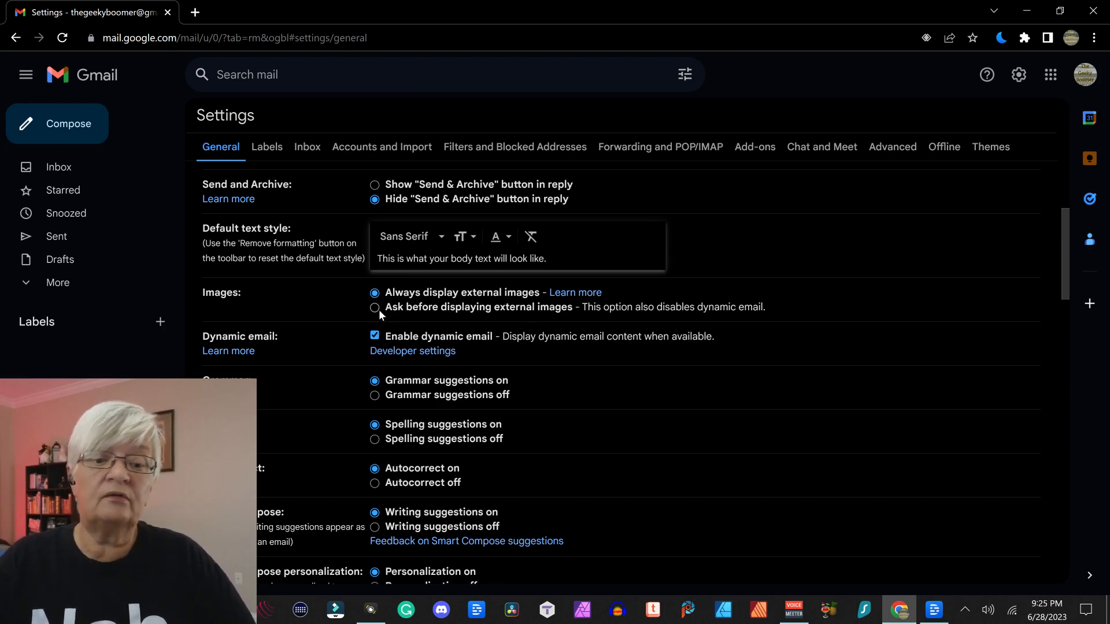
mouse_move(499, 313)
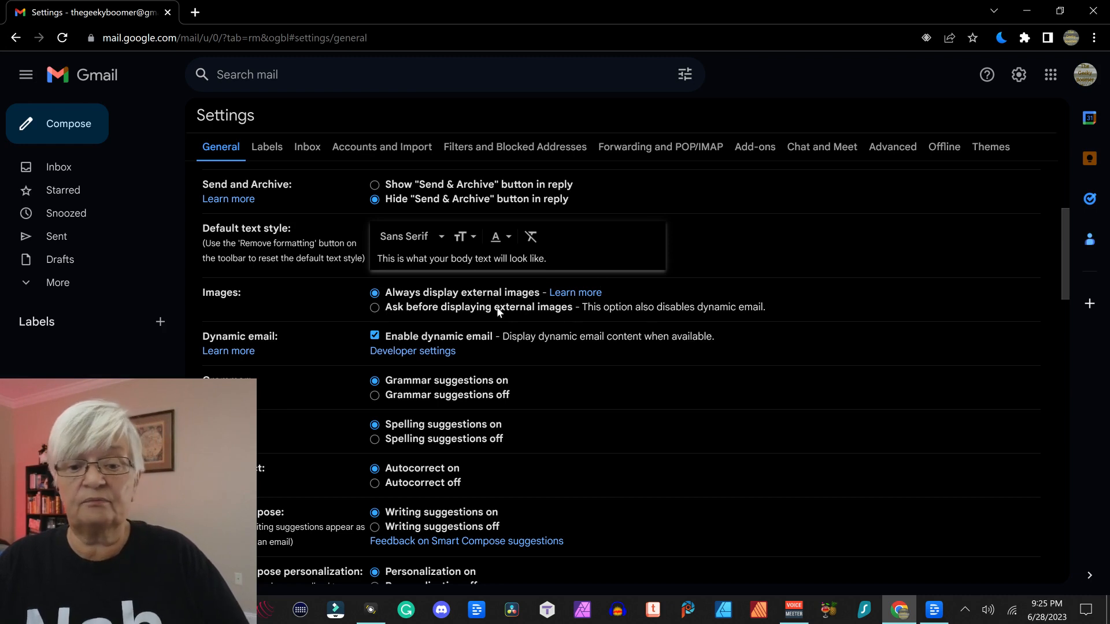
mouse_move(843, 299)
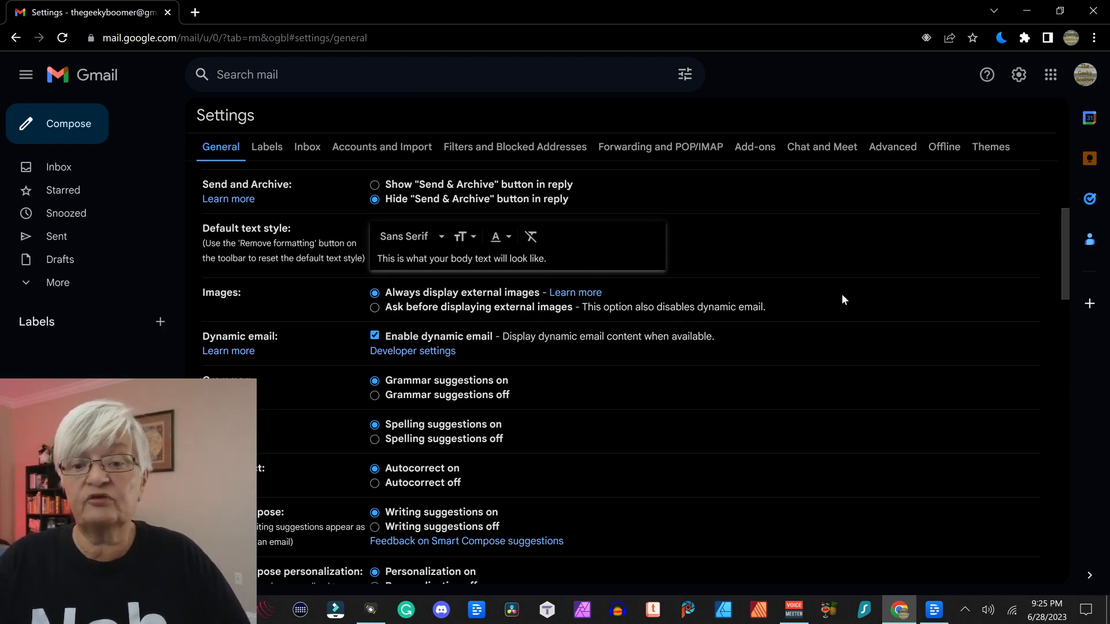
mouse_move(198, 346)
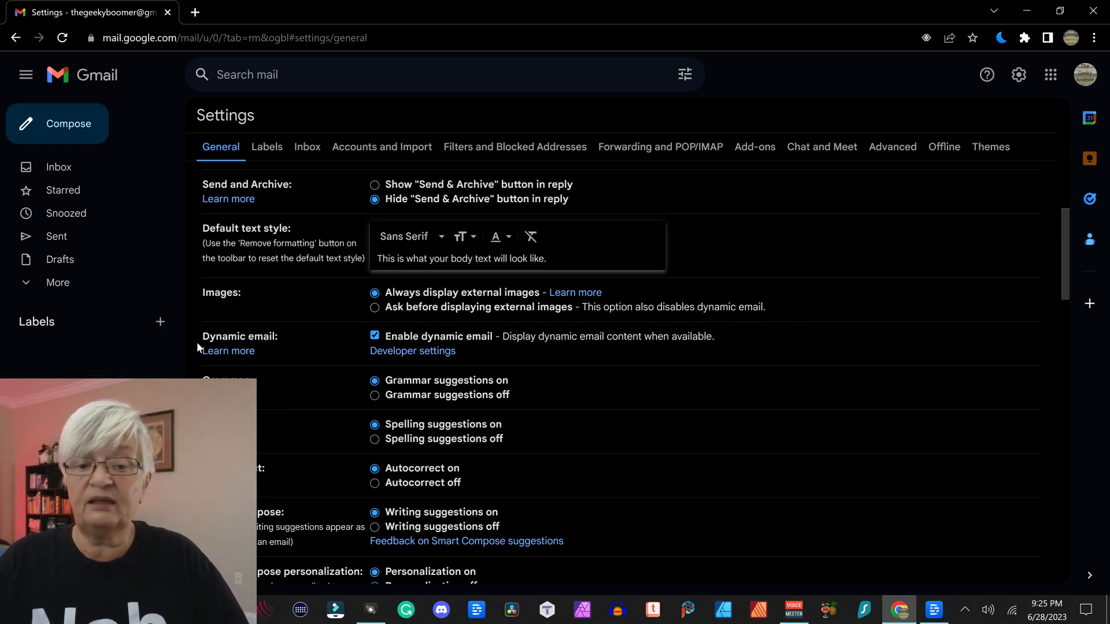
mouse_move(598, 335)
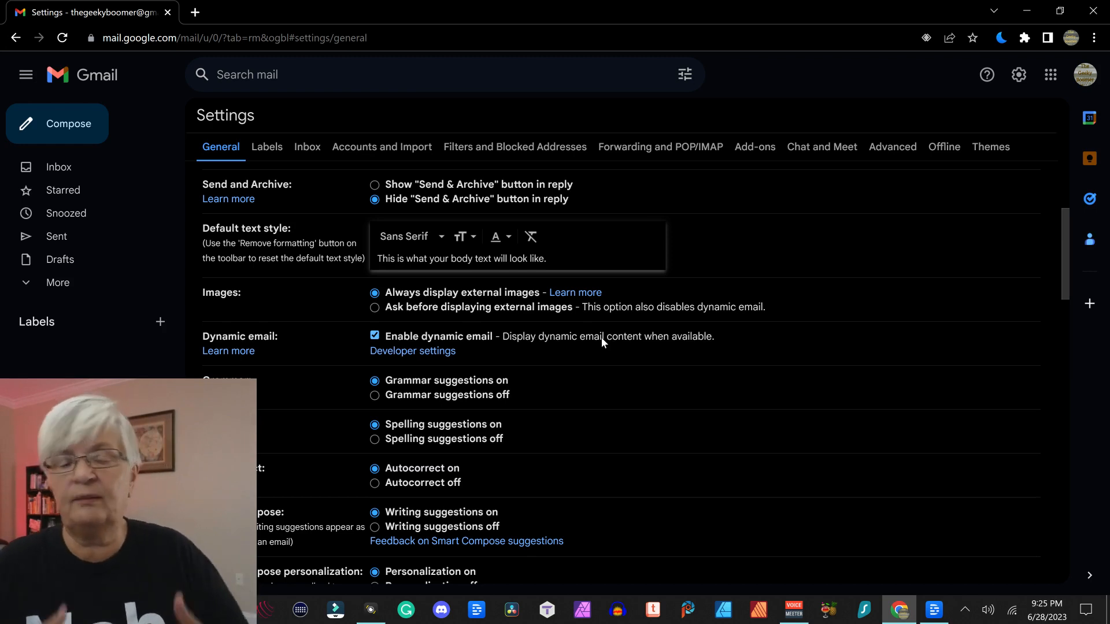
mouse_move(543, 318)
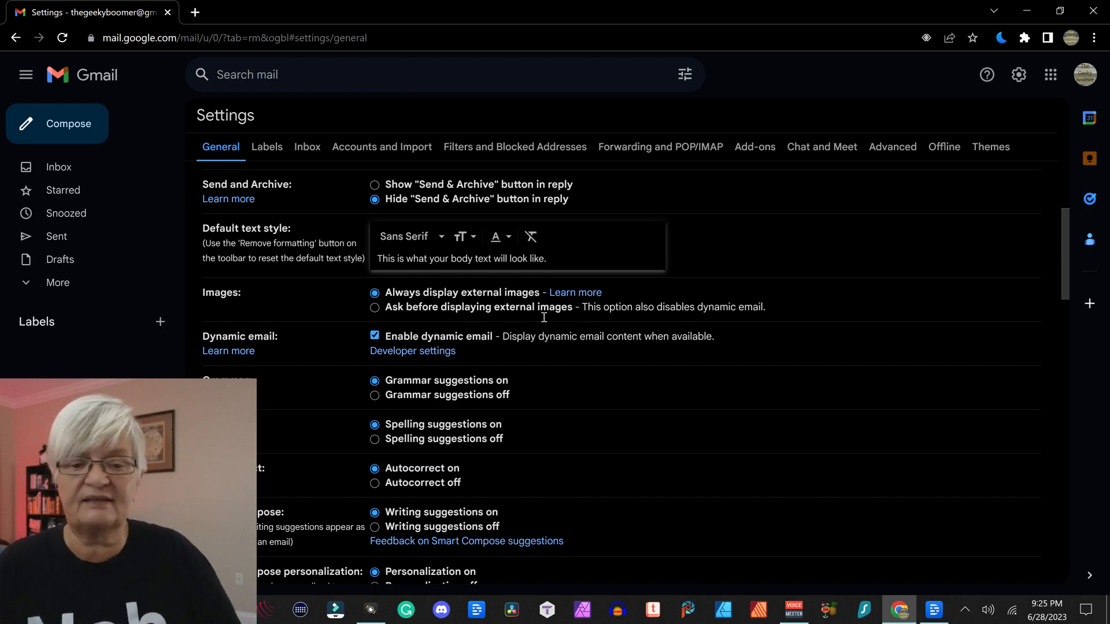
scroll("down", 3)
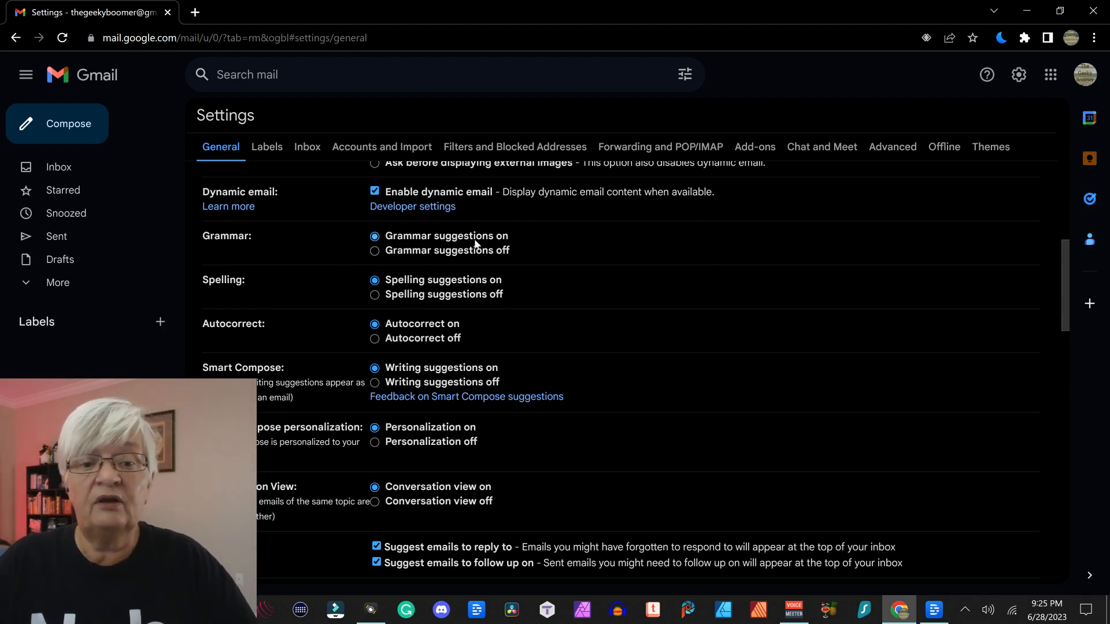
mouse_move(467, 257)
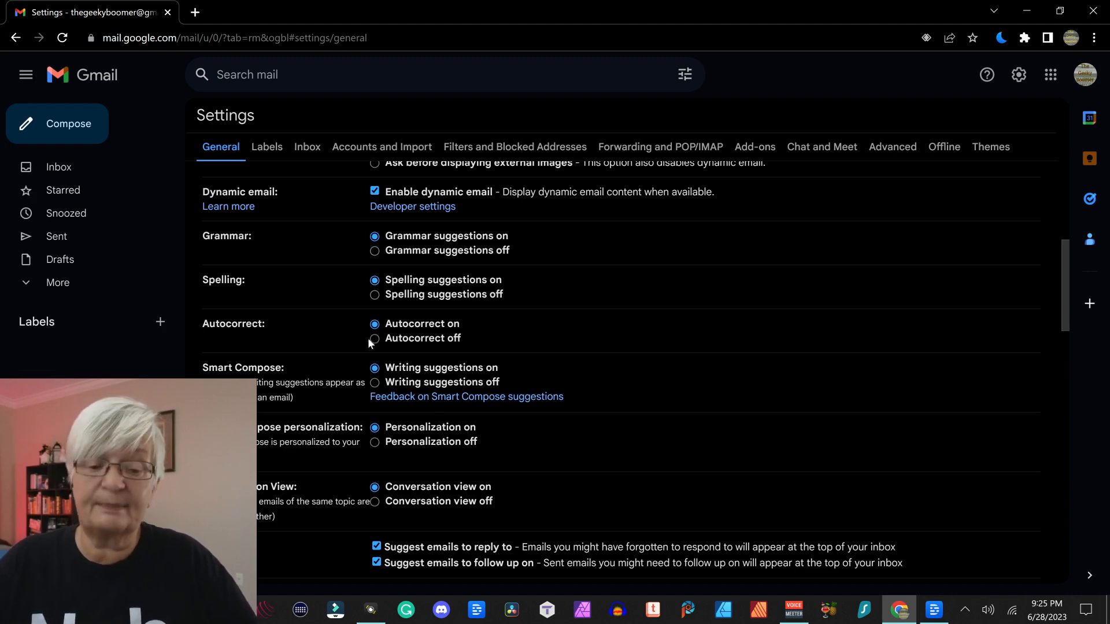
mouse_move(464, 338)
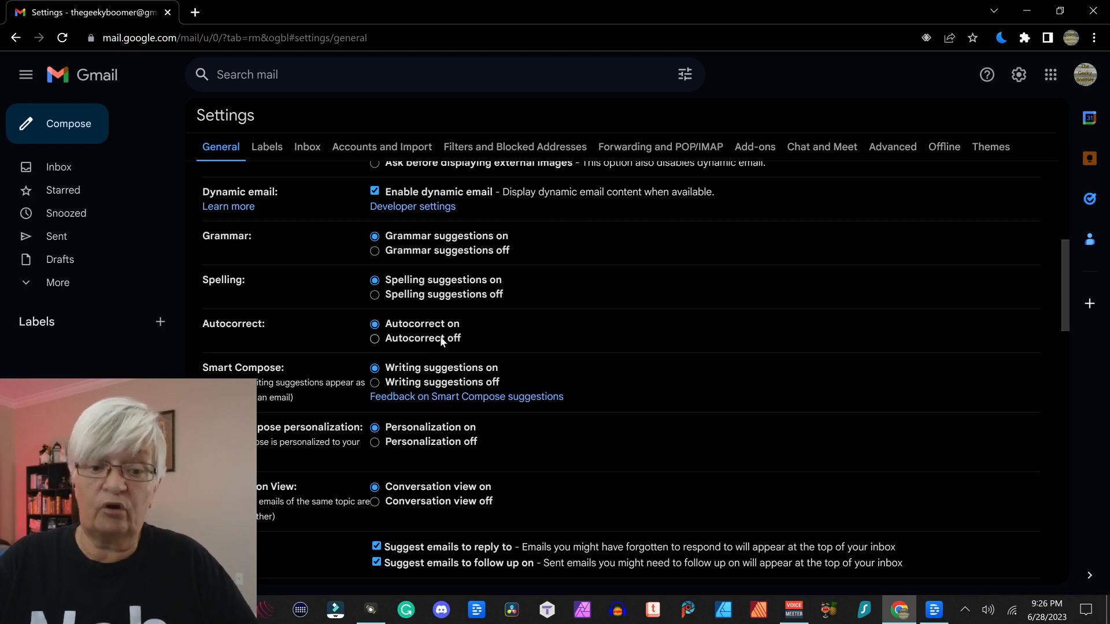
scroll("down", 3)
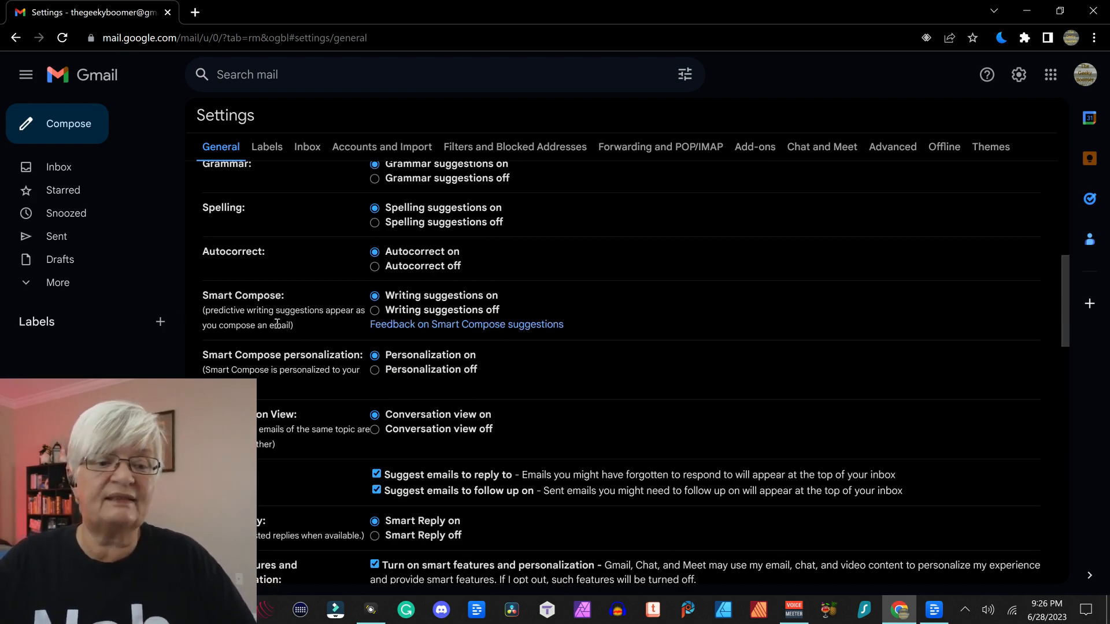
mouse_move(333, 316)
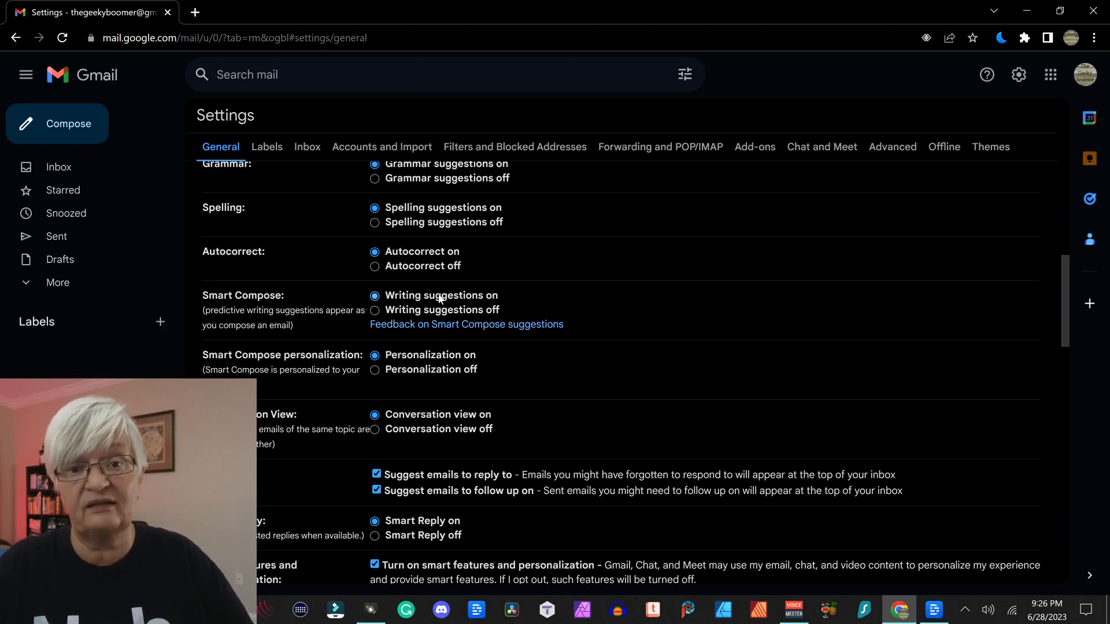
mouse_move(634, 393)
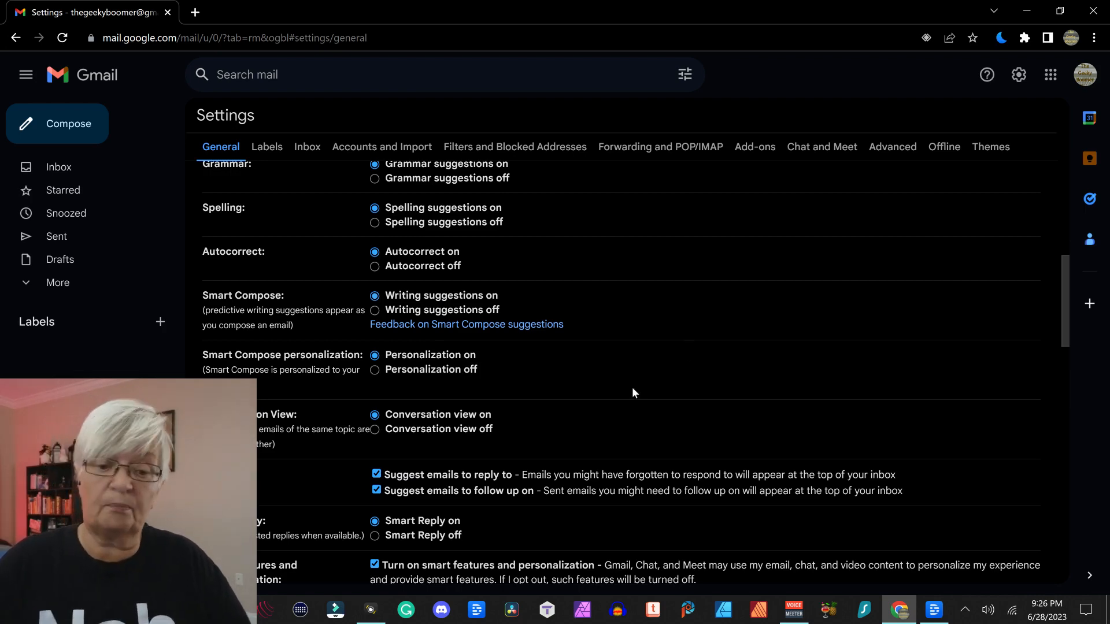
scroll("down", 3)
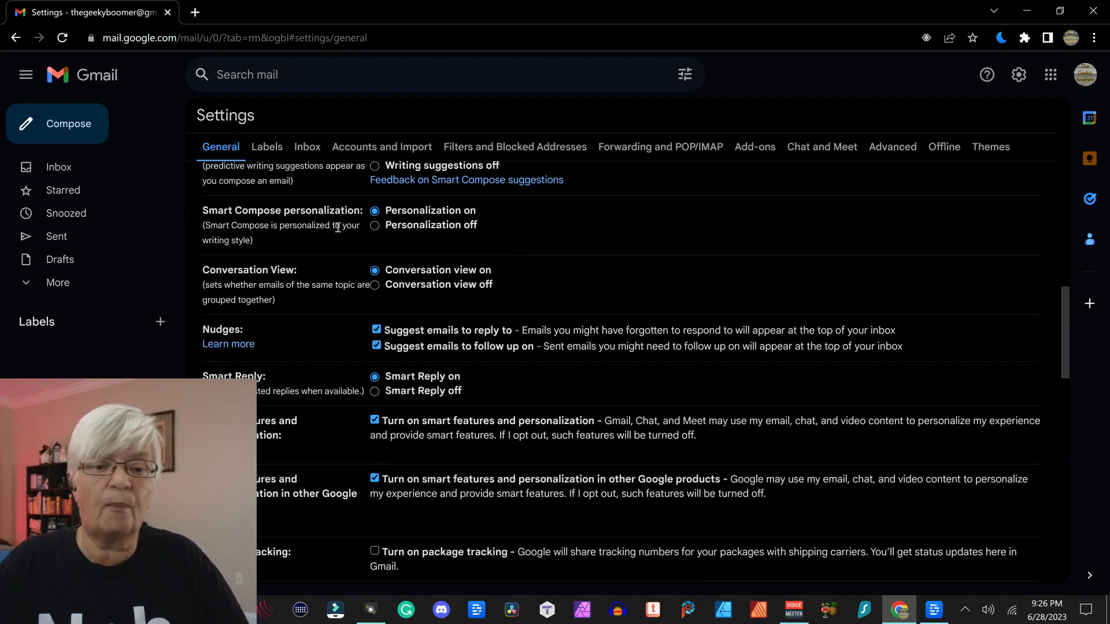
mouse_move(303, 236)
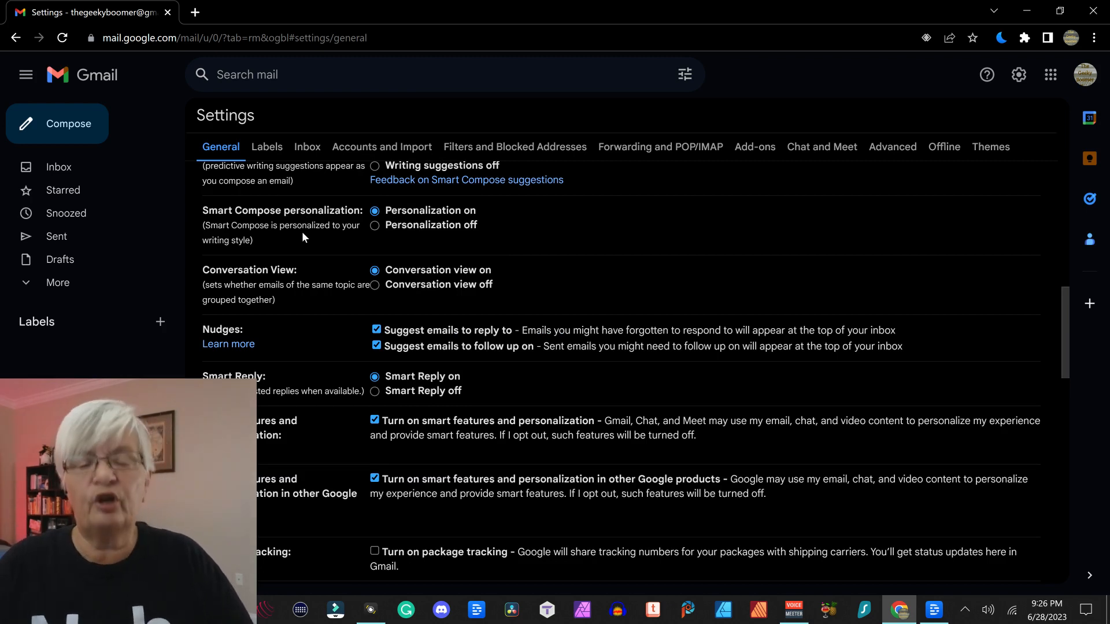
mouse_move(365, 220)
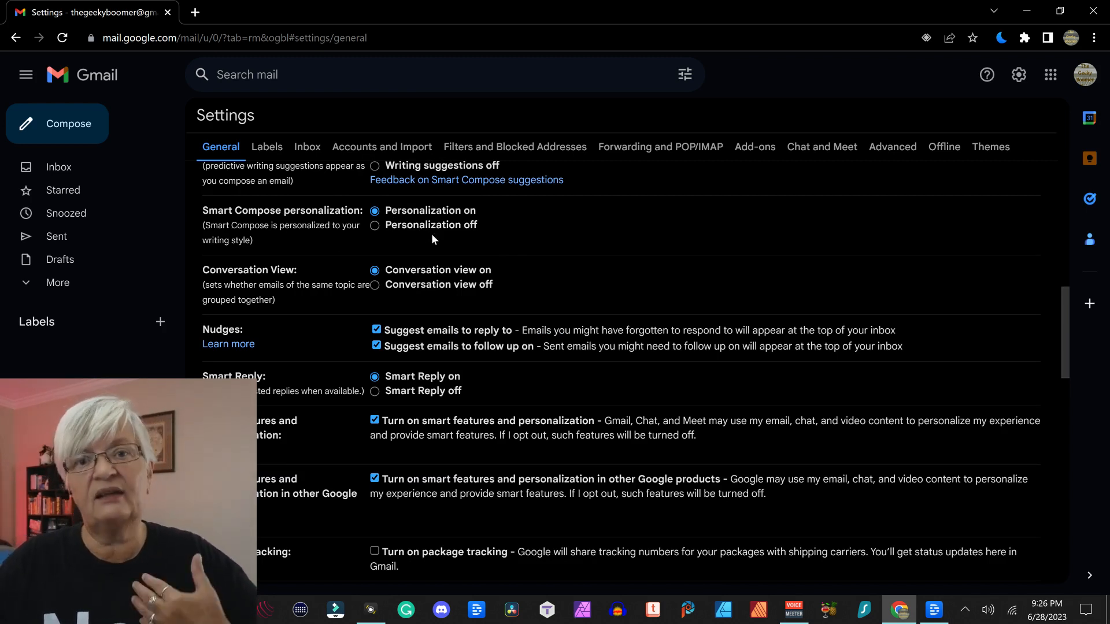
mouse_move(582, 215)
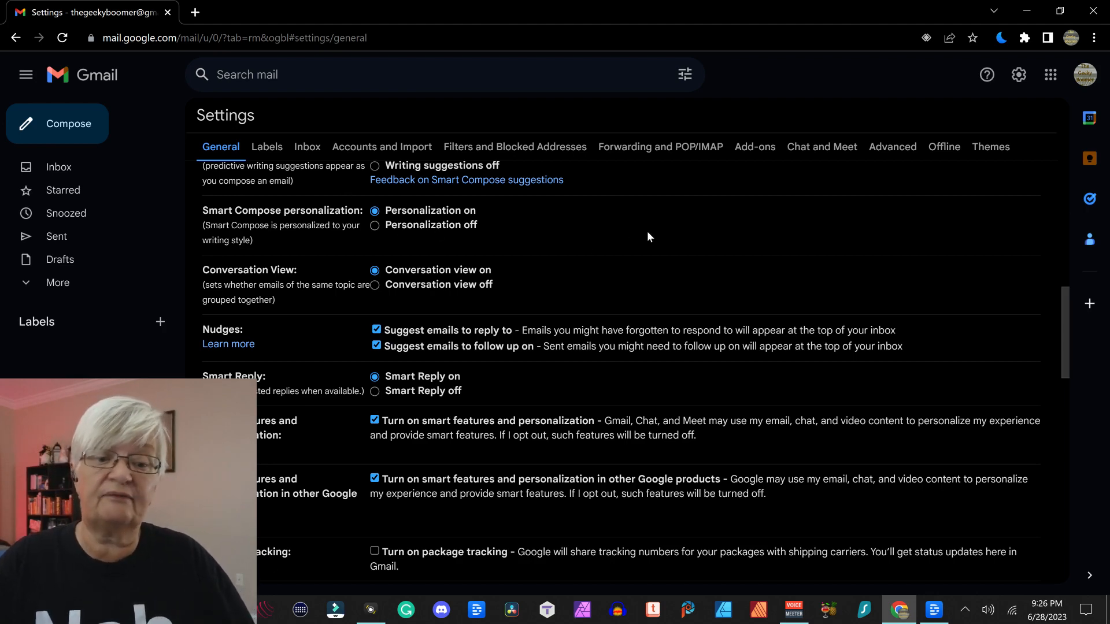
scroll("down", 3)
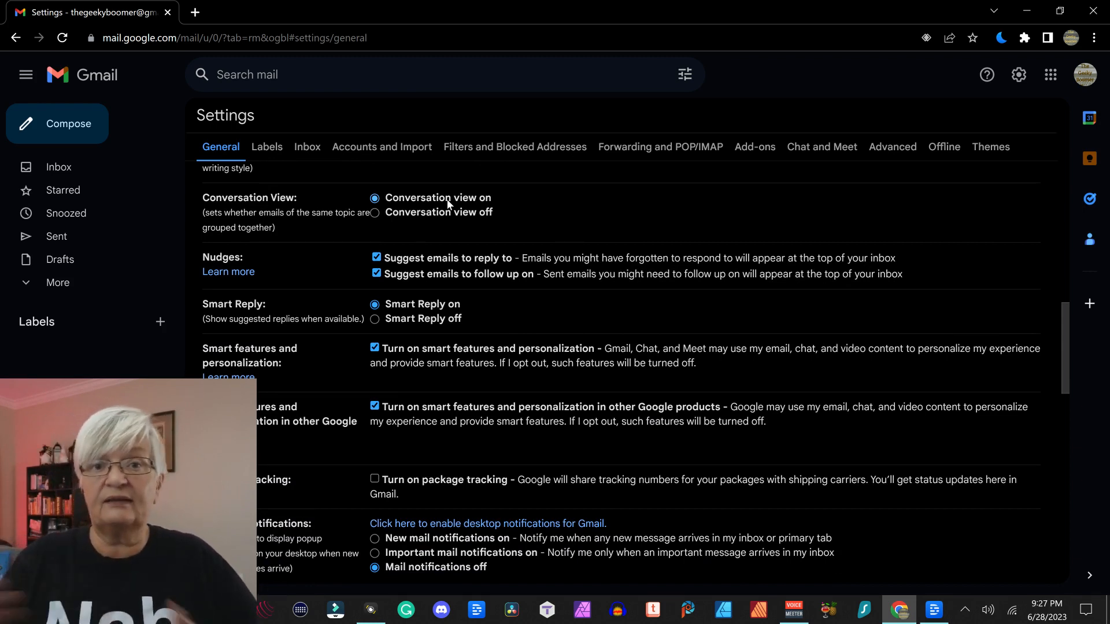
mouse_move(363, 228)
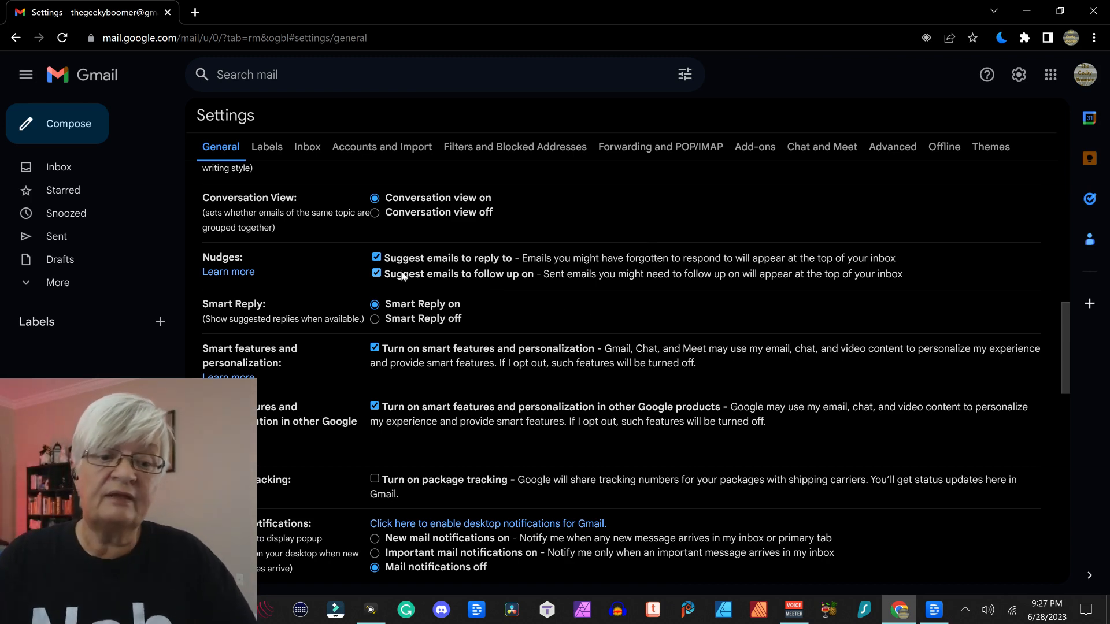
mouse_move(629, 270)
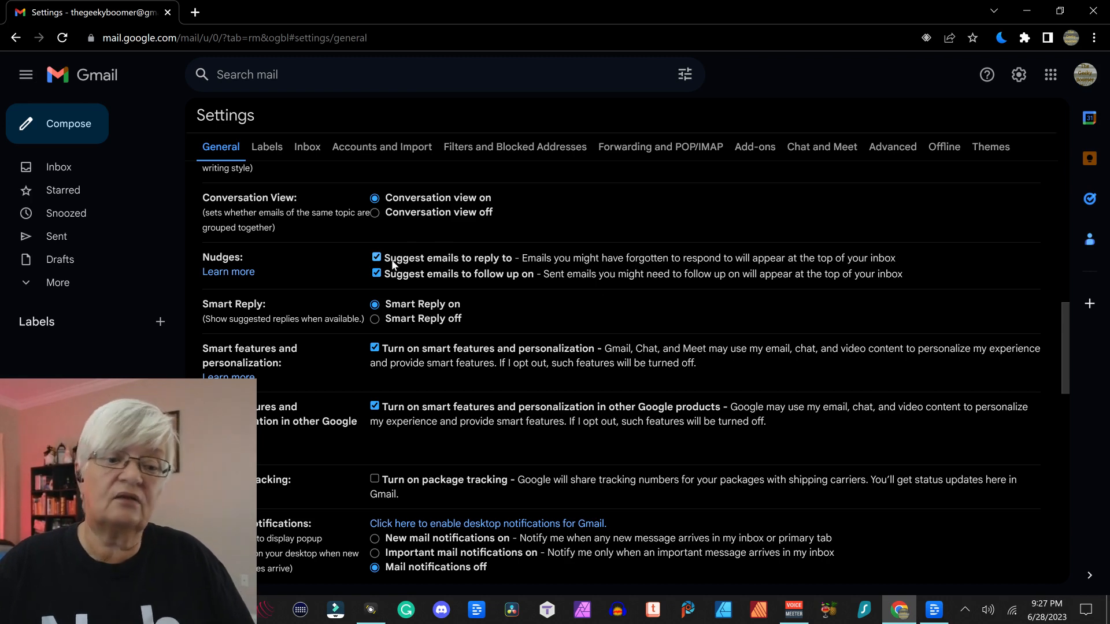
mouse_move(472, 269)
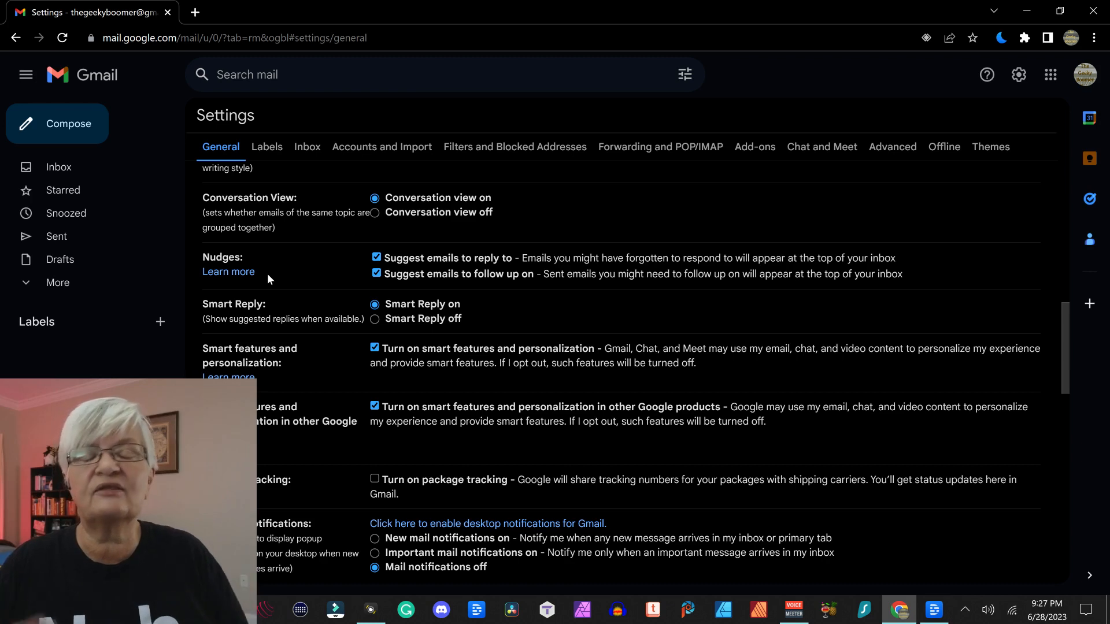
mouse_move(333, 243)
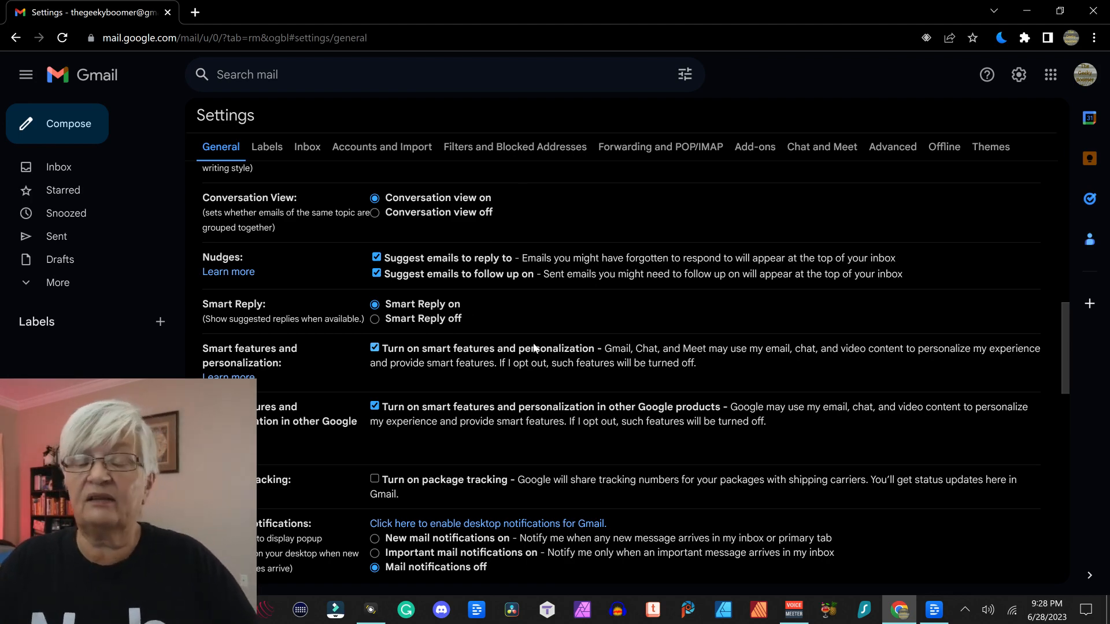
scroll("down", 3)
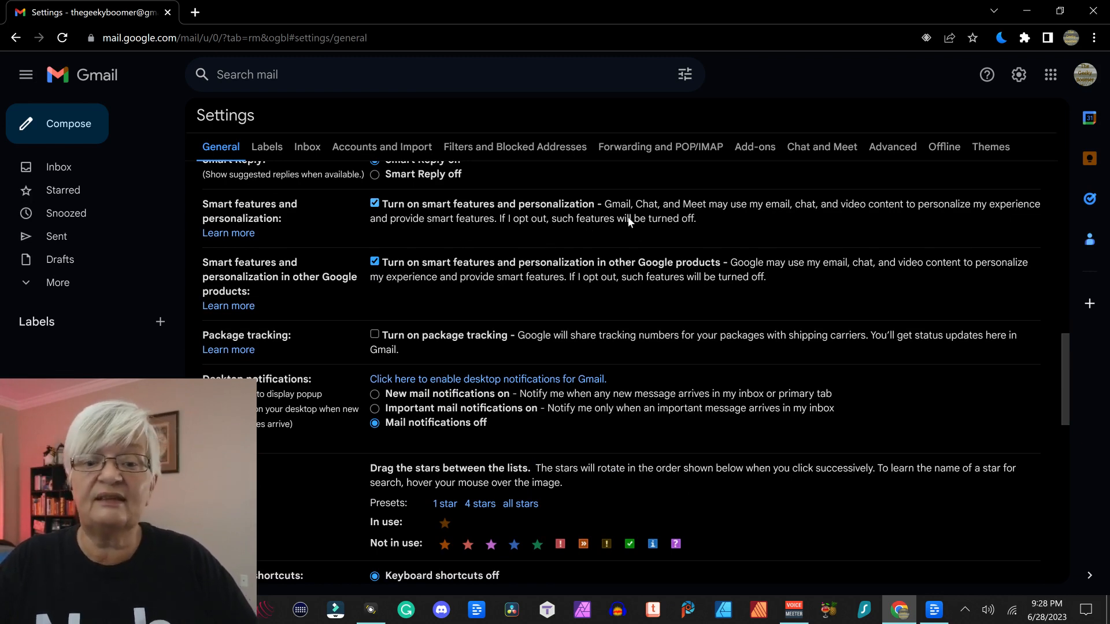
mouse_move(950, 246)
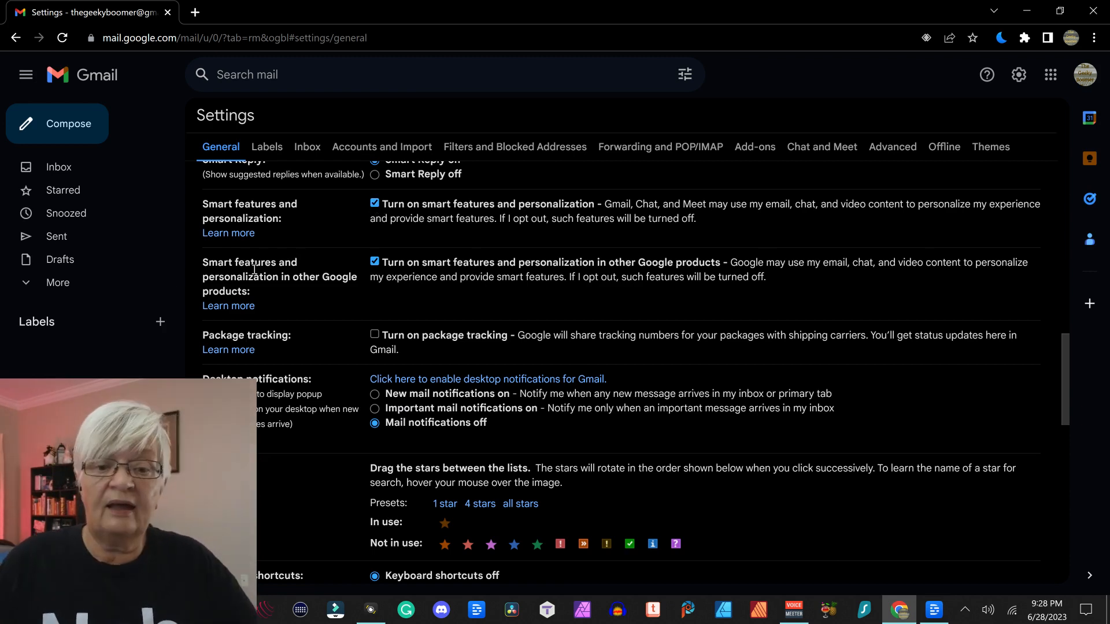
mouse_move(501, 285)
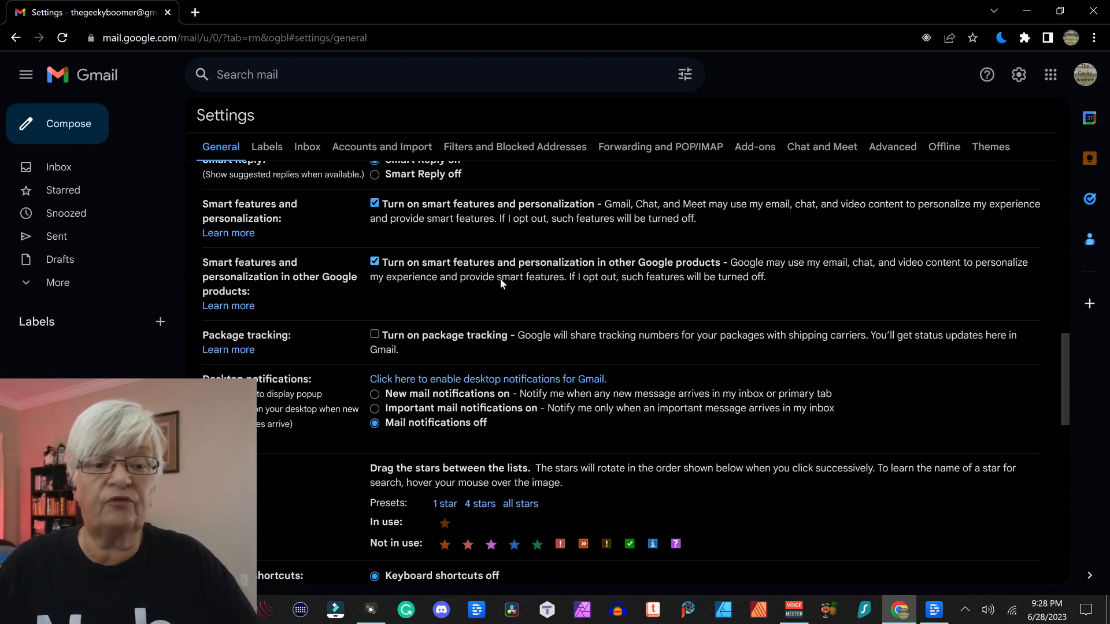
mouse_move(590, 265)
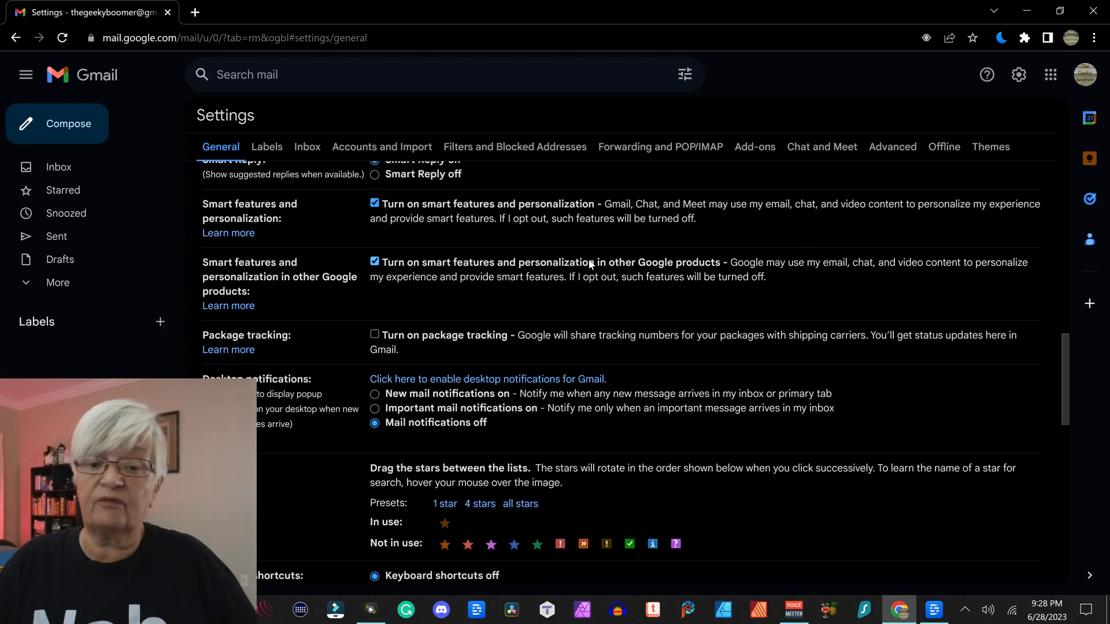
mouse_move(376, 271)
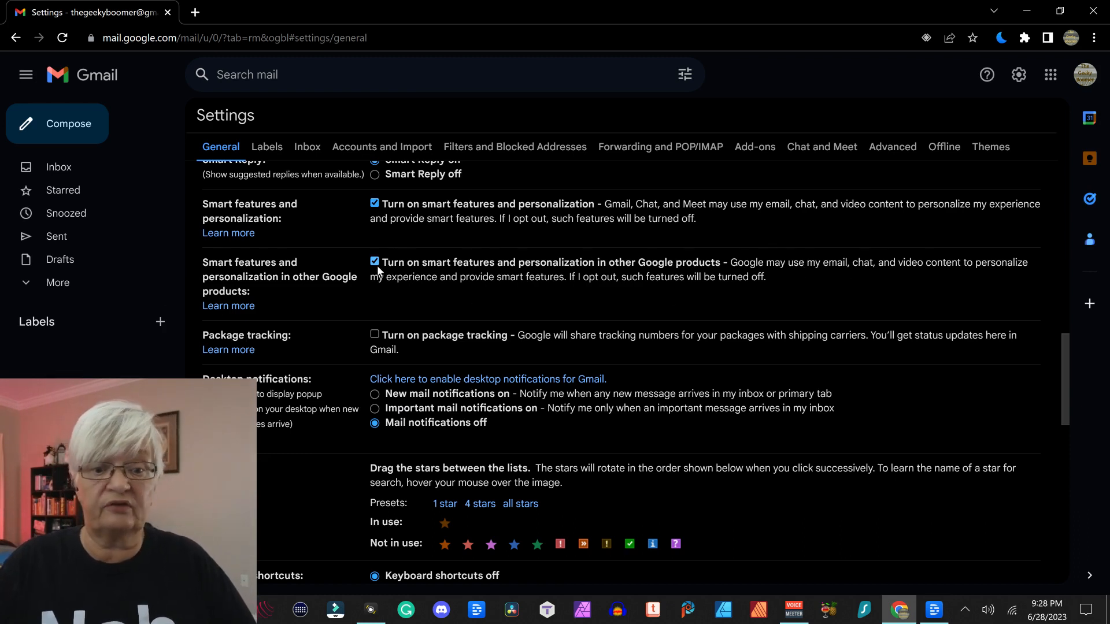
mouse_move(654, 268)
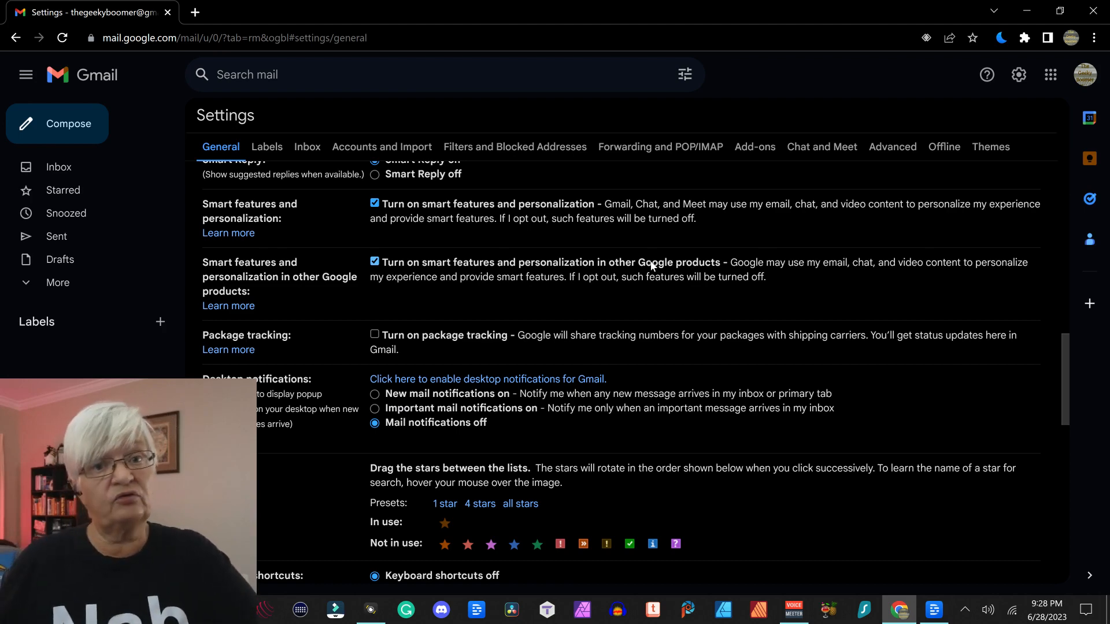
scroll("down", 3)
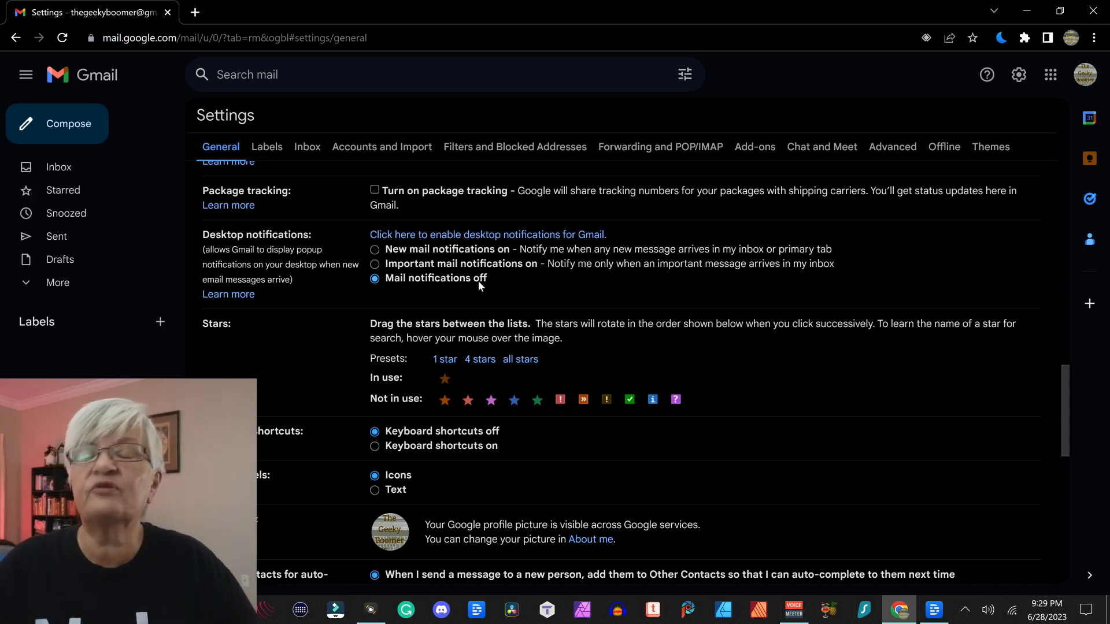
mouse_move(906, 245)
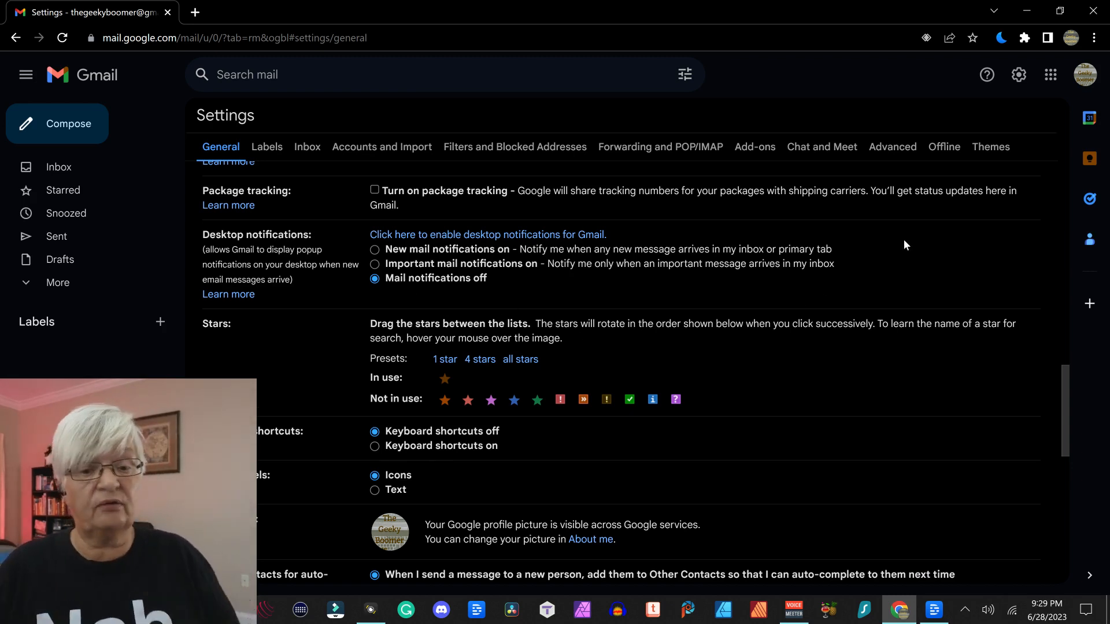
- Try the 4 stars and all stars presets, then settle on 1 star
scroll("down", 3)
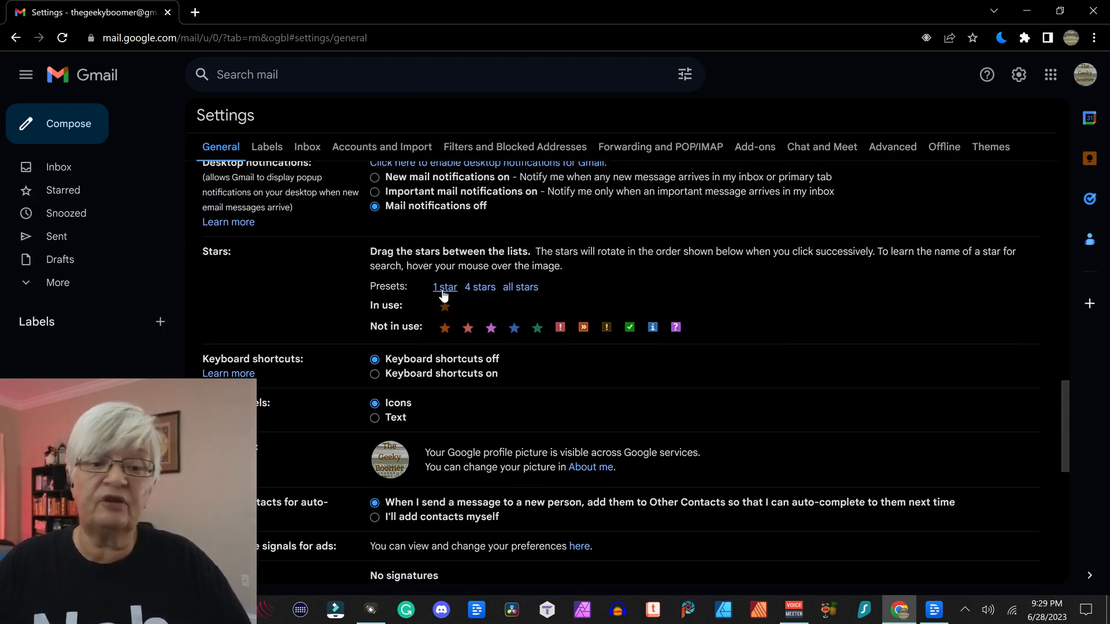
left_click(479, 286)
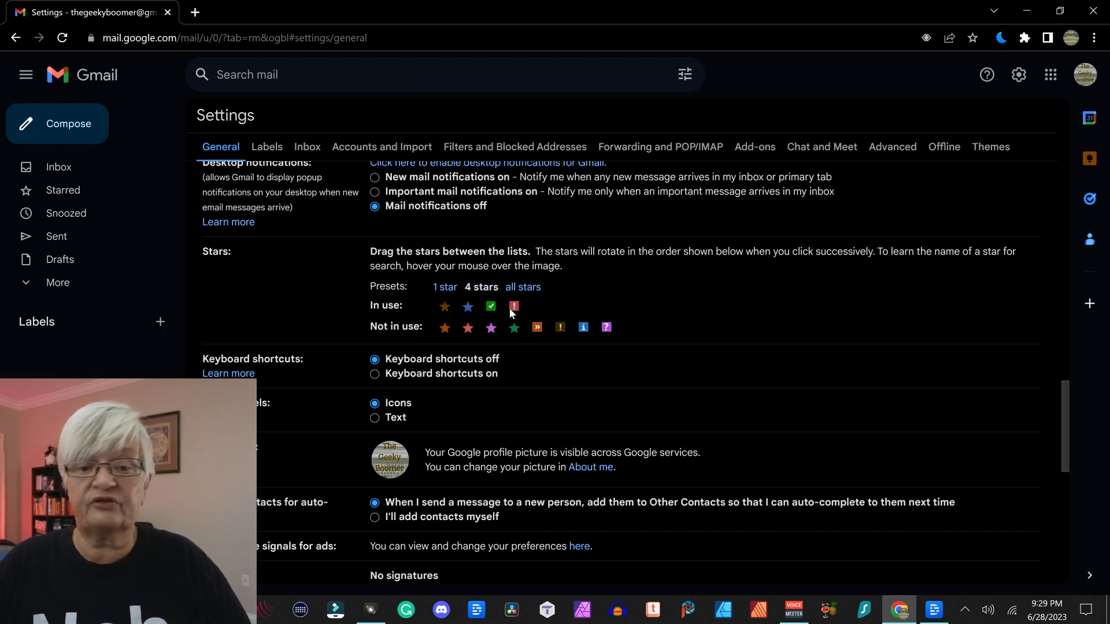
mouse_move(520, 305)
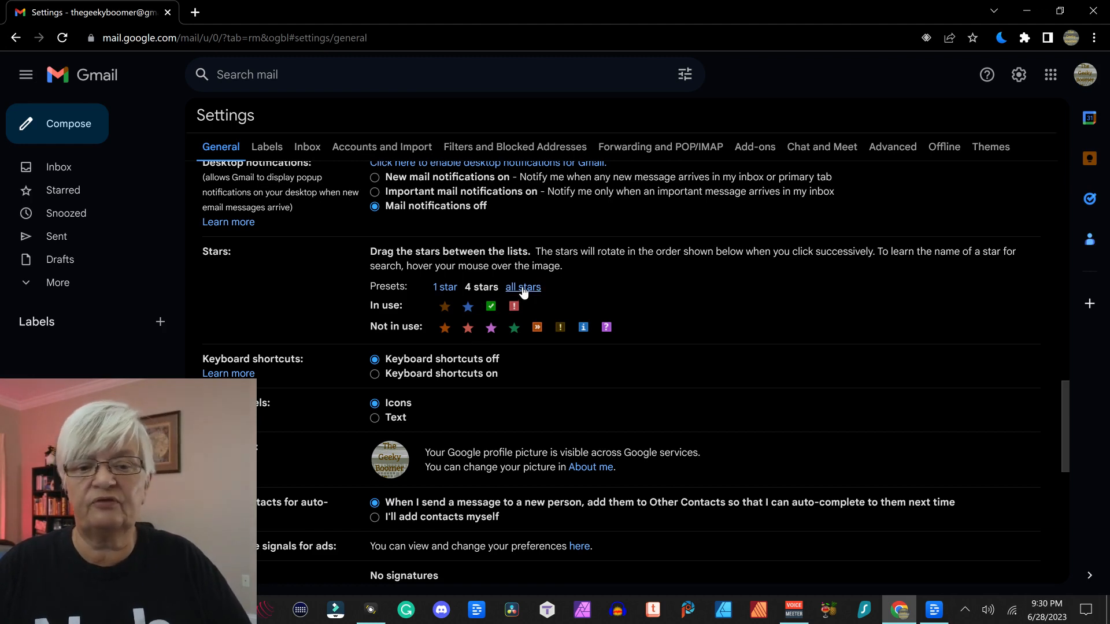
left_click(522, 286)
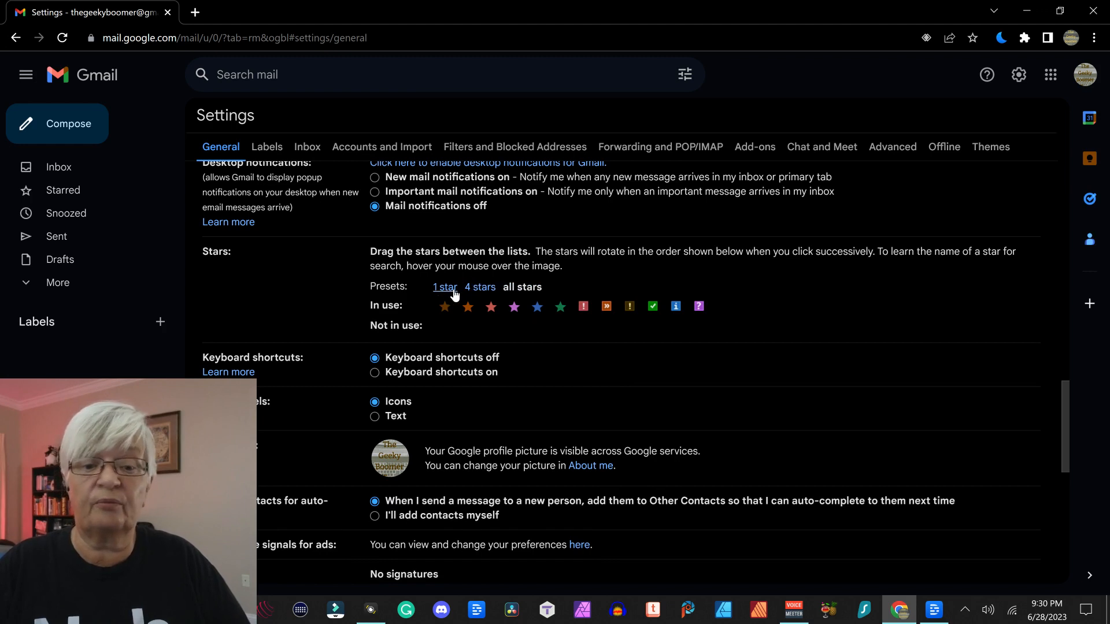
left_click(444, 286)
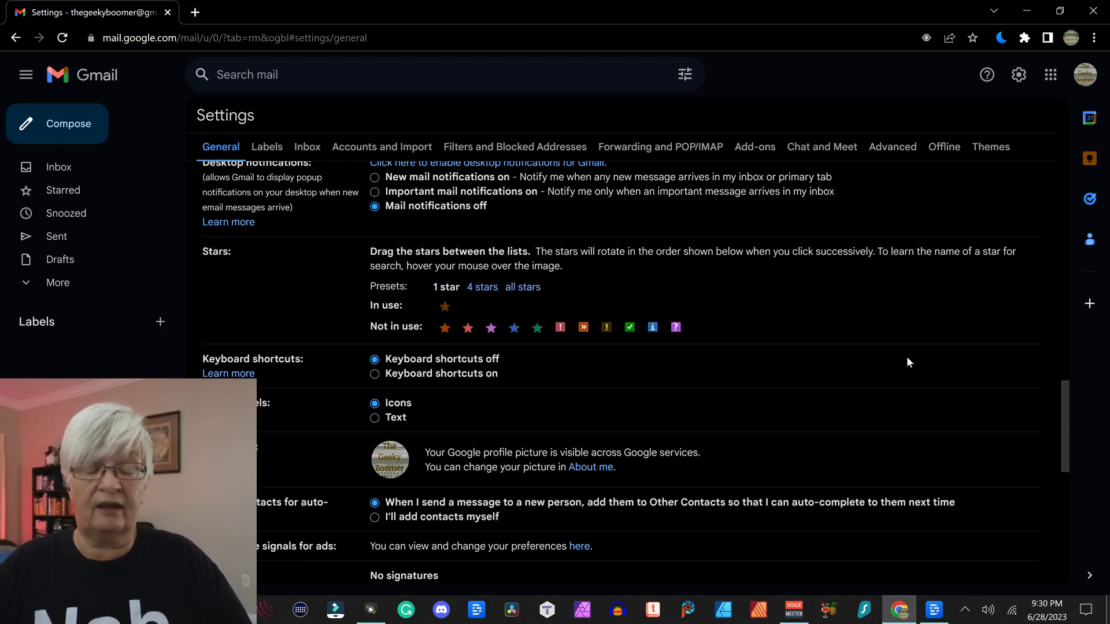
mouse_move(460, 215)
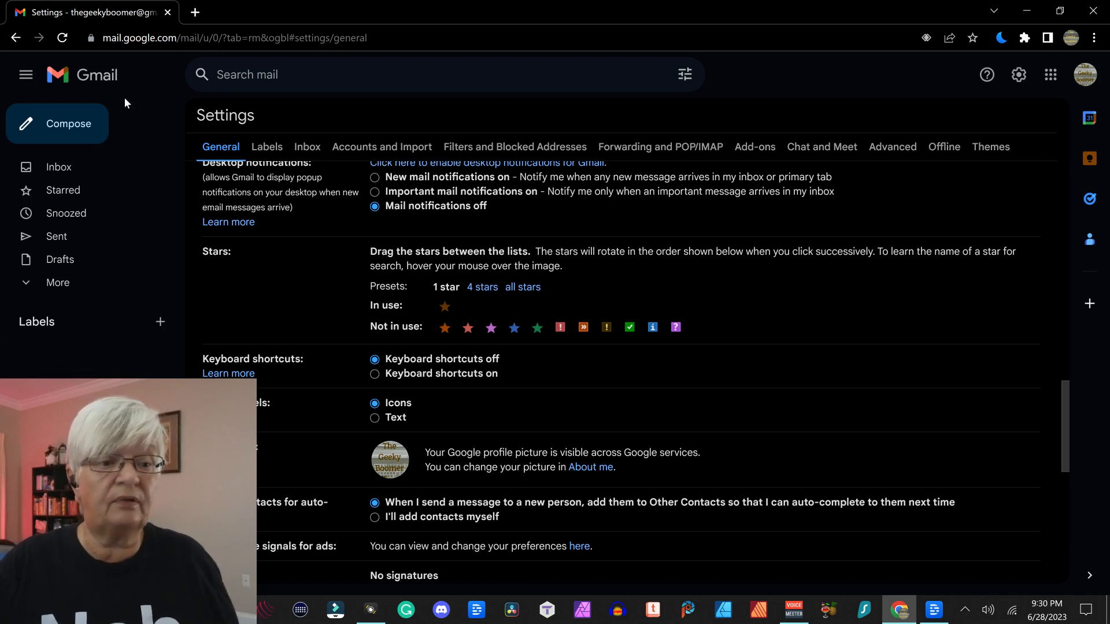
mouse_move(441, 213)
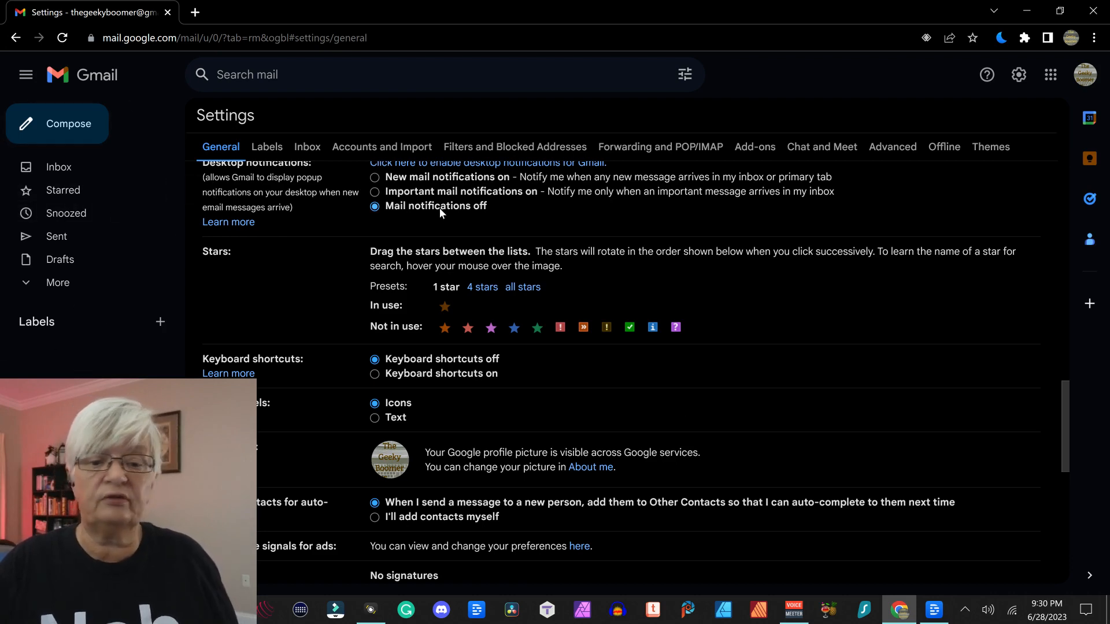
- Open the Keyboard shortcuts 'Learn more' help article in a new tab
scroll("down", 3)
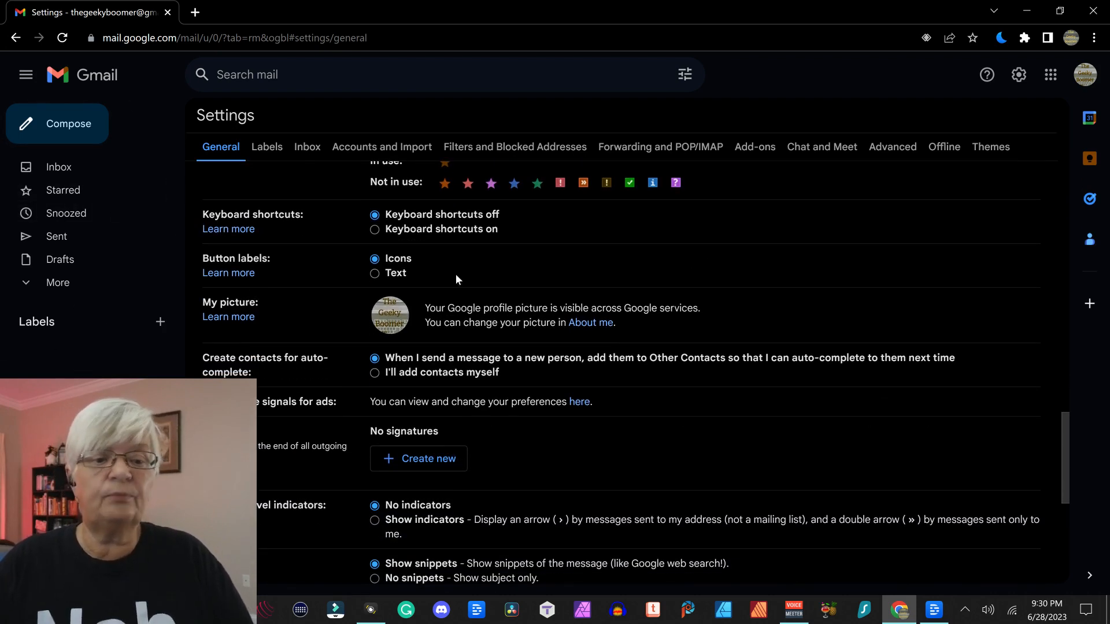
right_click(228, 229)
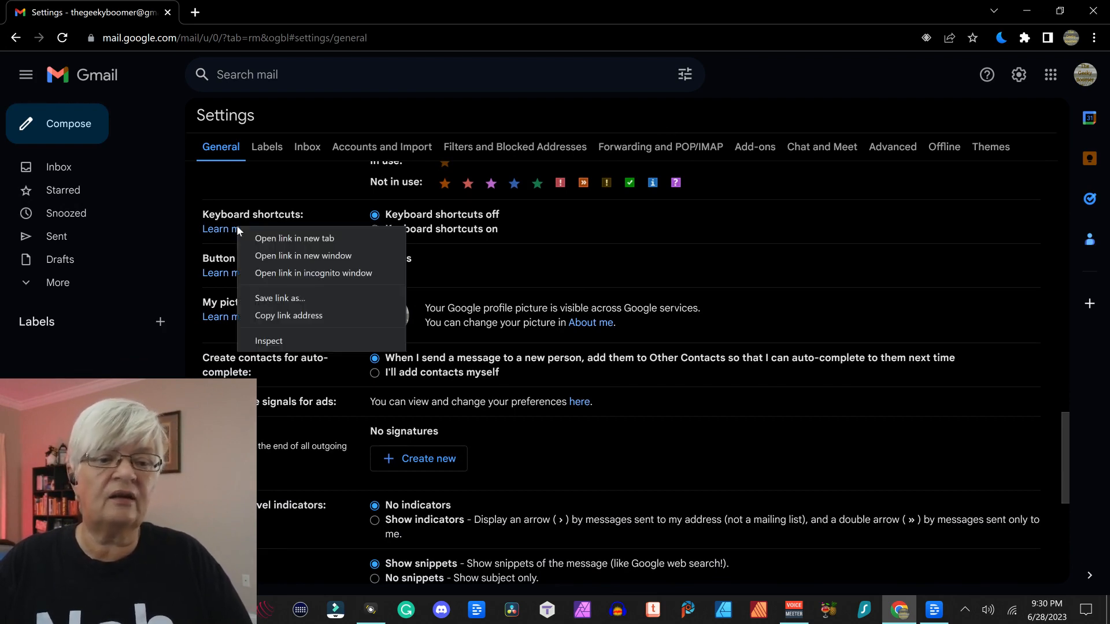
left_click(295, 239)
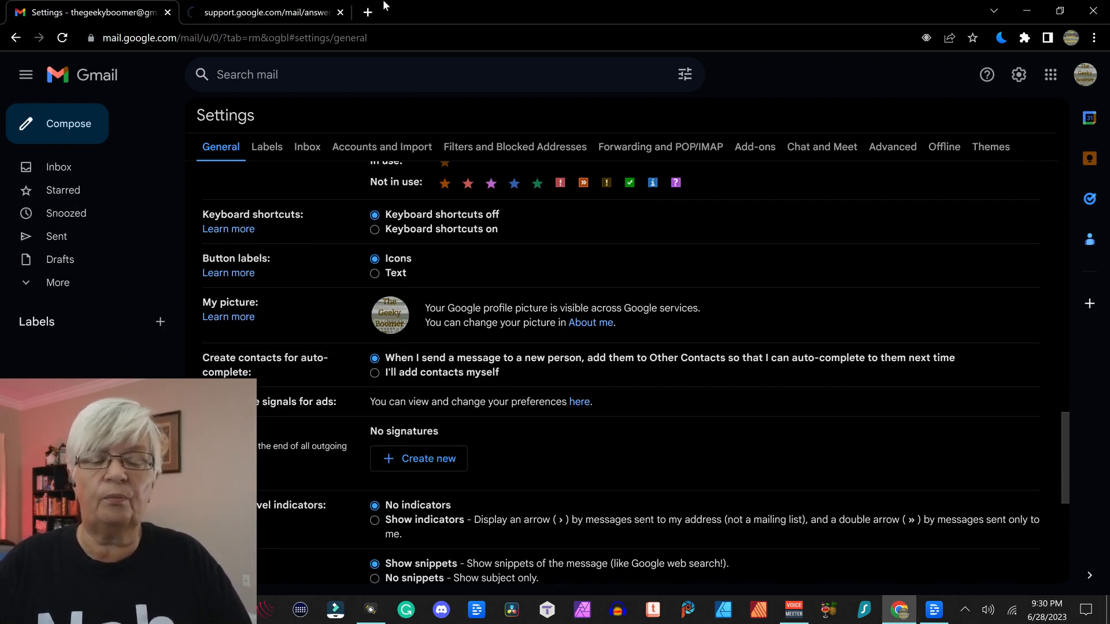
- Browse the keyboard shortcuts help article's Compose & chat and actions lists, then return to the Gmail settings tab
left_click(264, 13)
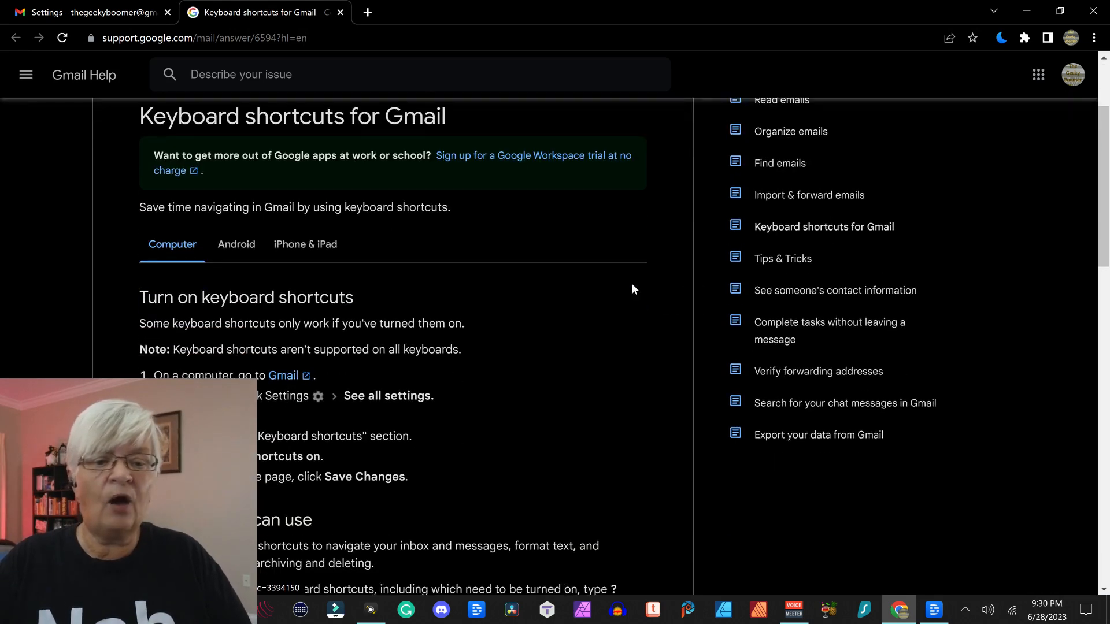
scroll("down", 3)
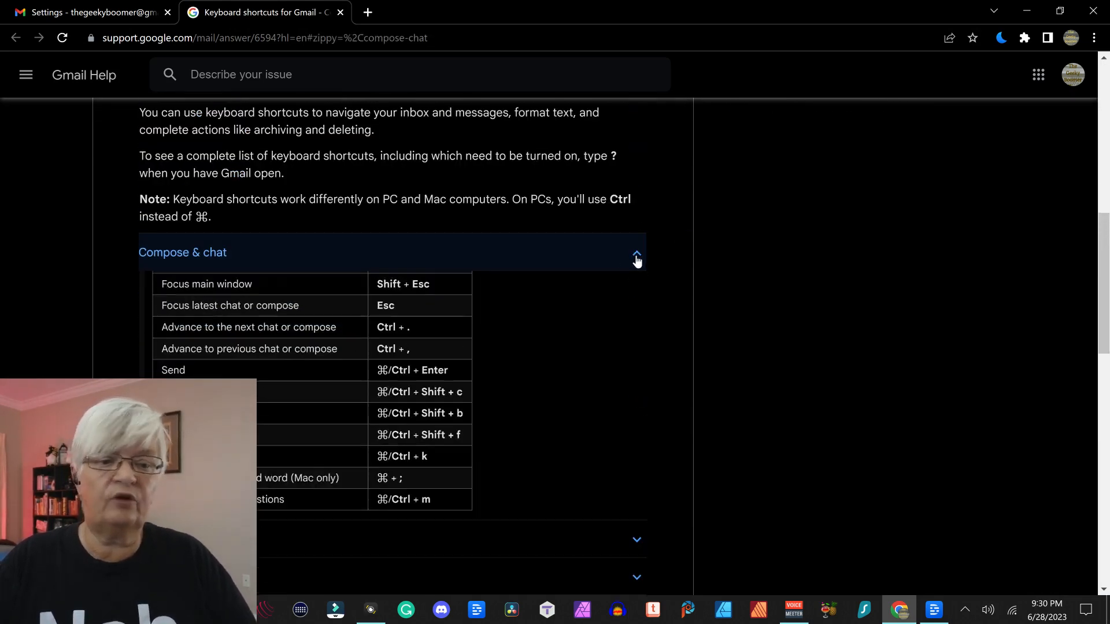
scroll("down", 3)
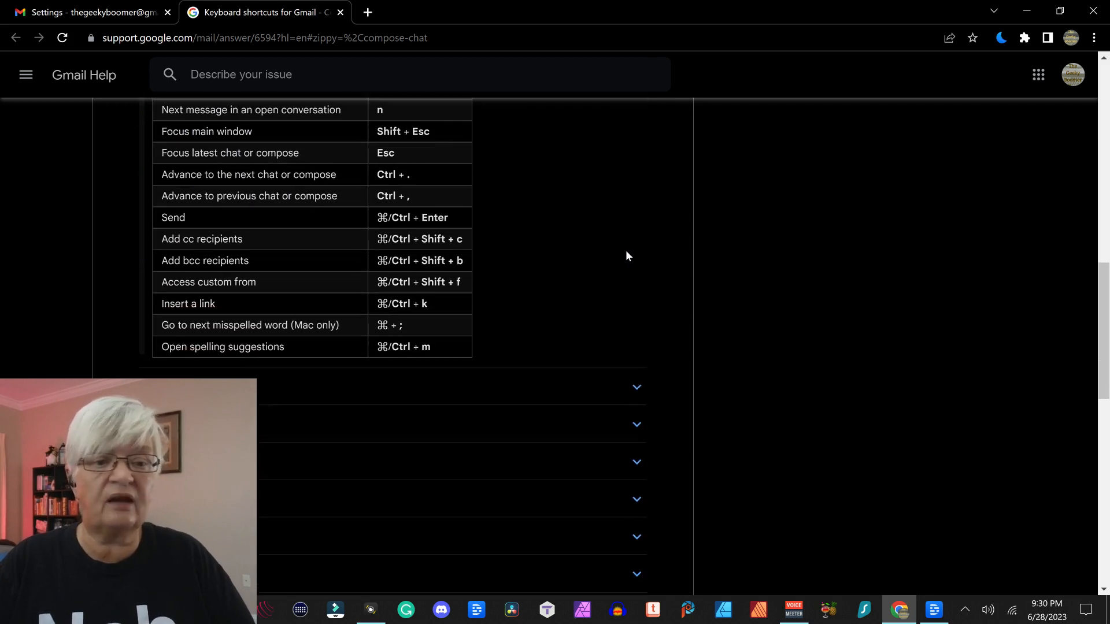
mouse_move(551, 335)
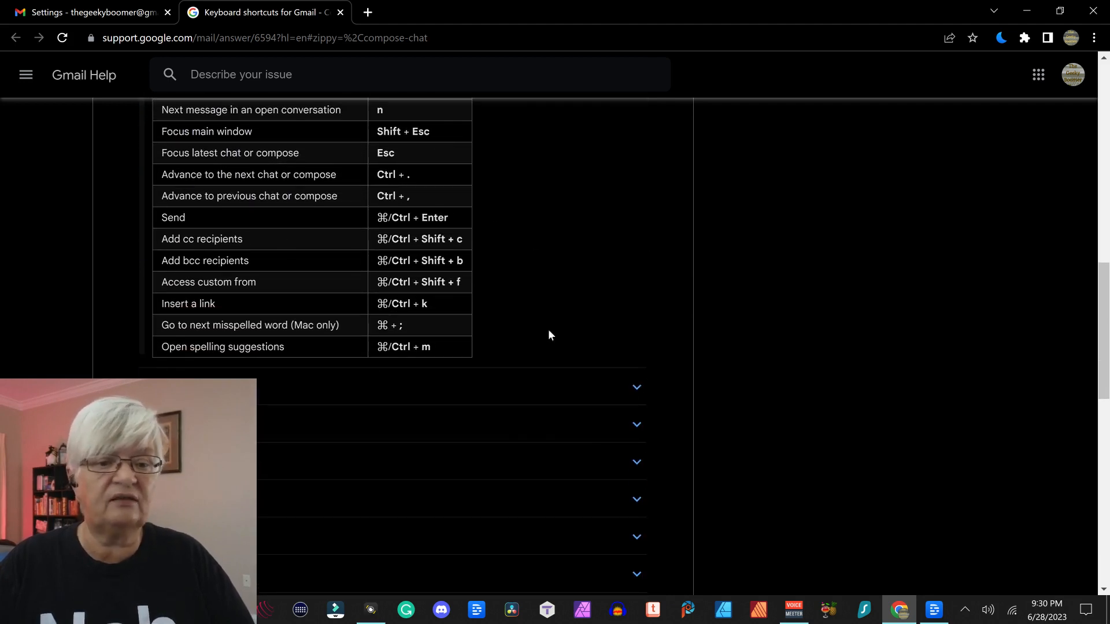
scroll("down", 3)
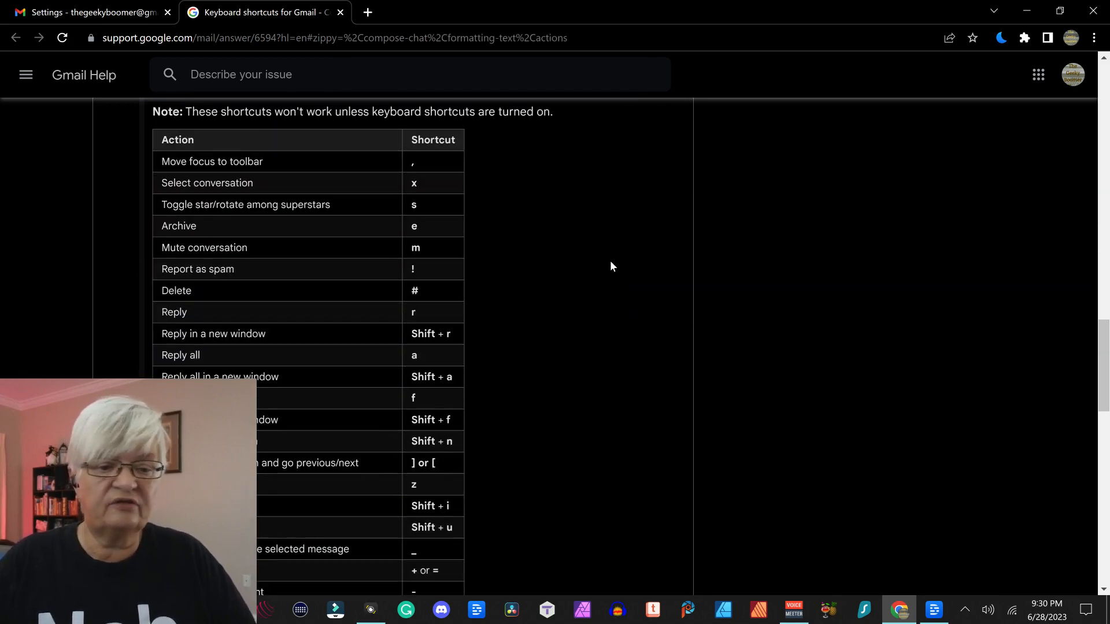
left_click(89, 10)
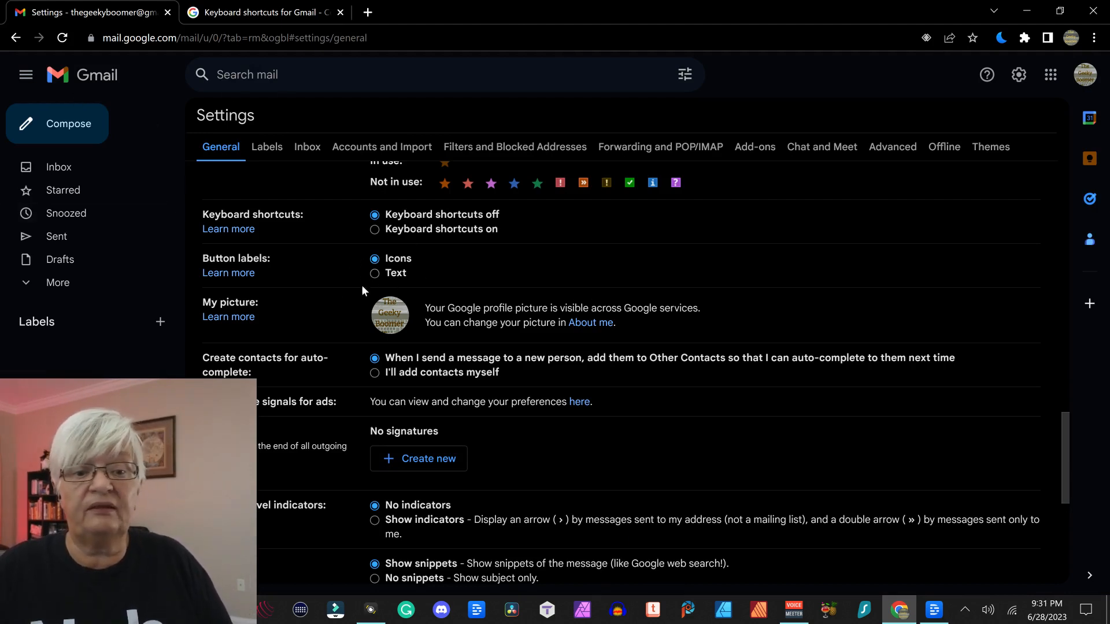
- Toggle auto-complete off and back on to keep adding recipients to contacts, then follow the ads 'here' link
left_click(374, 273)
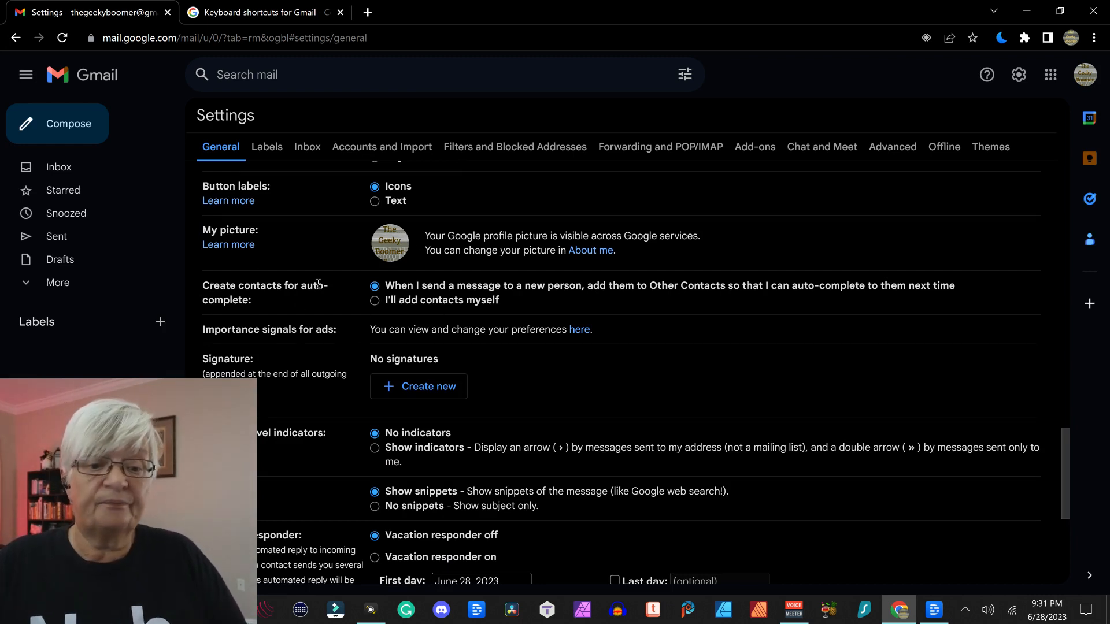
mouse_move(416, 301)
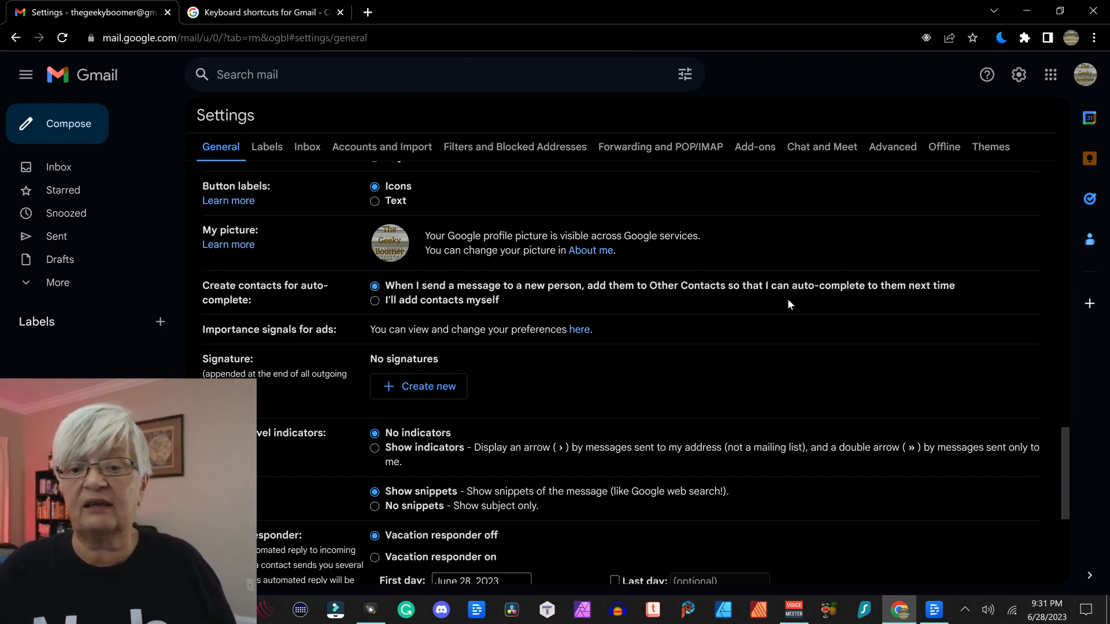
mouse_move(547, 297)
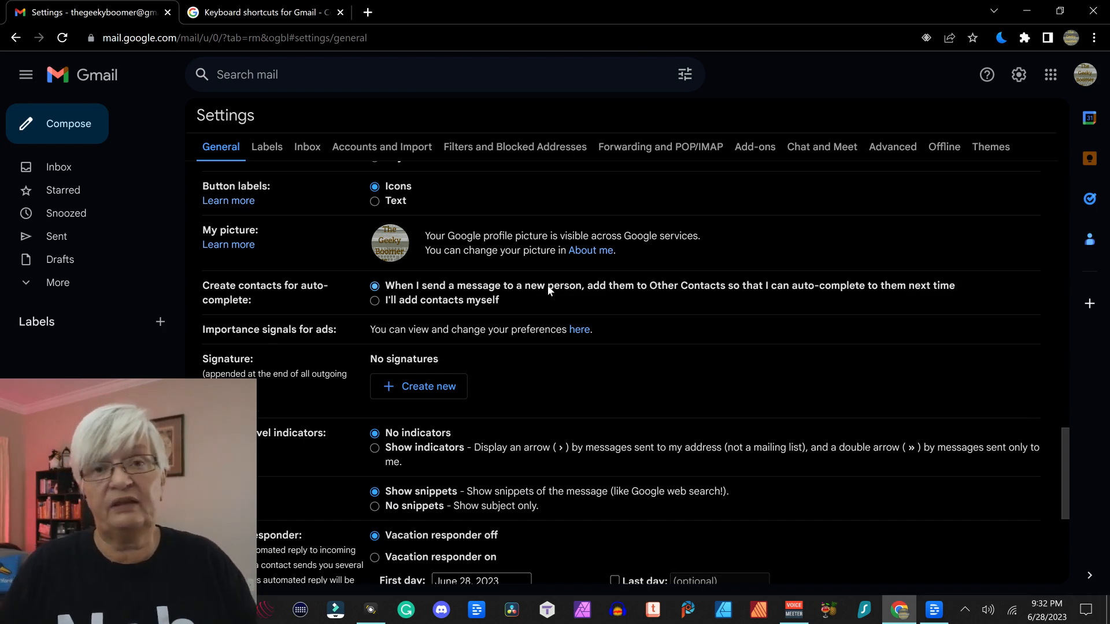
mouse_move(538, 329)
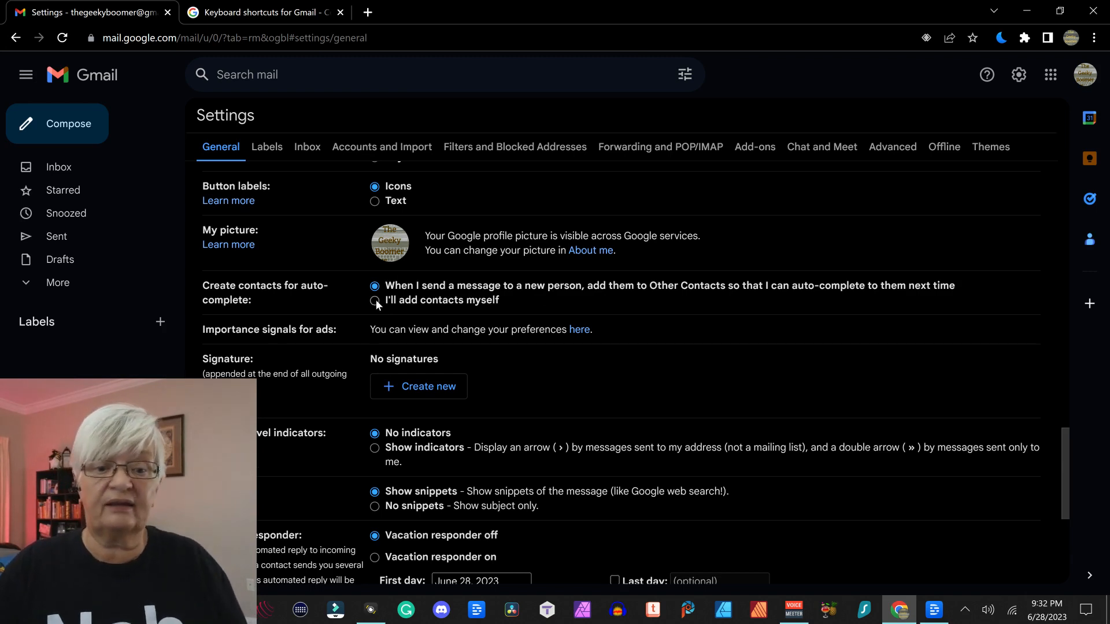
left_click(375, 300)
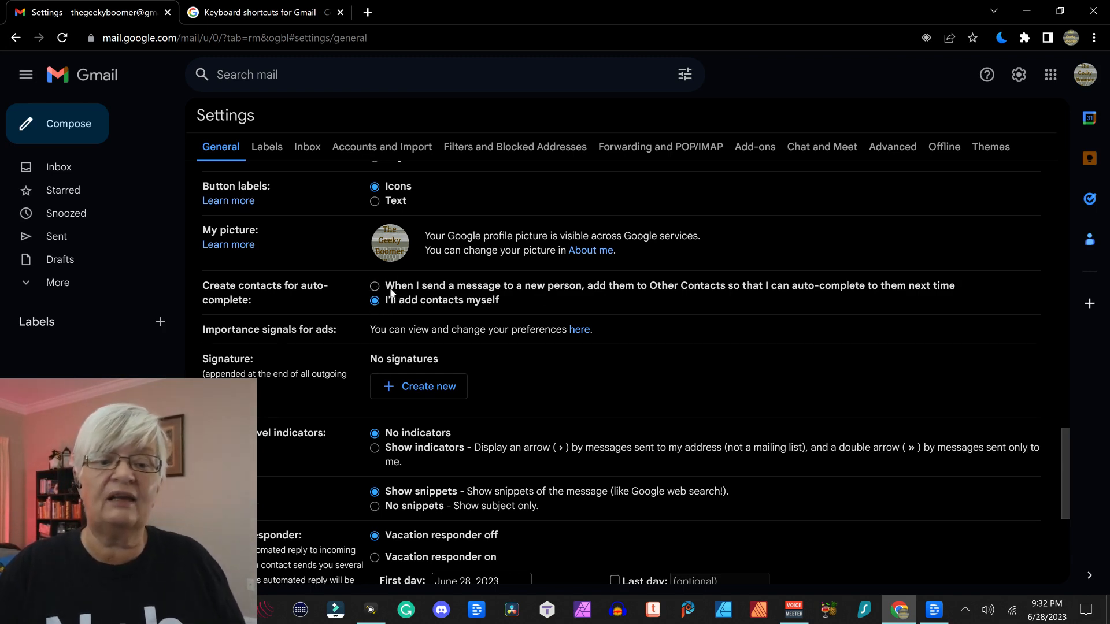
left_click(374, 285)
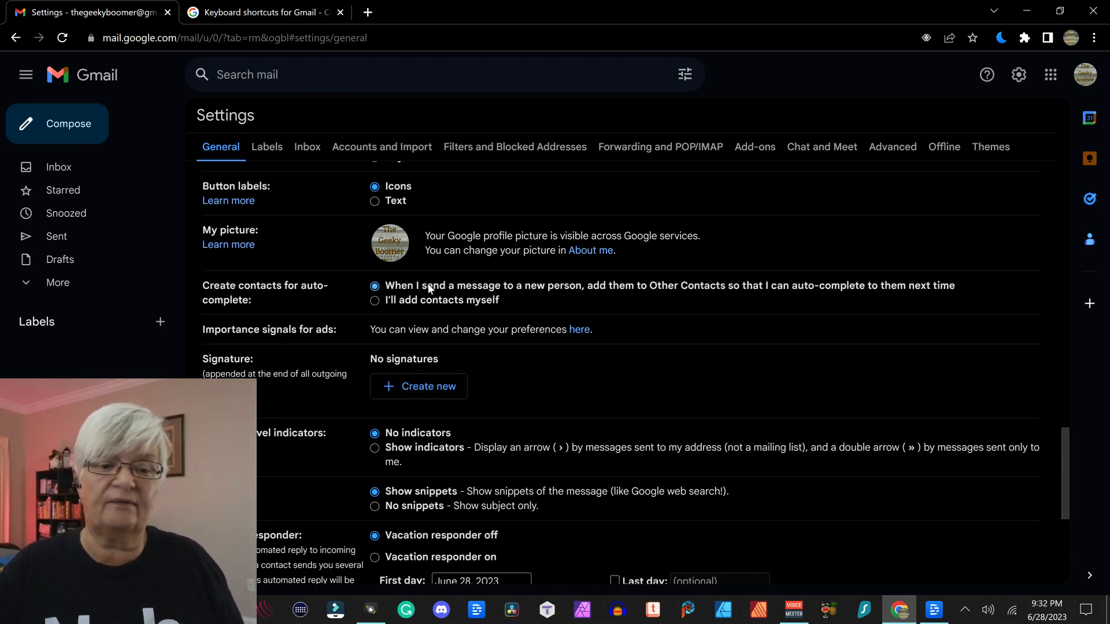
mouse_move(346, 357)
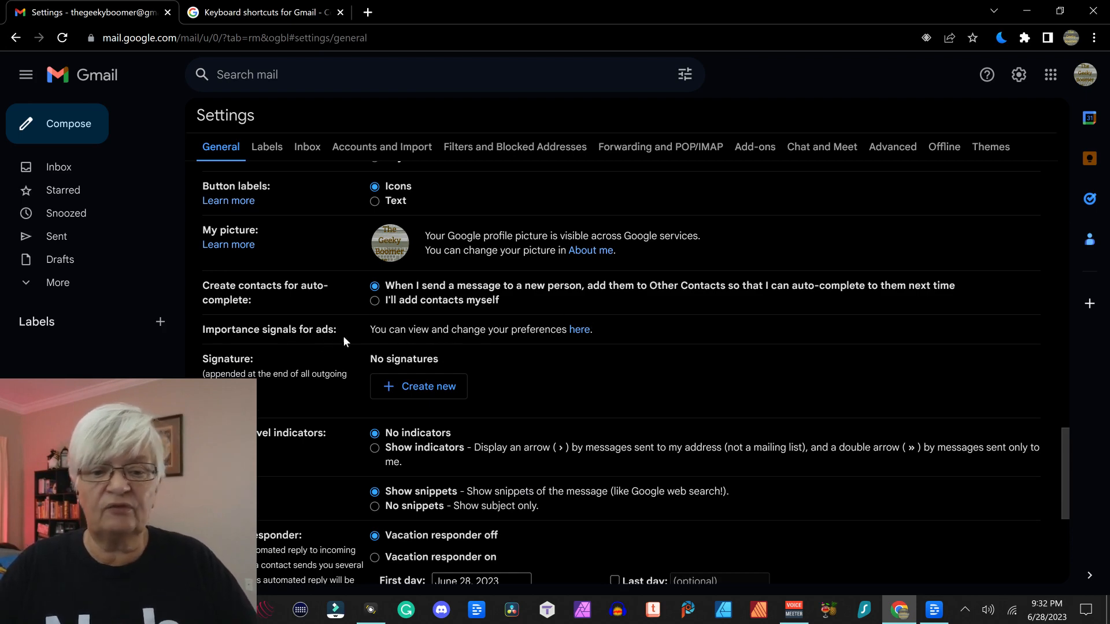
left_click(579, 328)
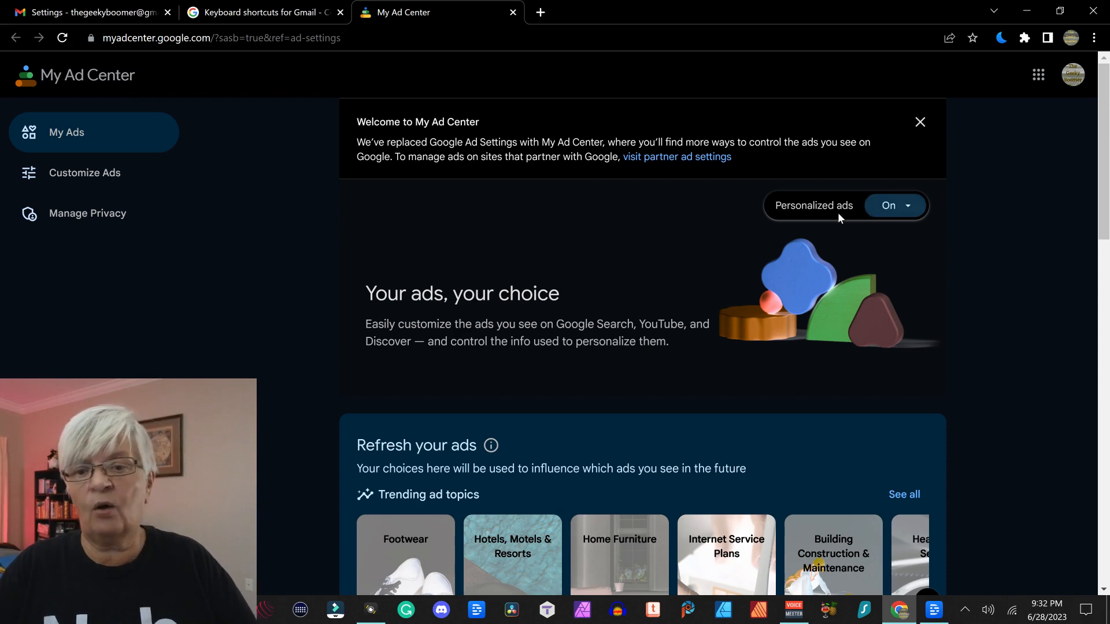
mouse_move(625, 230)
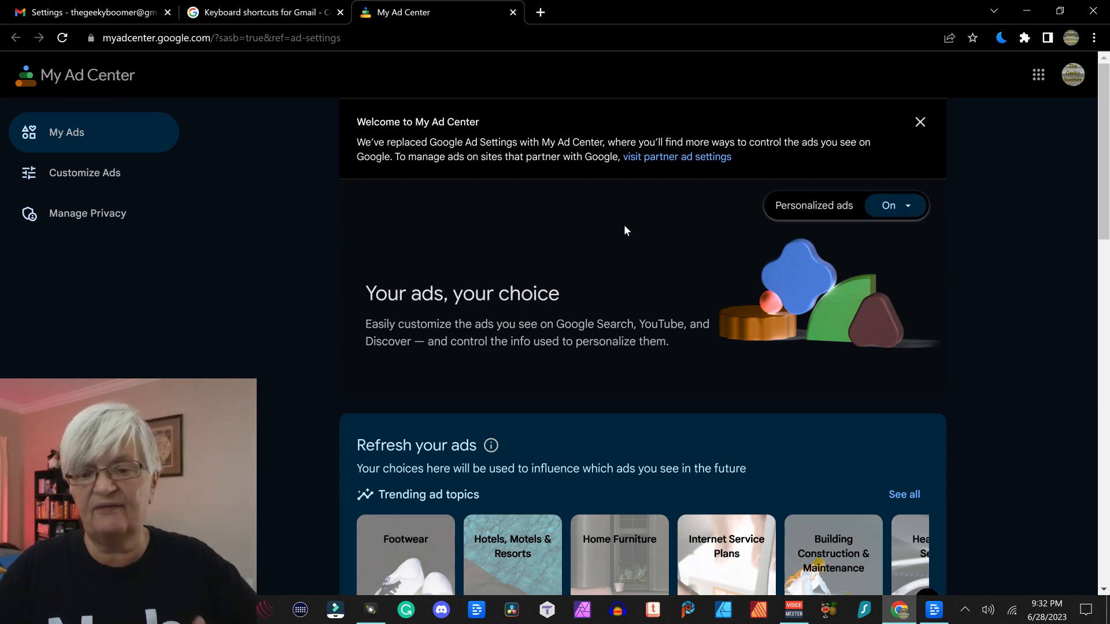
- Scroll through My Ad Center's trending ad topics and brands
scroll("down", 3)
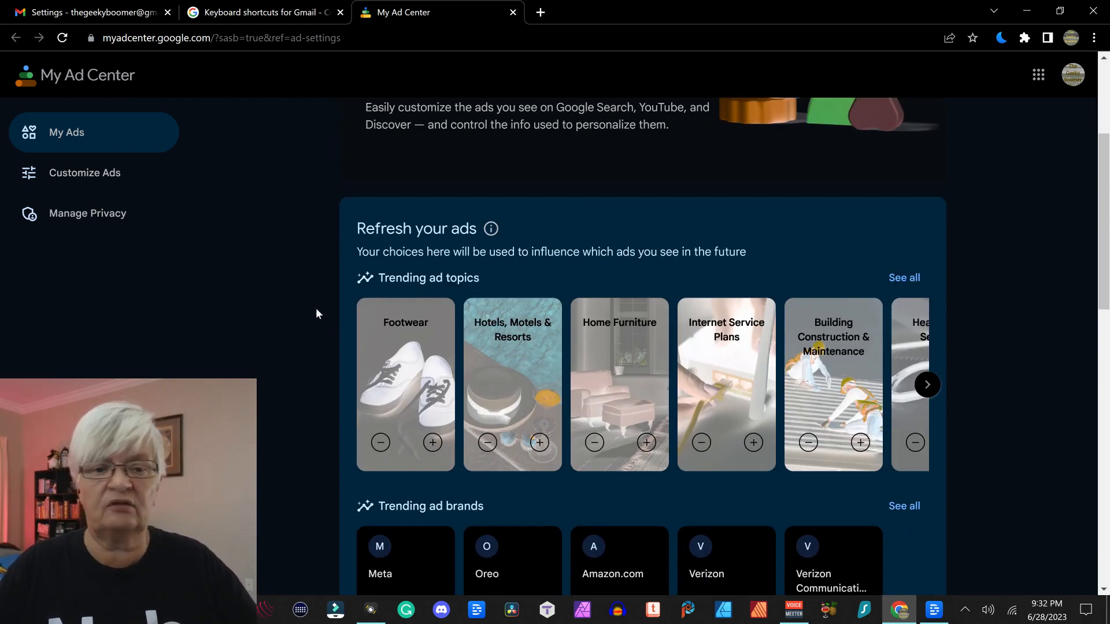
scroll("down", 3)
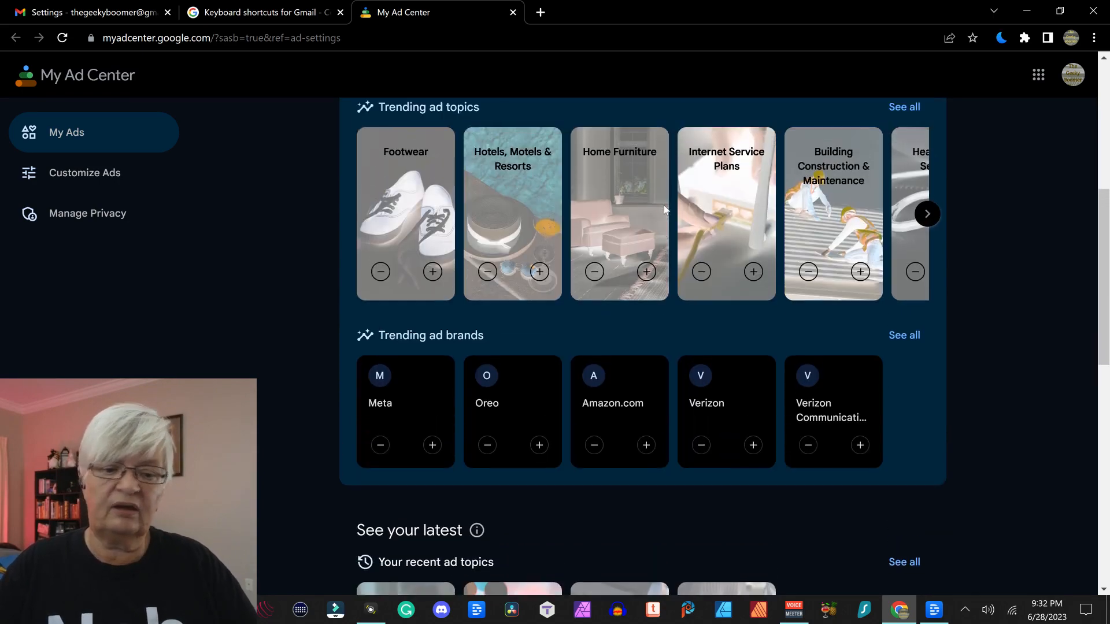
scroll("up", 3)
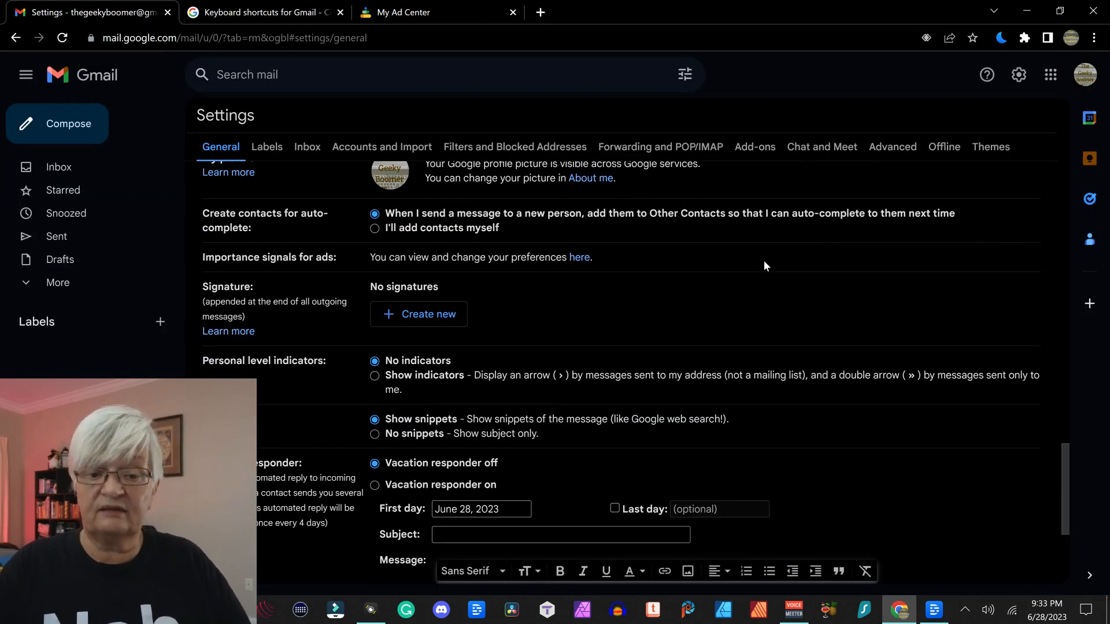
mouse_move(526, 263)
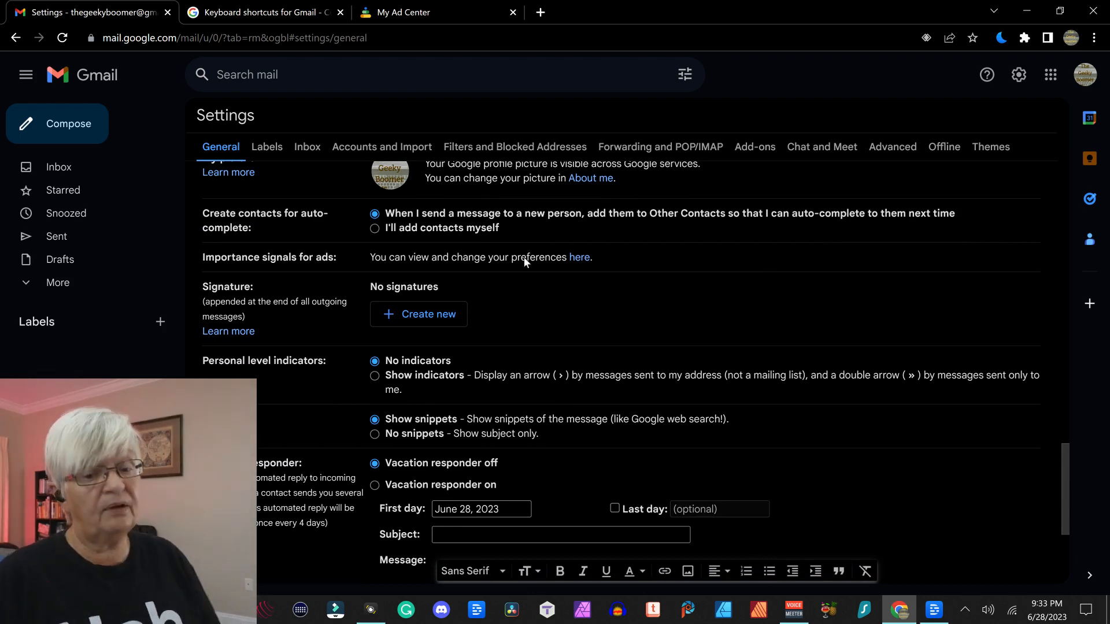
mouse_move(418, 321)
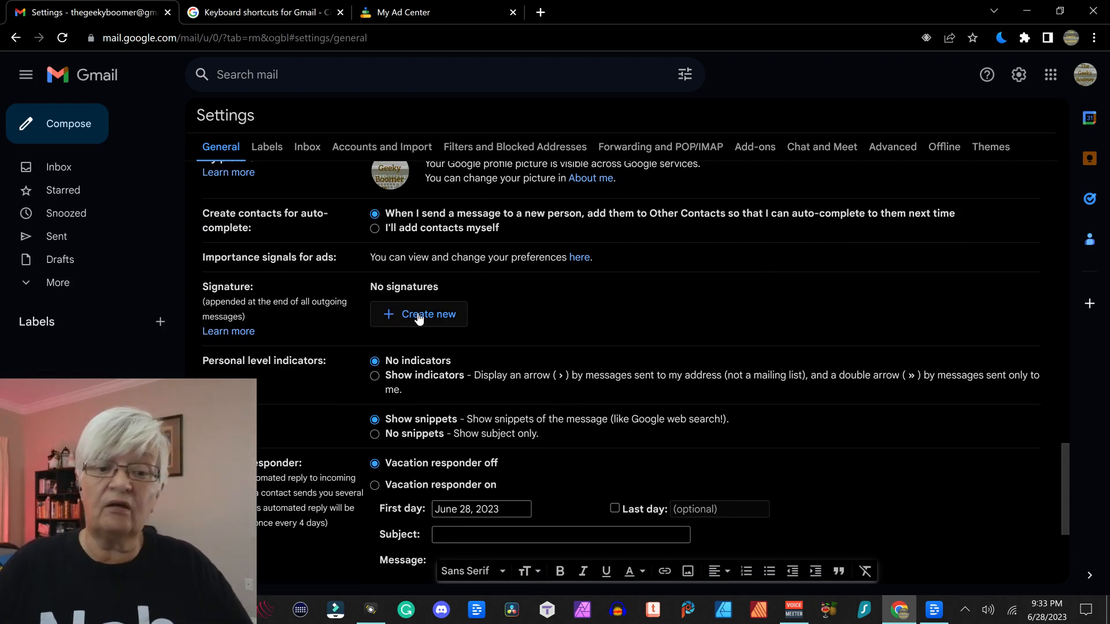
- Create a new empty signature named 'The Geeky Boomer'
left_click(419, 314)
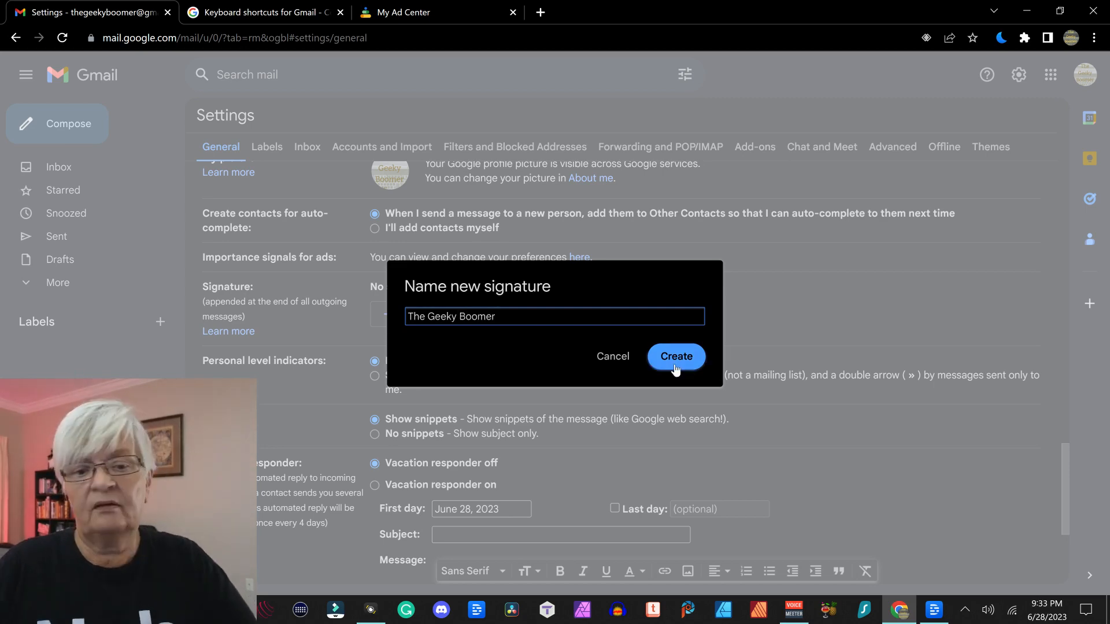
left_click(675, 356)
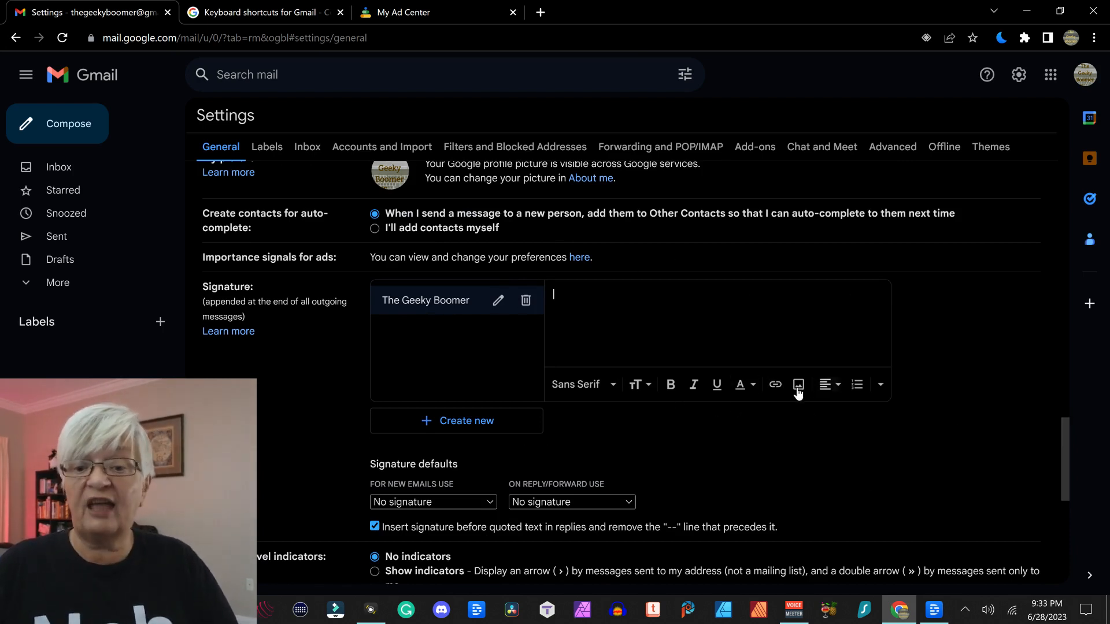
- Insert the Geeky Boomer podcast header image from My Drive into the signature and shrink it to Small
left_click(797, 385)
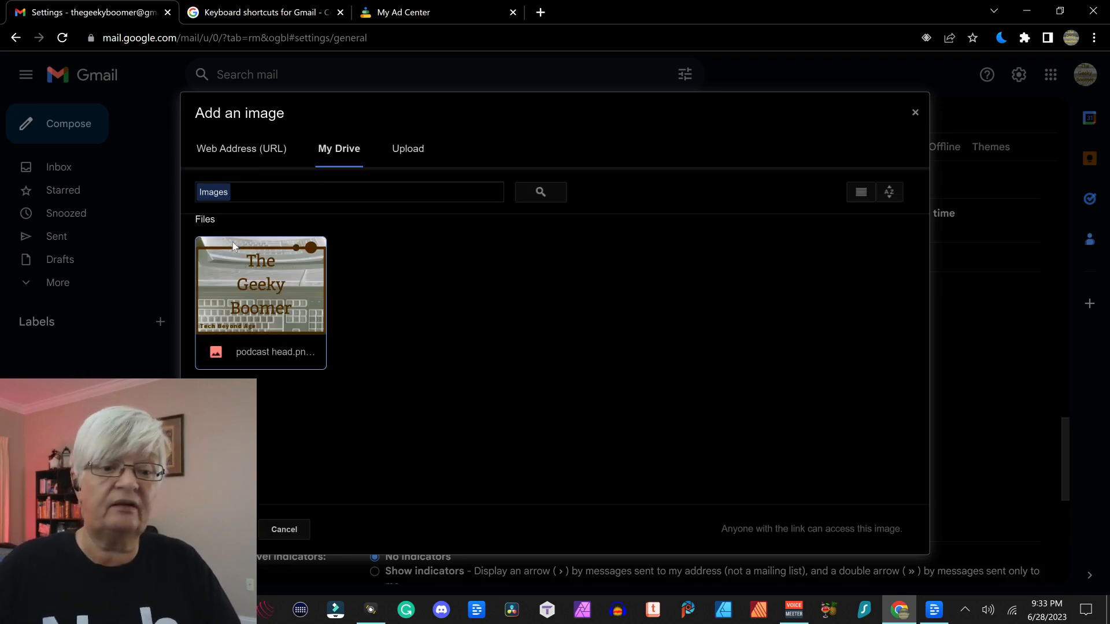
mouse_move(260, 254)
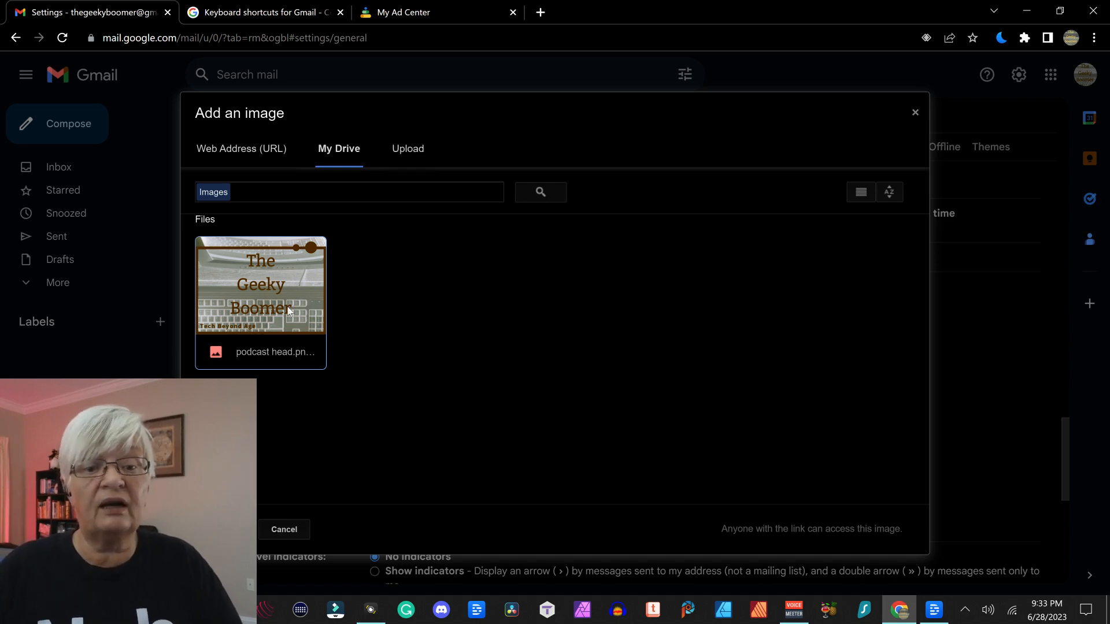
left_click(260, 287)
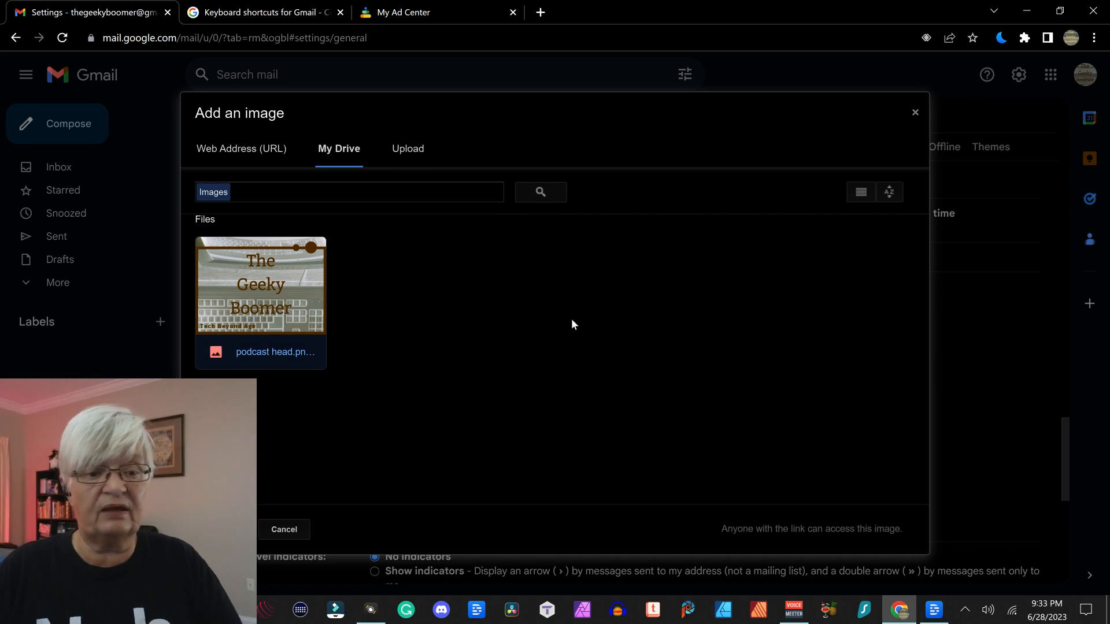
left_click(261, 284)
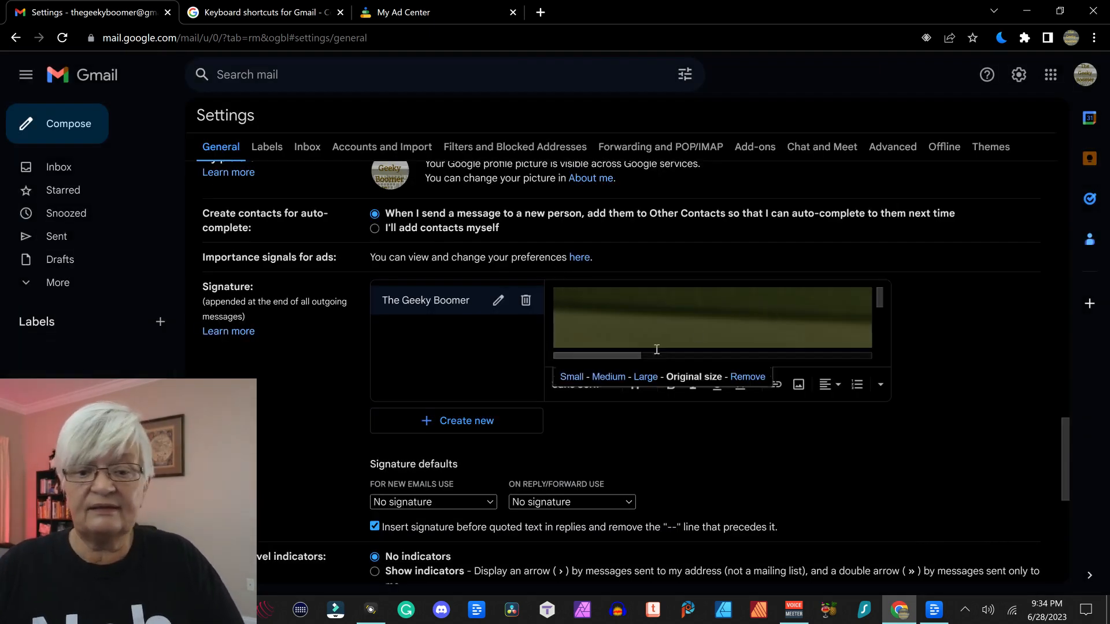
mouse_move(550, 399)
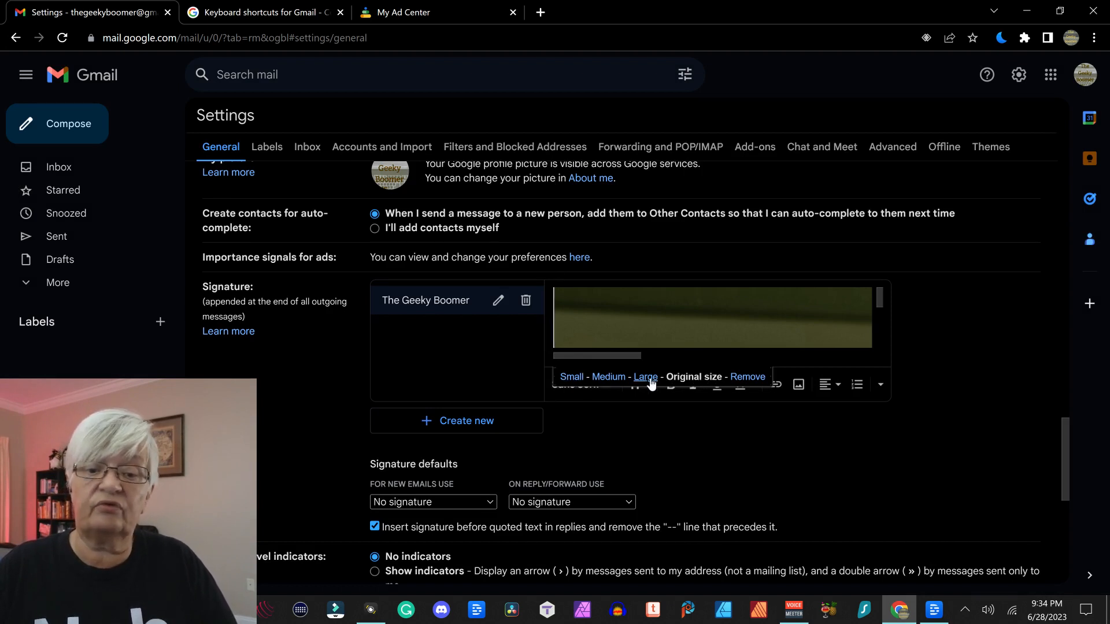
left_click(608, 377)
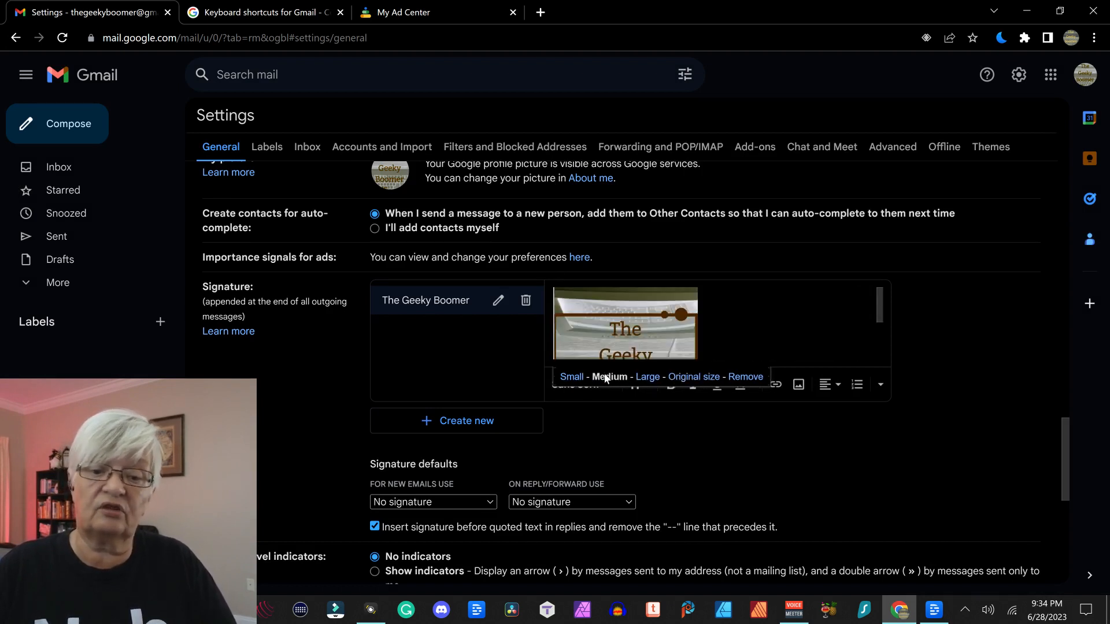
left_click(571, 376)
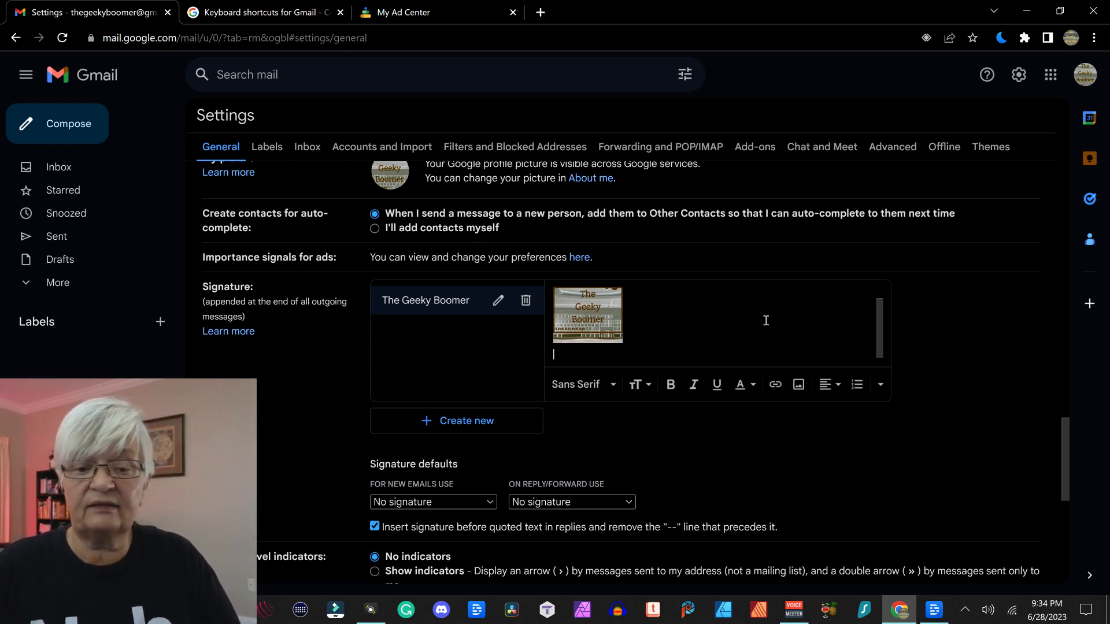
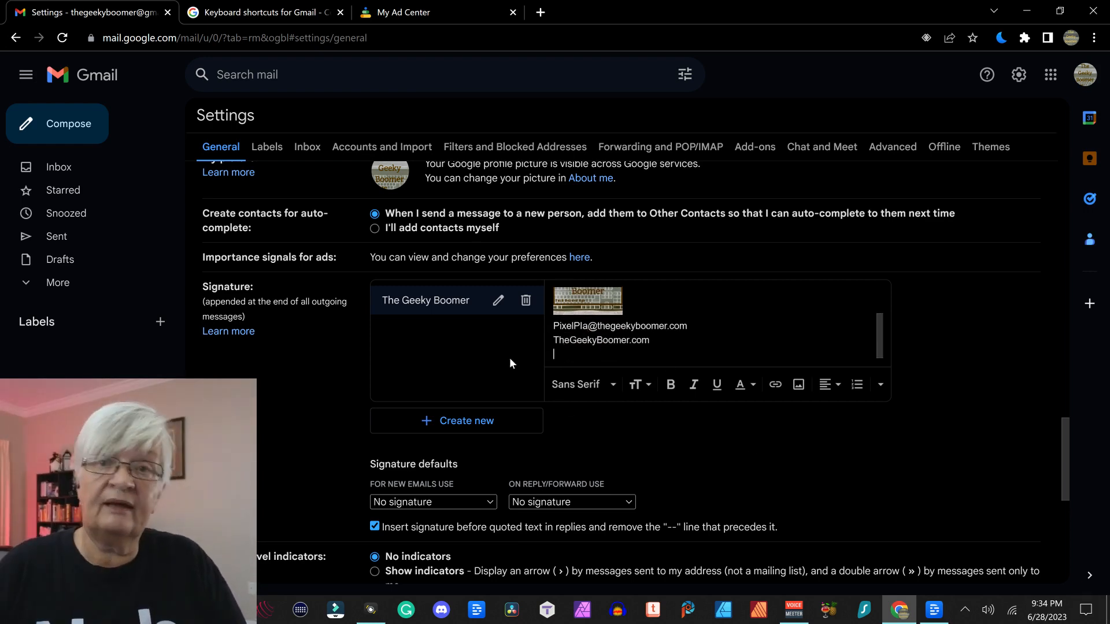
- Make the signature's email and website lines bold italic, with the text colour choices showing
mouse_move(529, 374)
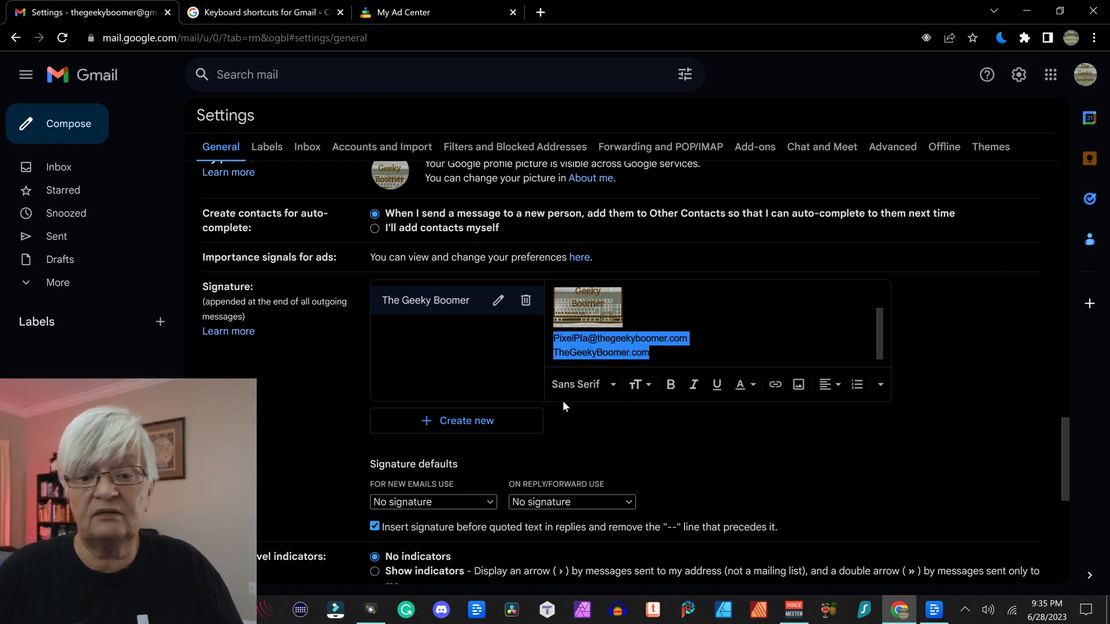
left_click(582, 385)
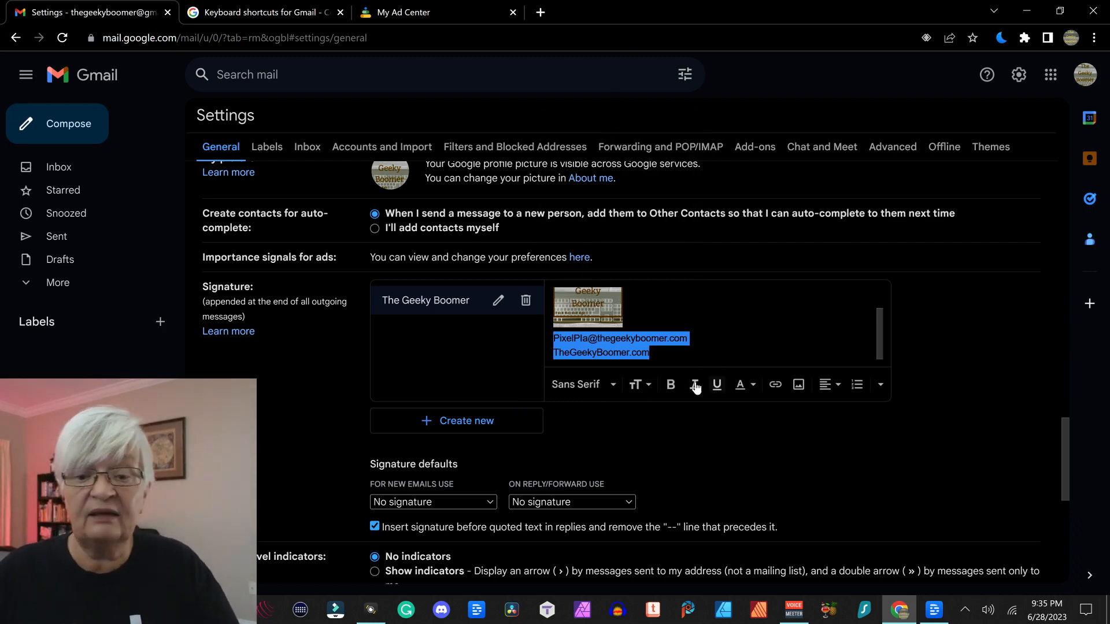
left_click(694, 385)
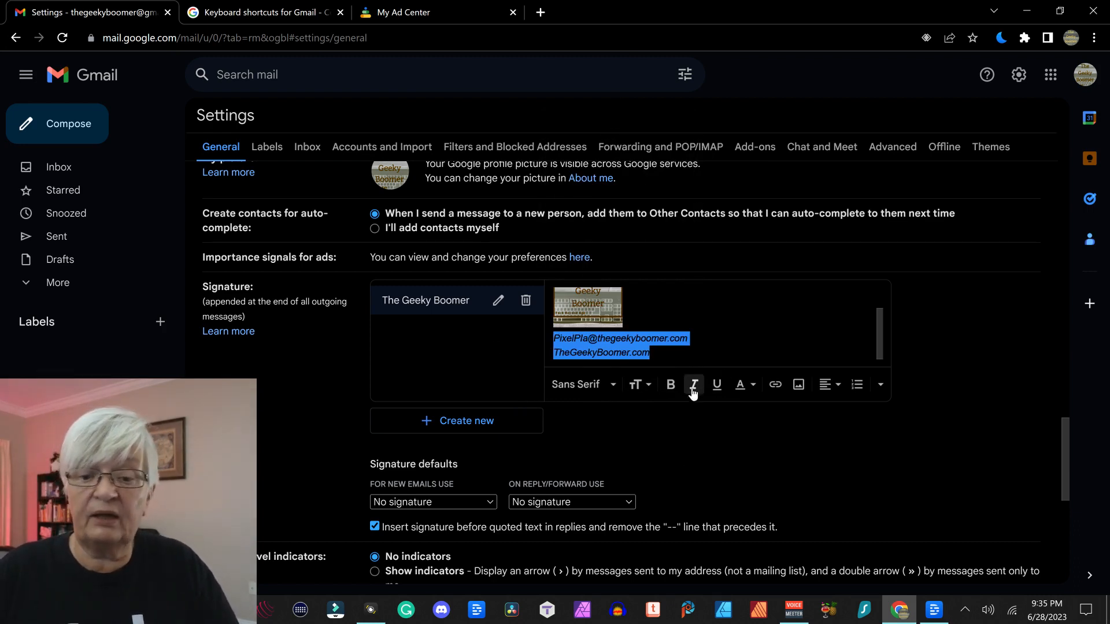
mouse_move(743, 393)
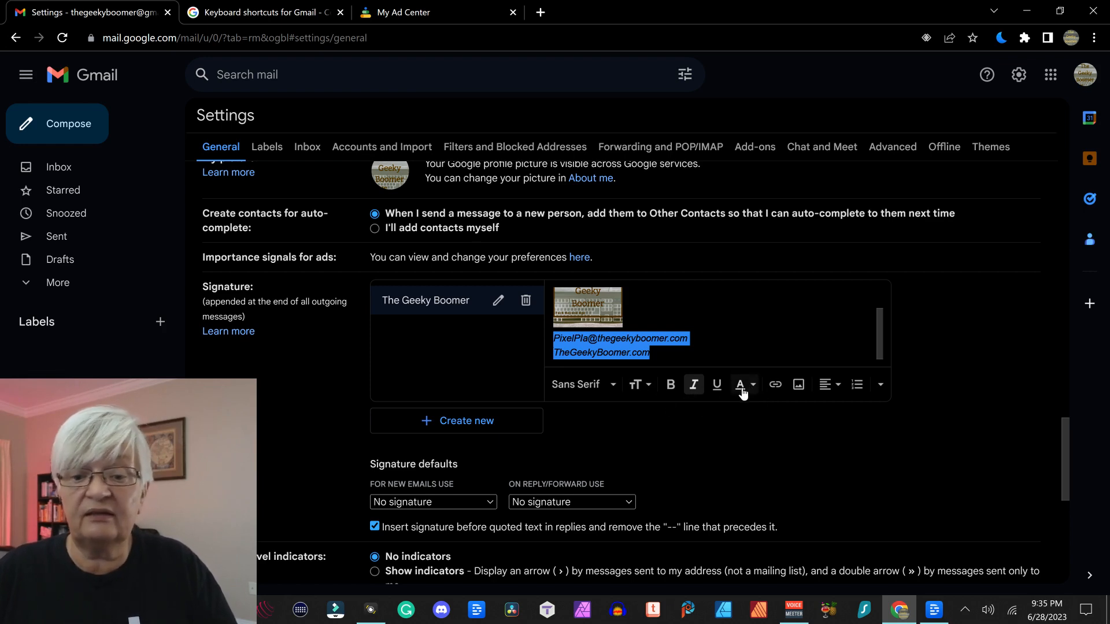
left_click(744, 385)
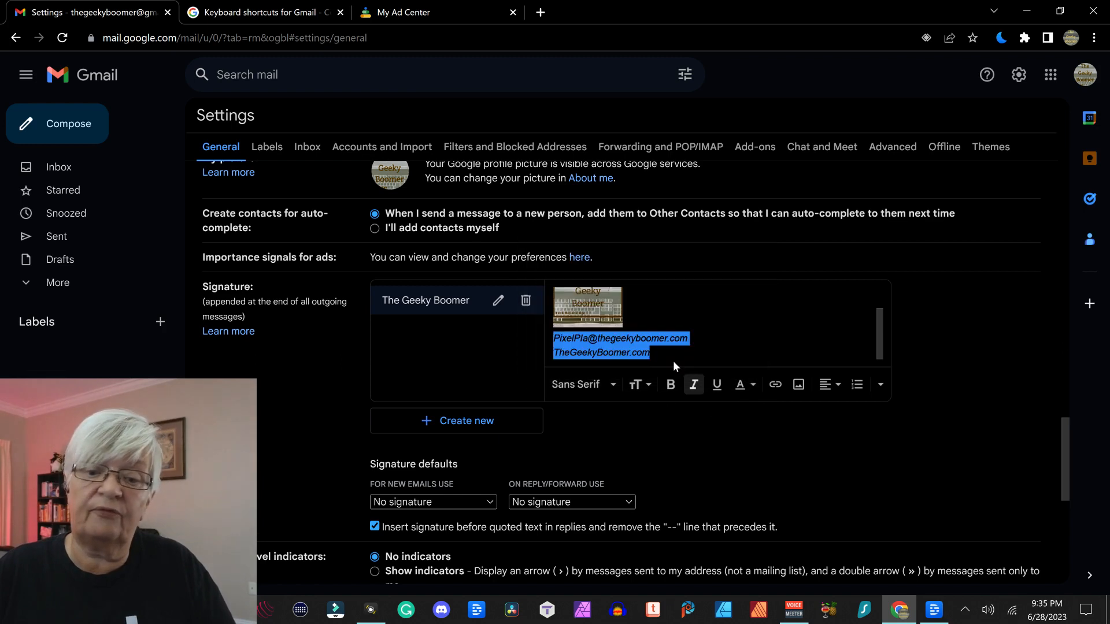
left_click(750, 347)
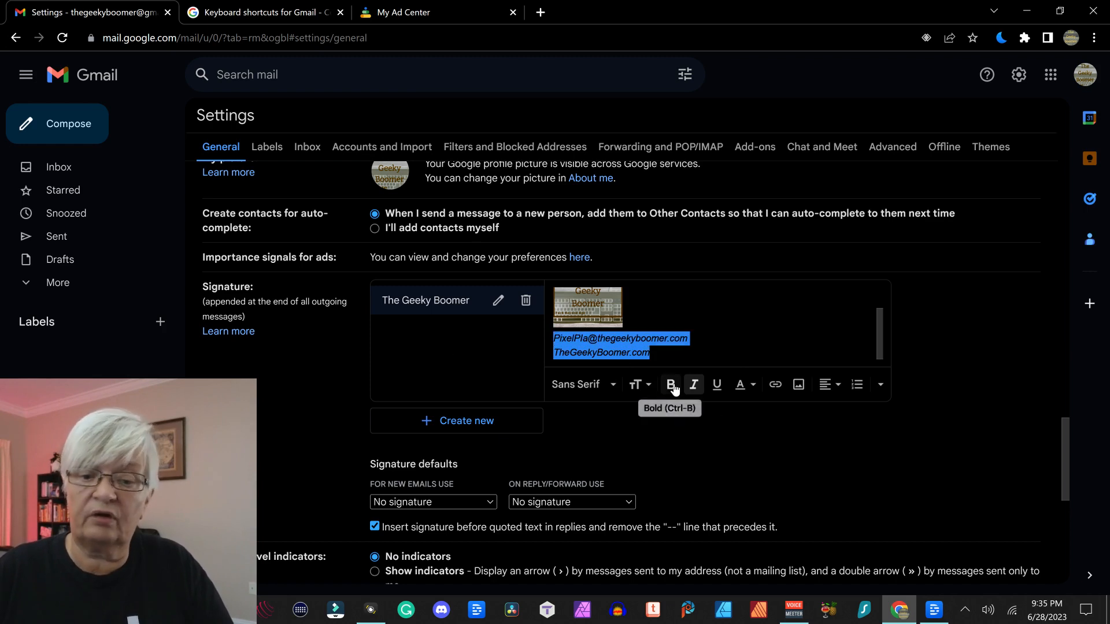
left_click(671, 385)
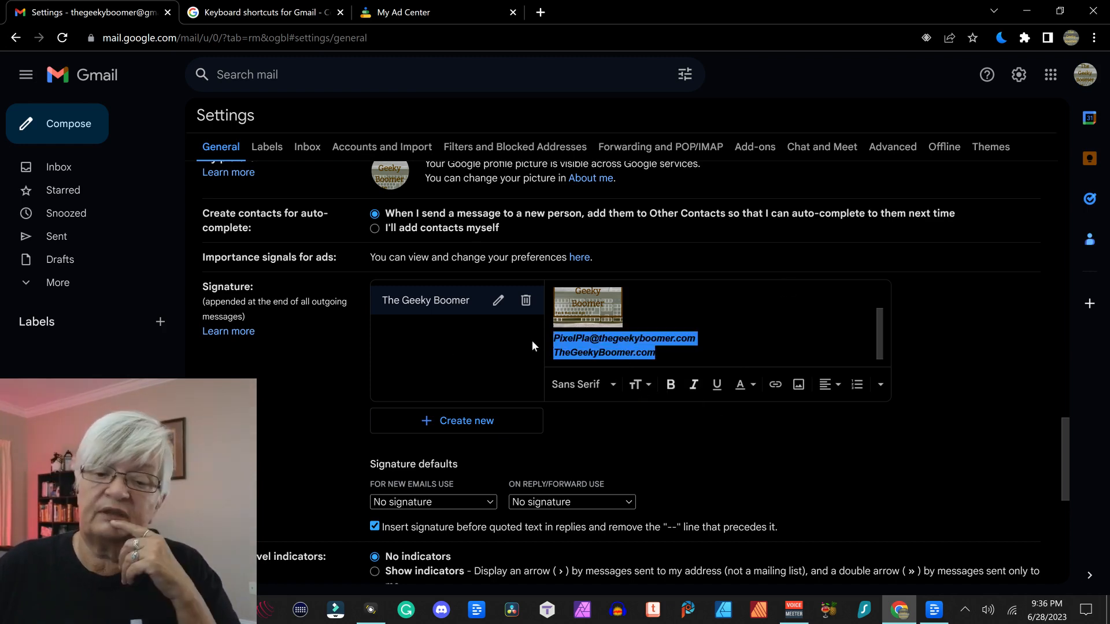
left_click(740, 385)
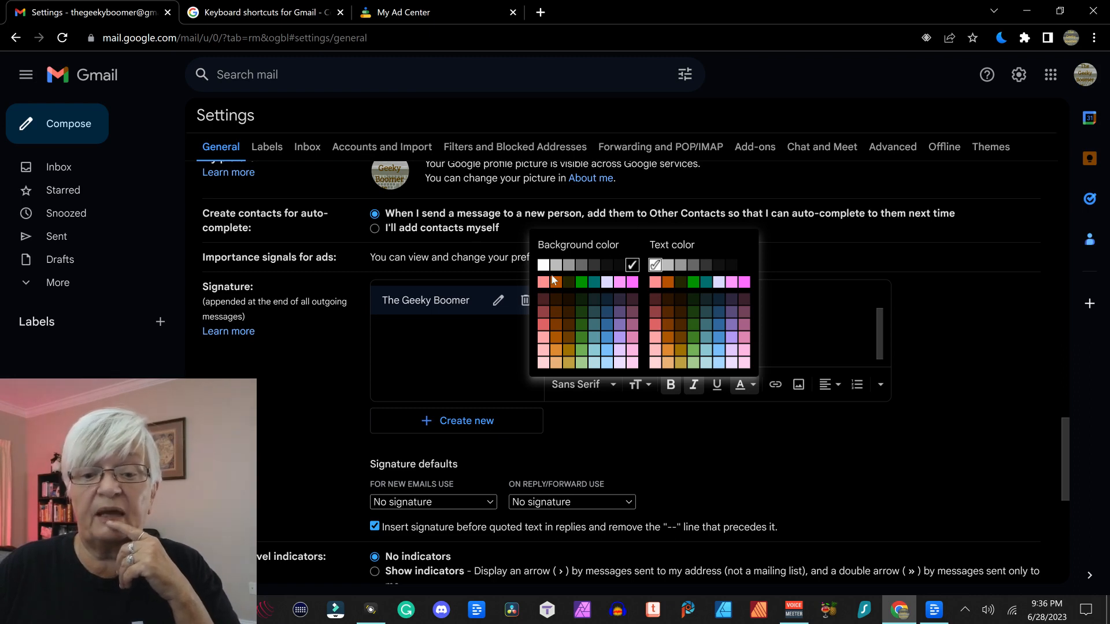
mouse_move(841, 340)
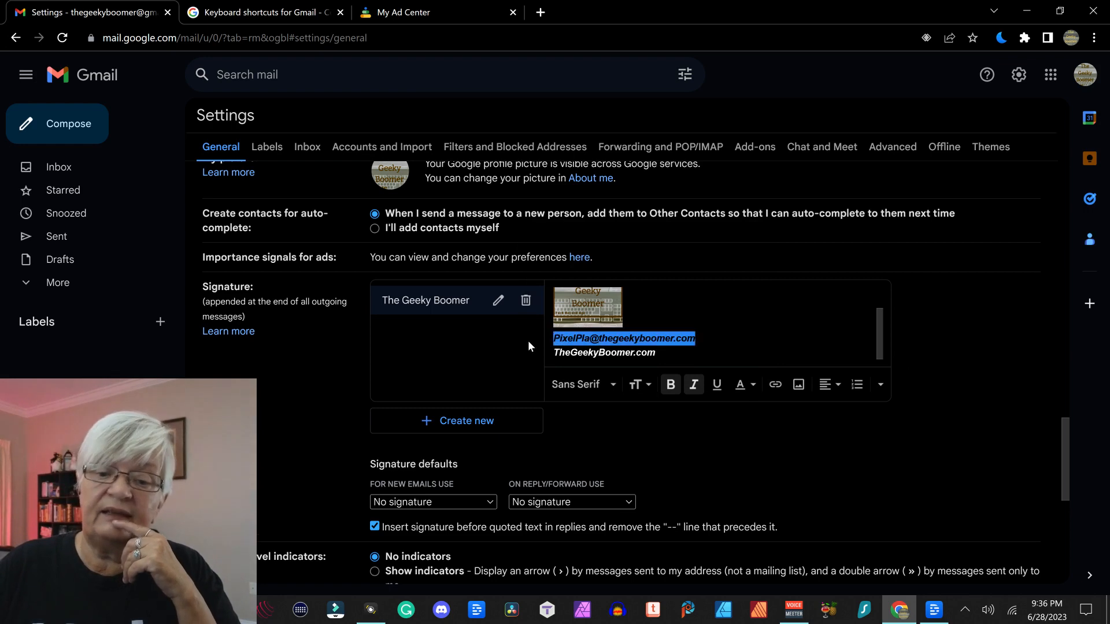
- Check the existing link on the signature's email address line
left_click(624, 338)
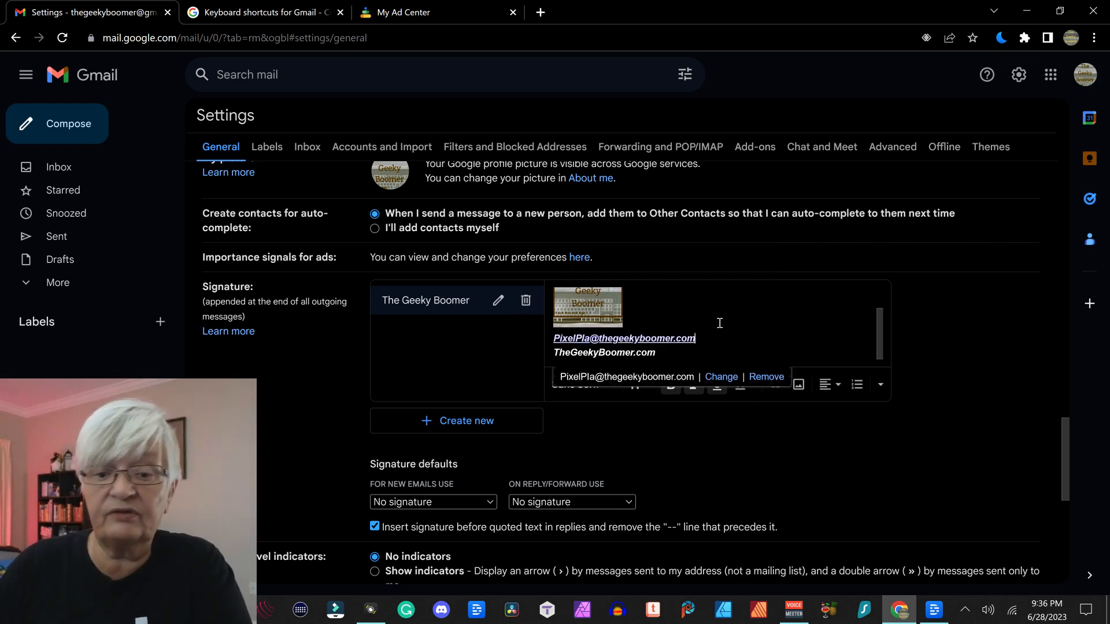
mouse_move(800, 385)
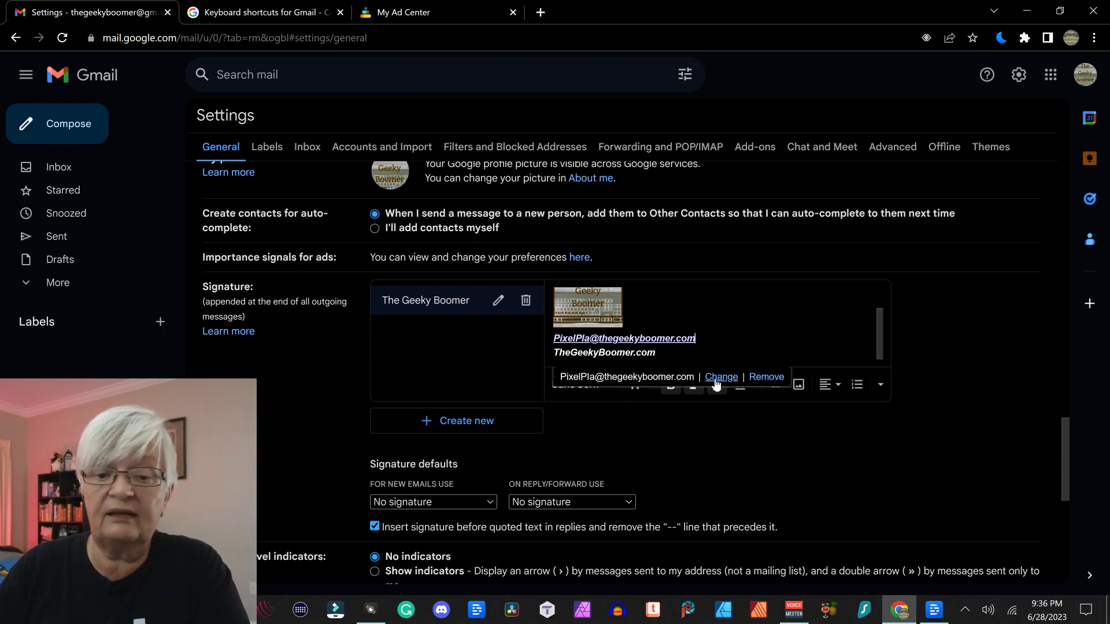
mouse_move(549, 379)
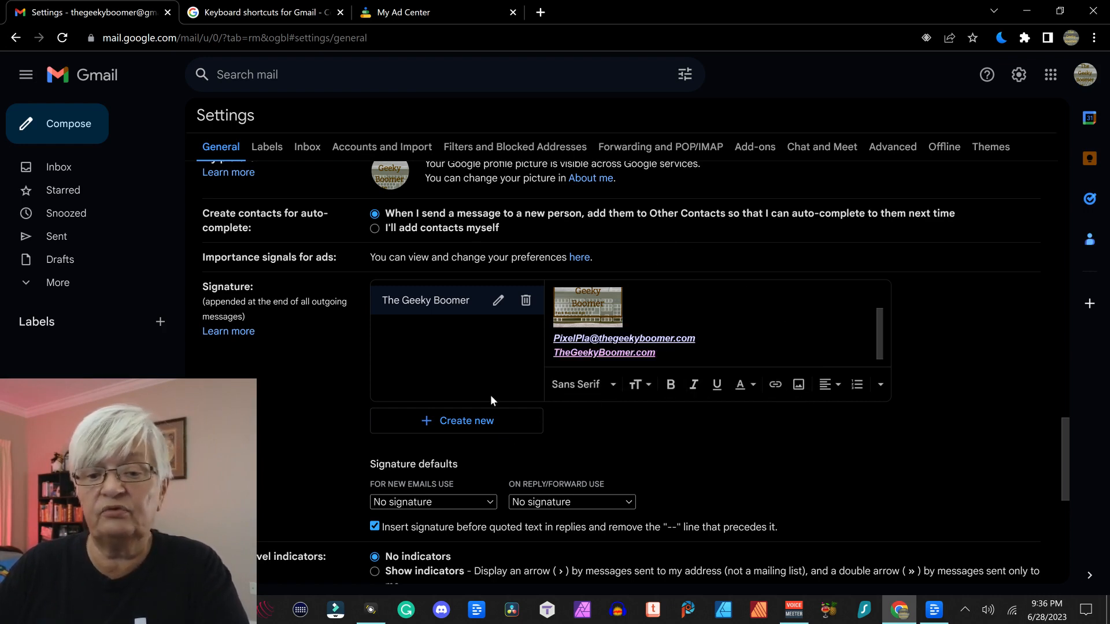
mouse_move(828, 385)
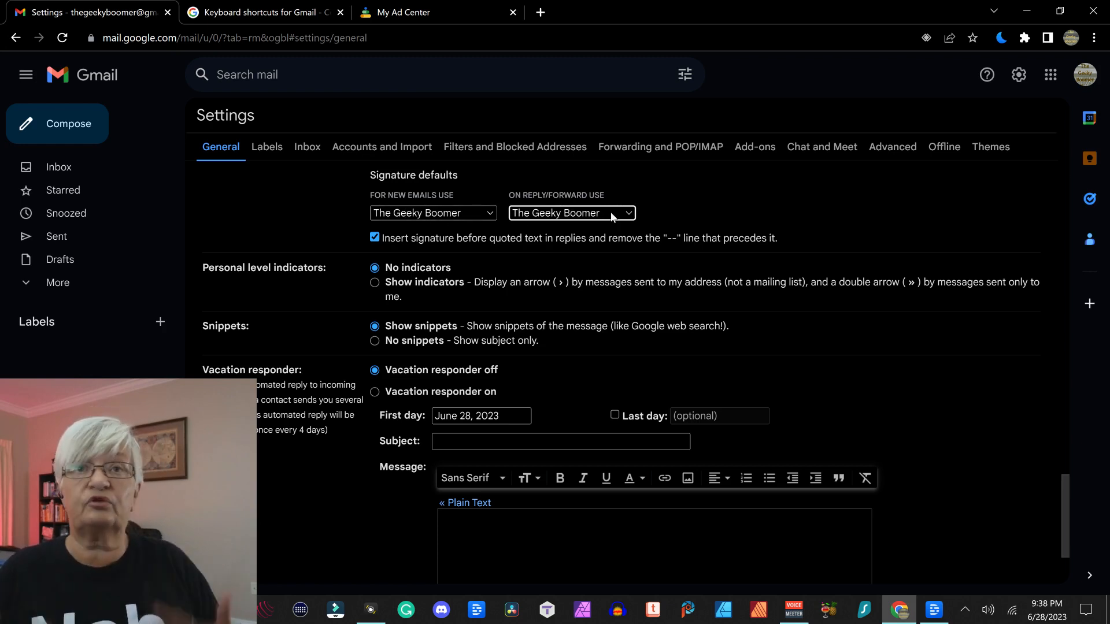
mouse_move(485, 227)
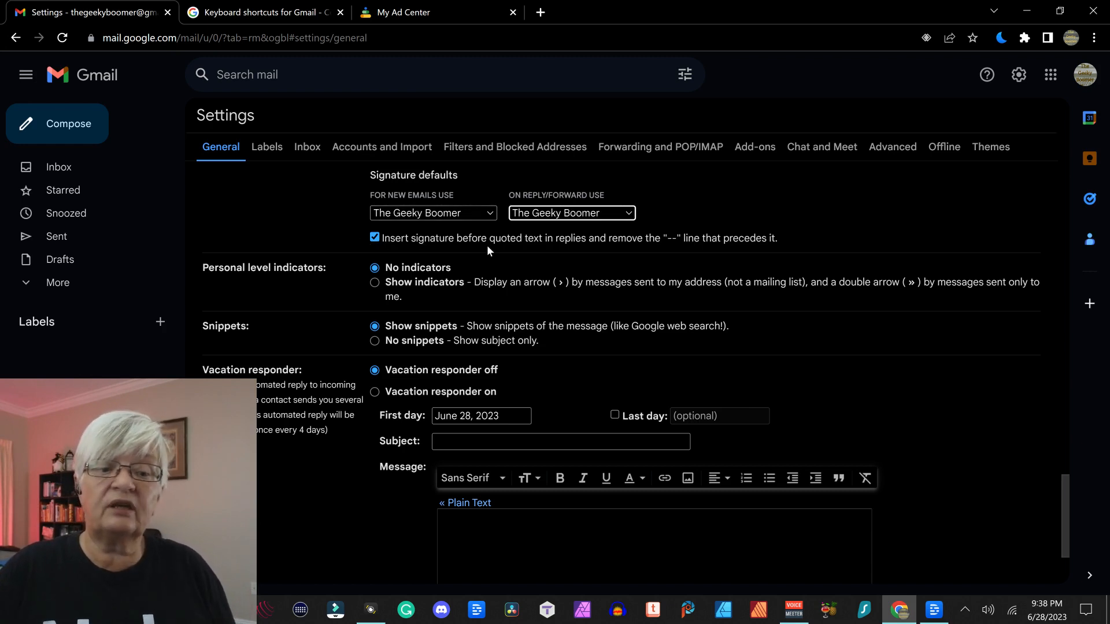
mouse_move(553, 247)
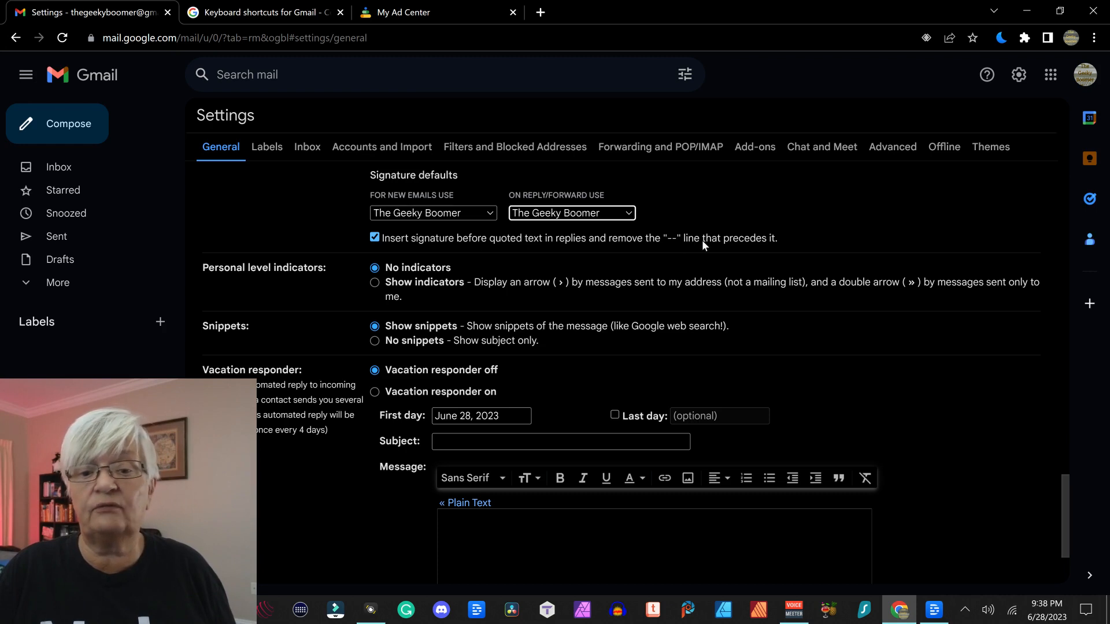
mouse_move(718, 244)
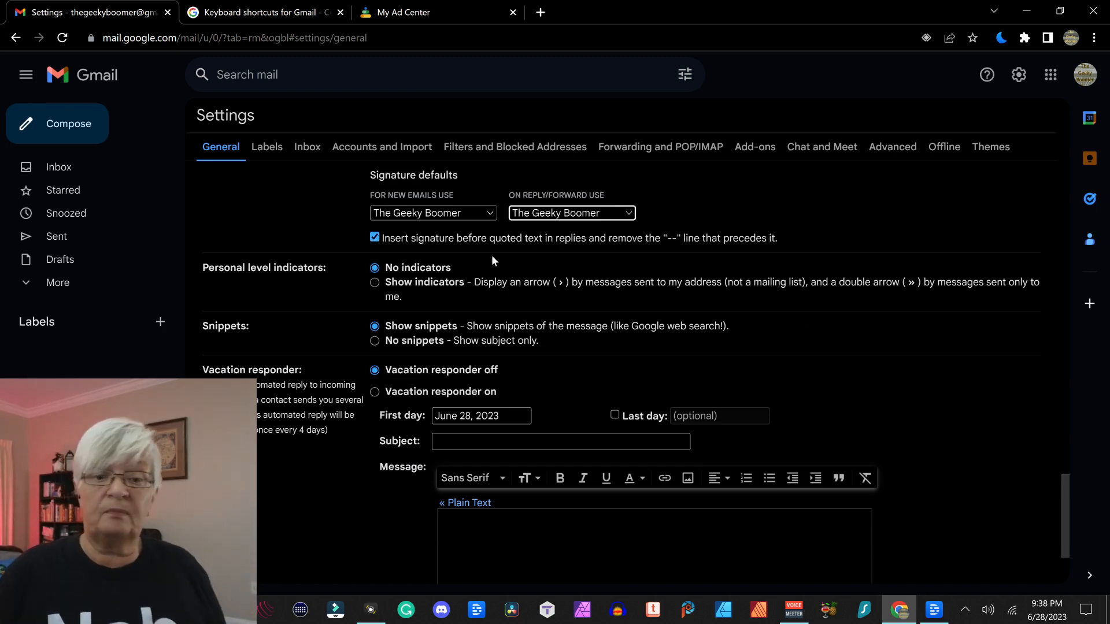
mouse_move(339, 313)
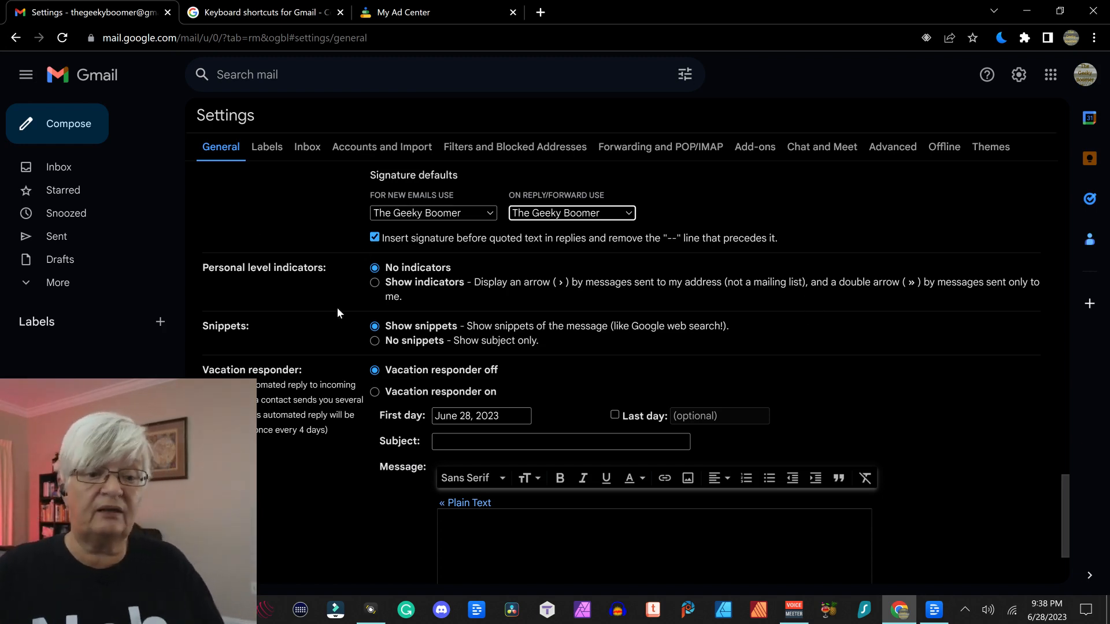
mouse_move(298, 287)
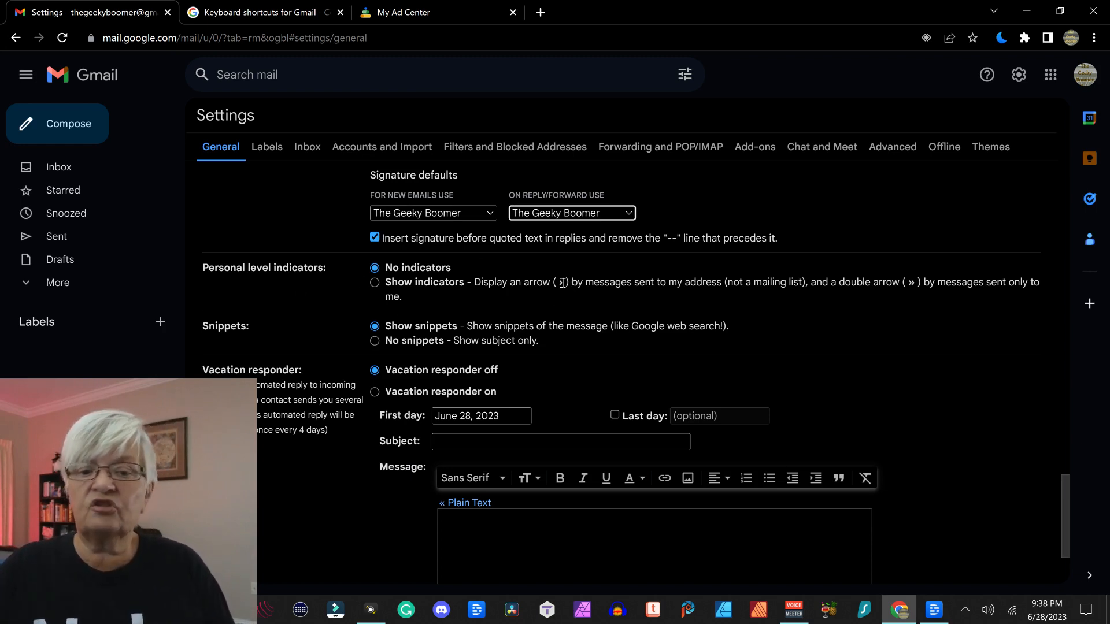
mouse_move(904, 286)
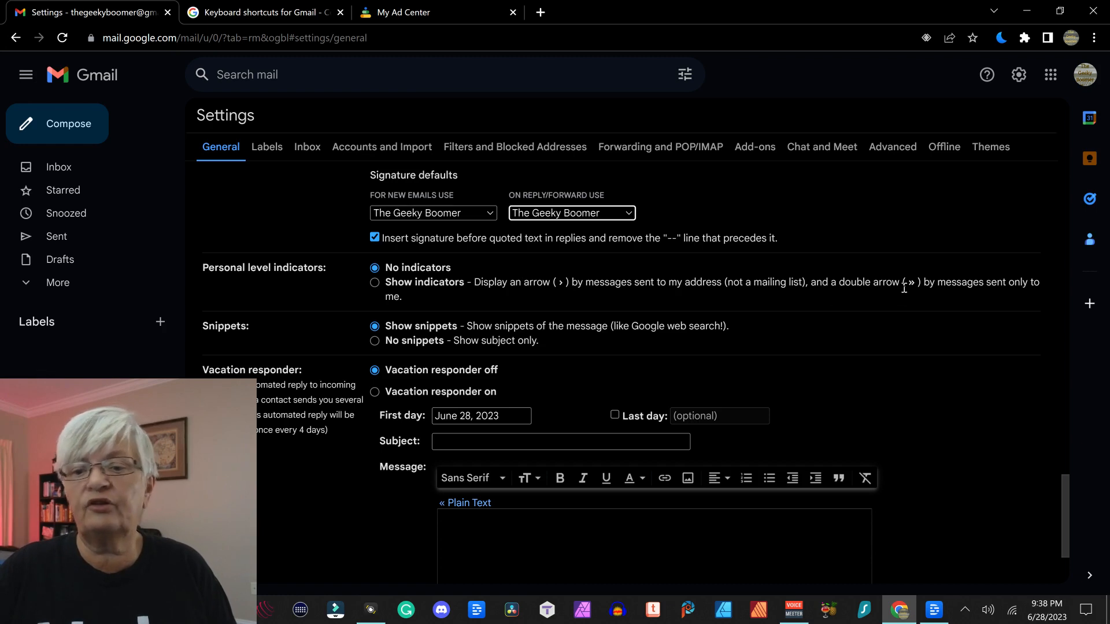
mouse_move(858, 303)
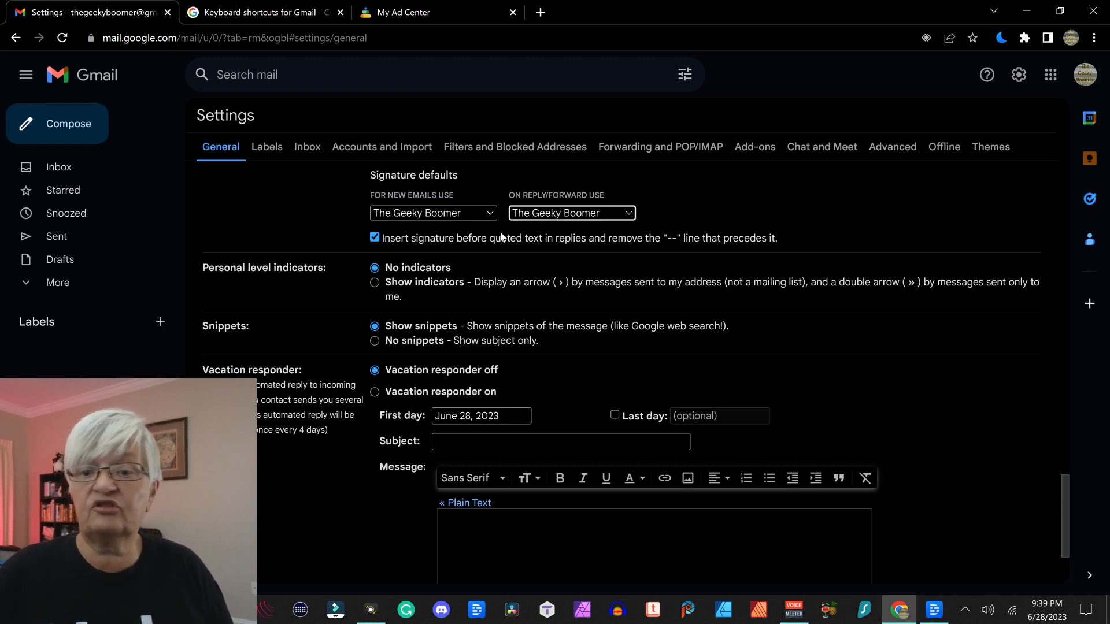
scroll("down", 3)
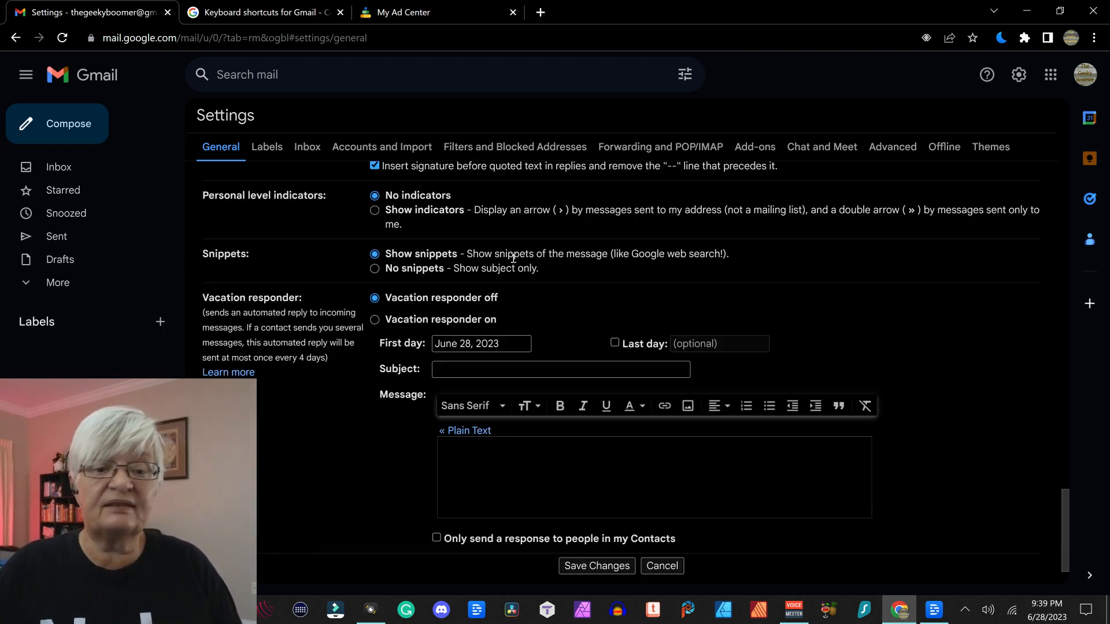
mouse_move(673, 252)
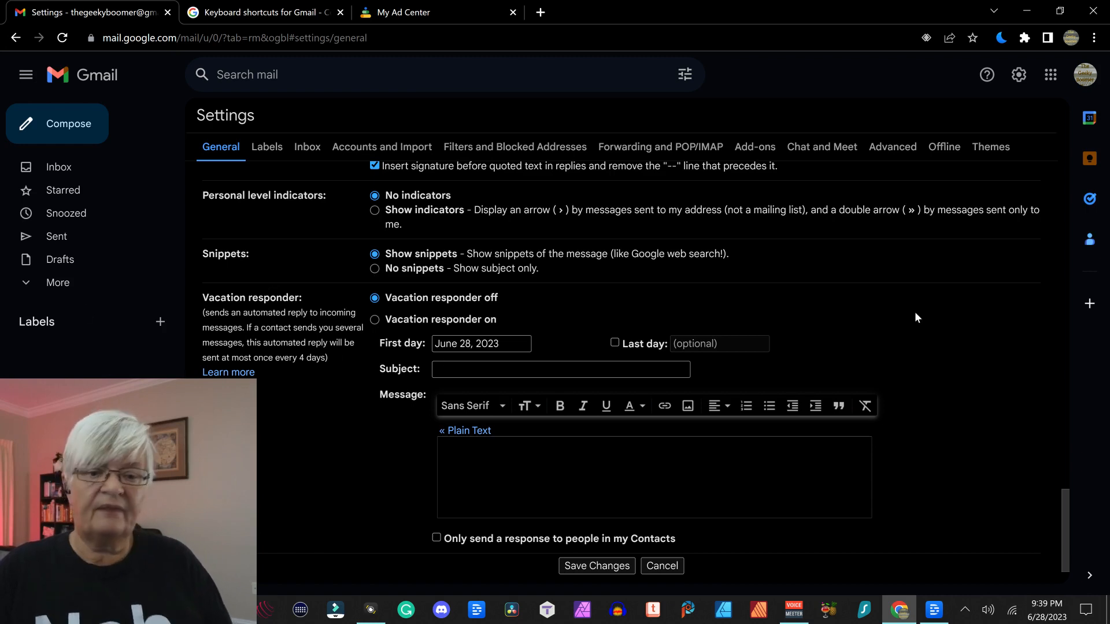
scroll("down", 3)
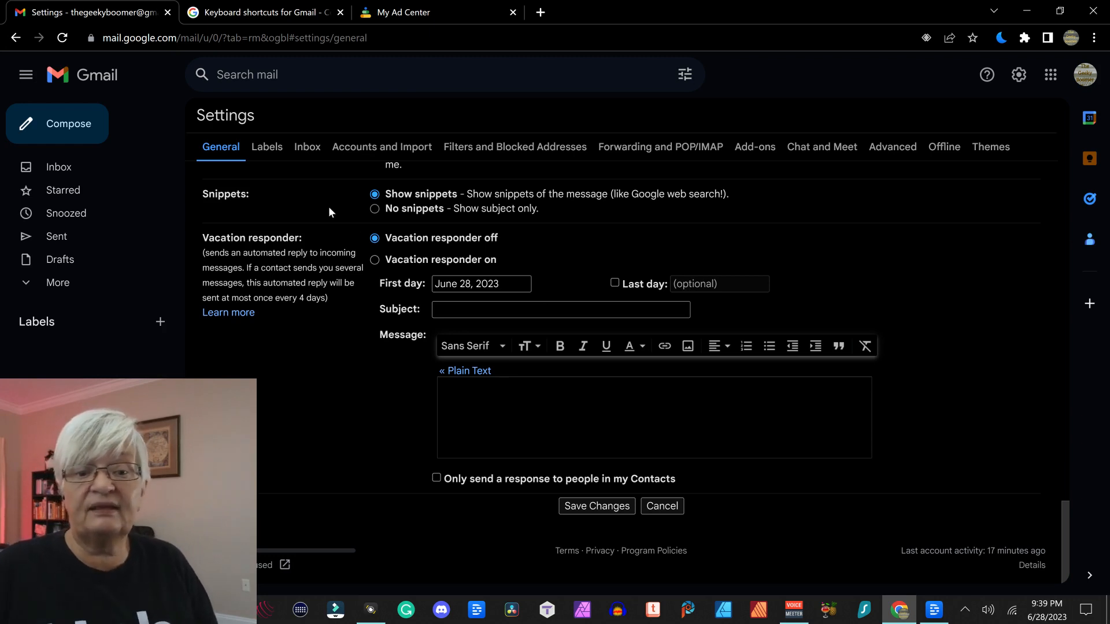
- Turn the vacation responder on for July 1 to July 8, 2023 and begin the subject line
left_click(374, 258)
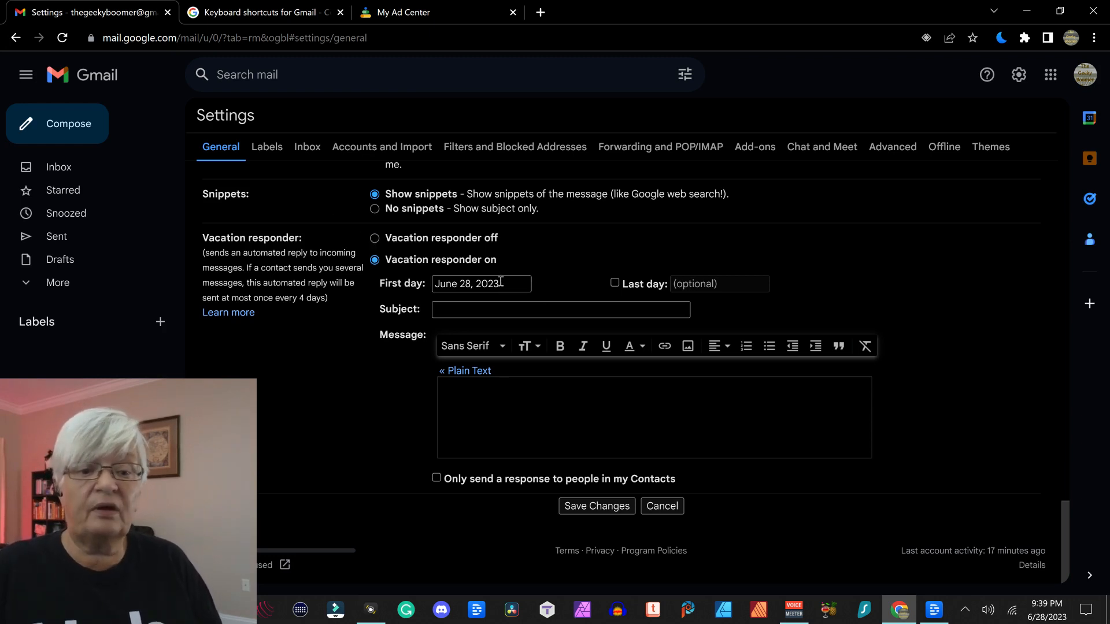
left_click(481, 285)
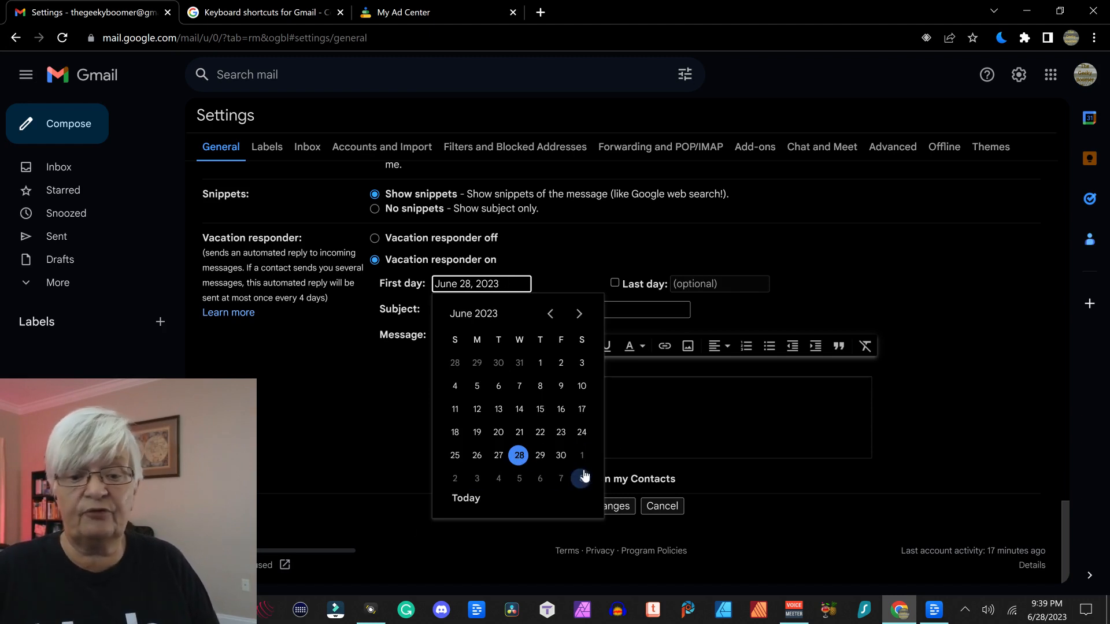
left_click(581, 456)
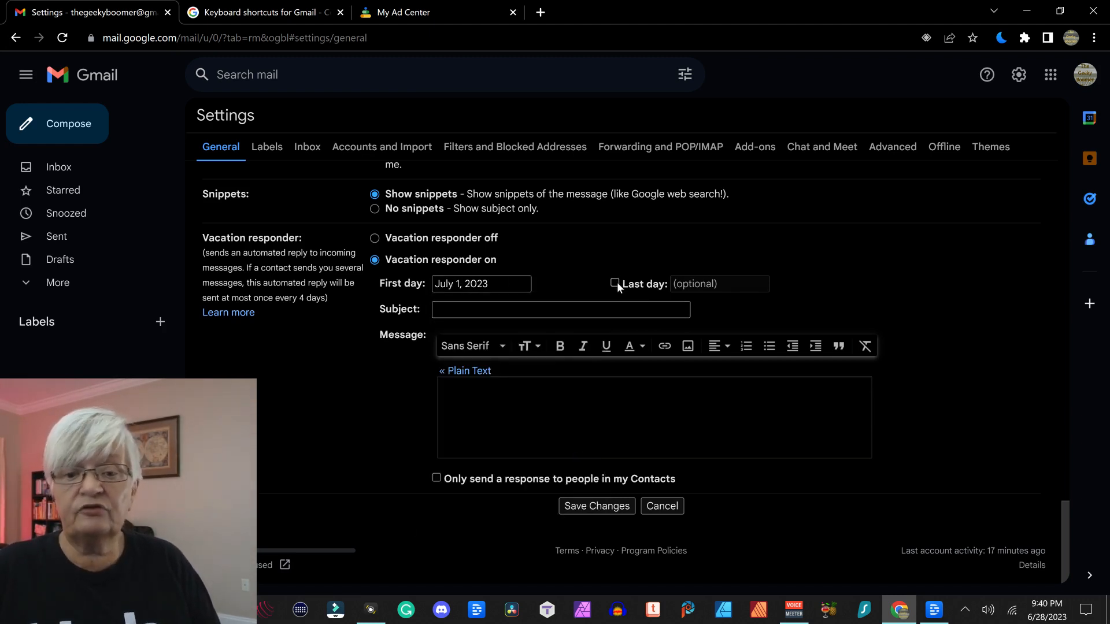
left_click(614, 284)
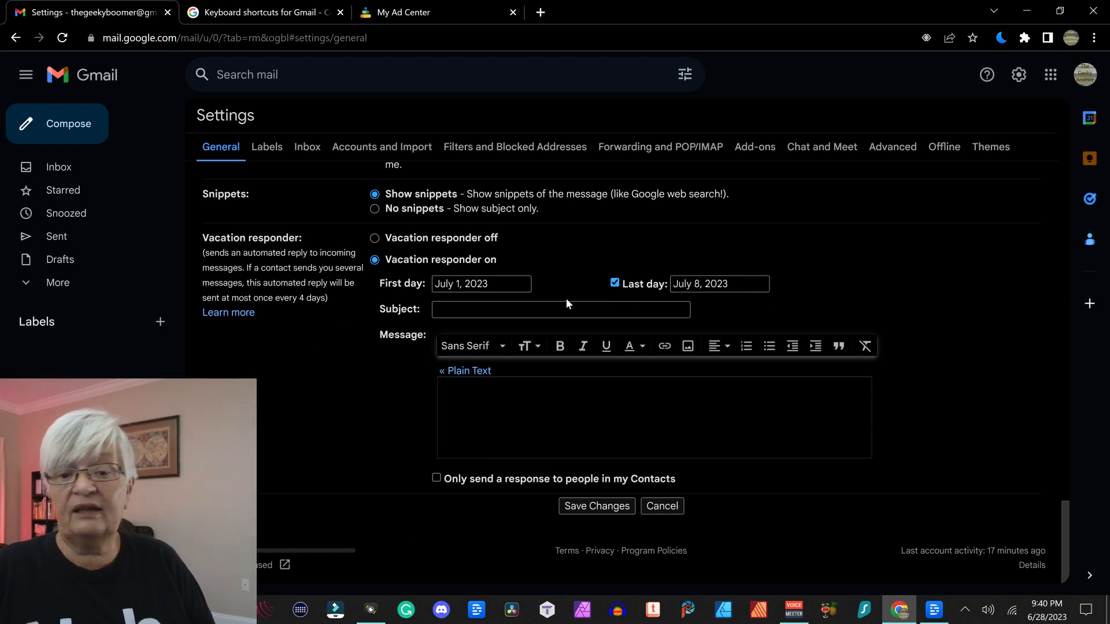
type("So")
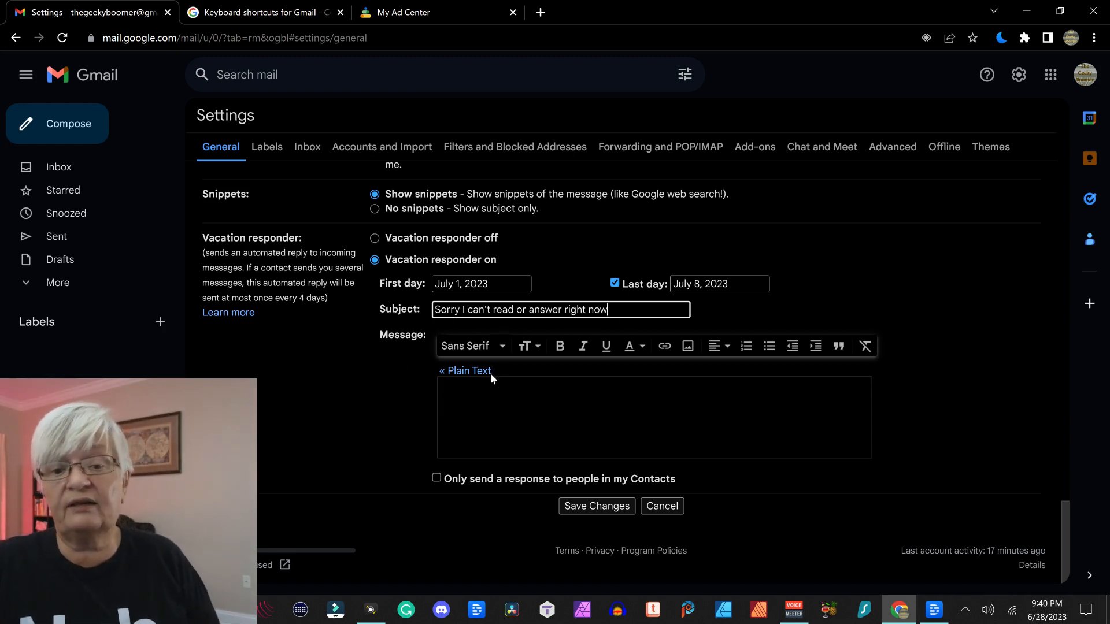
left_click(516, 407)
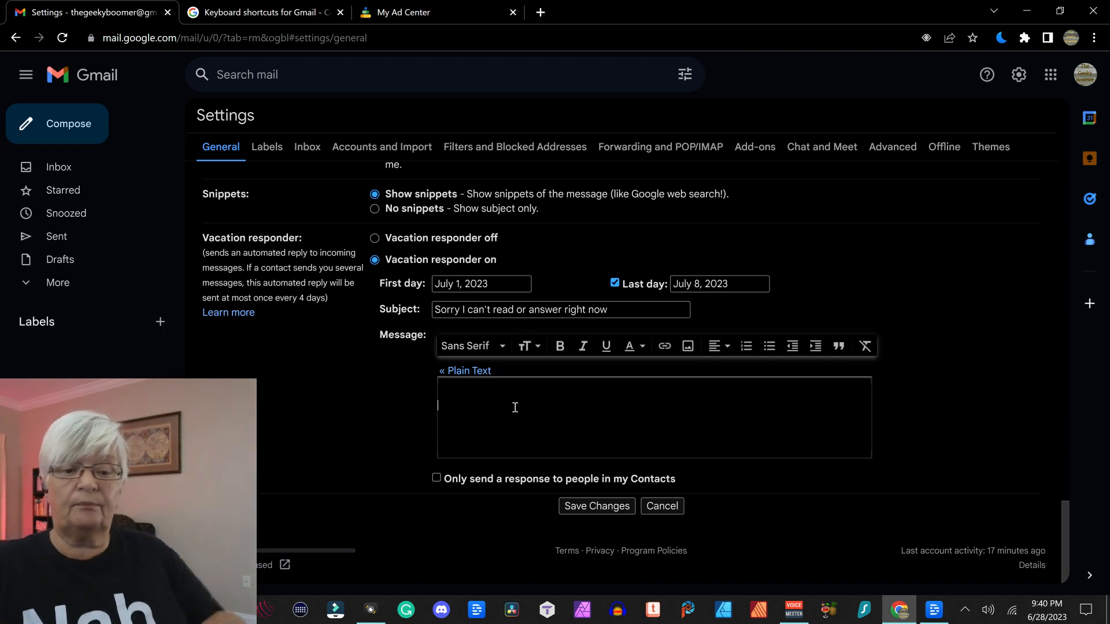
type("I am un")
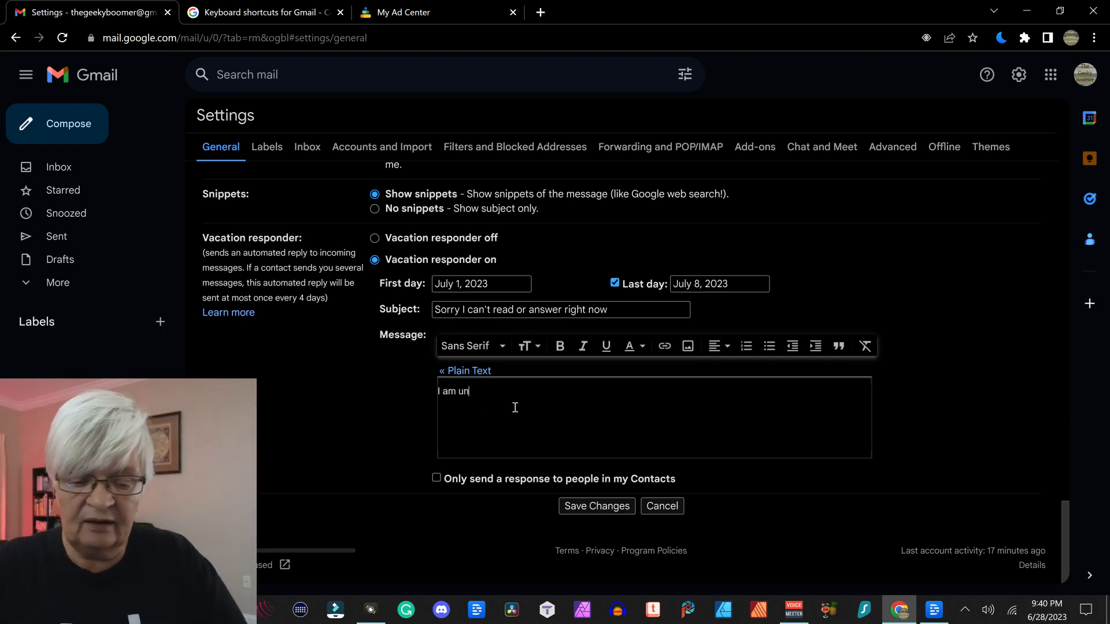
type("available to get or")
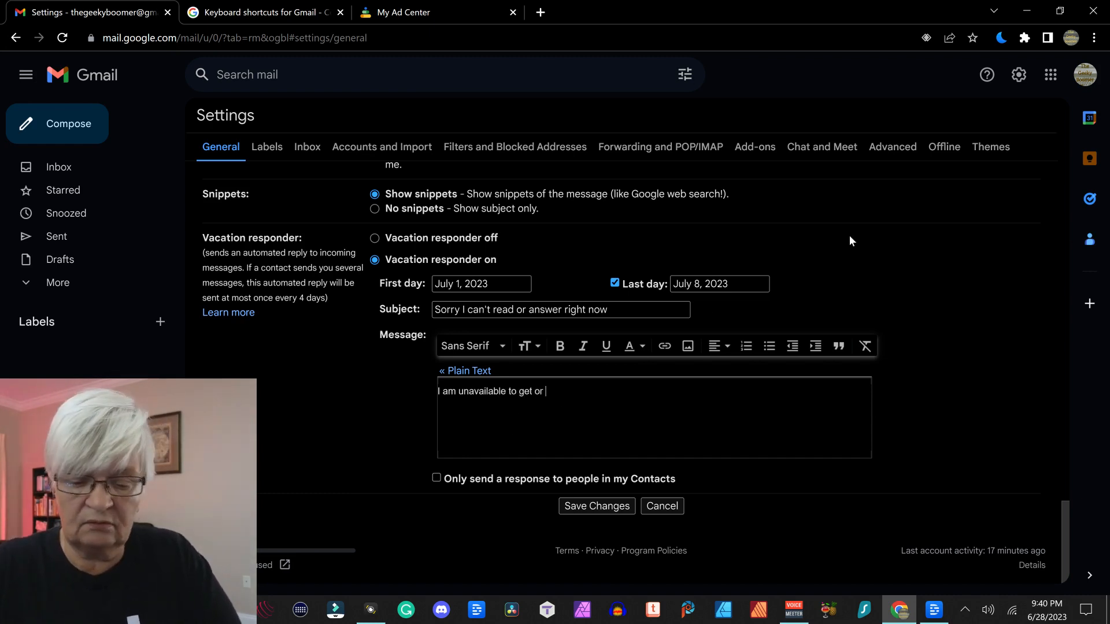
type("send any")
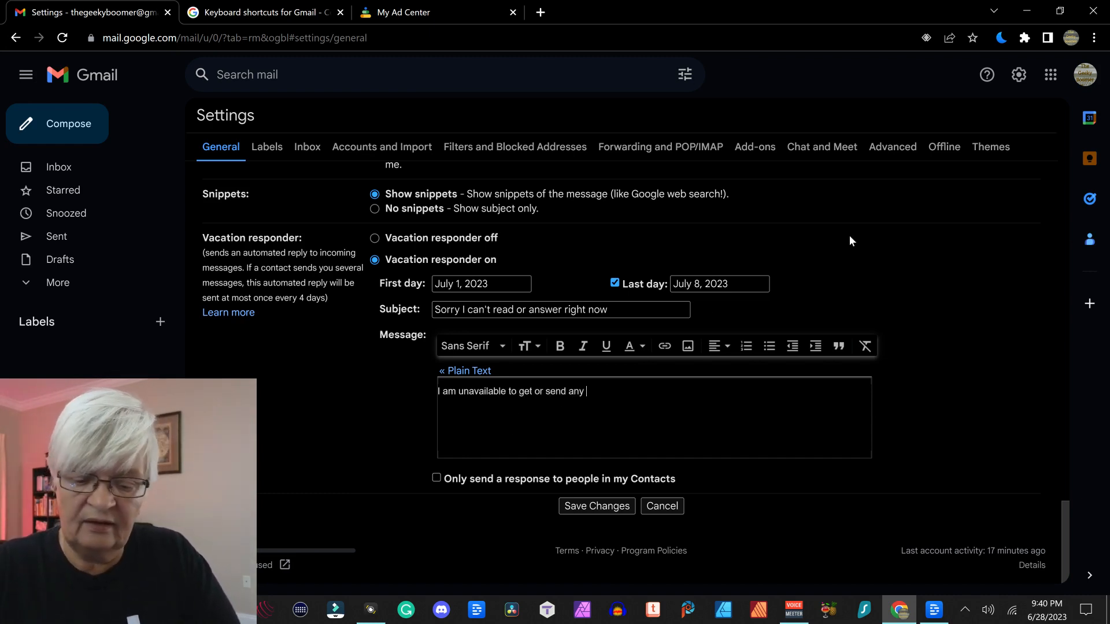
type("emails for r")
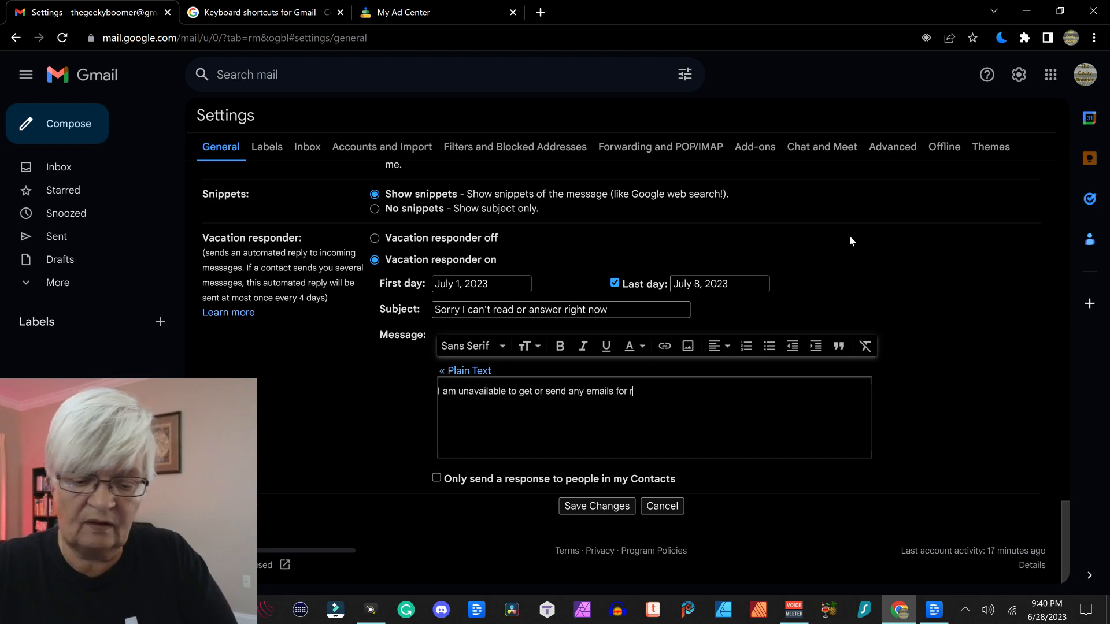
type("ight now.")
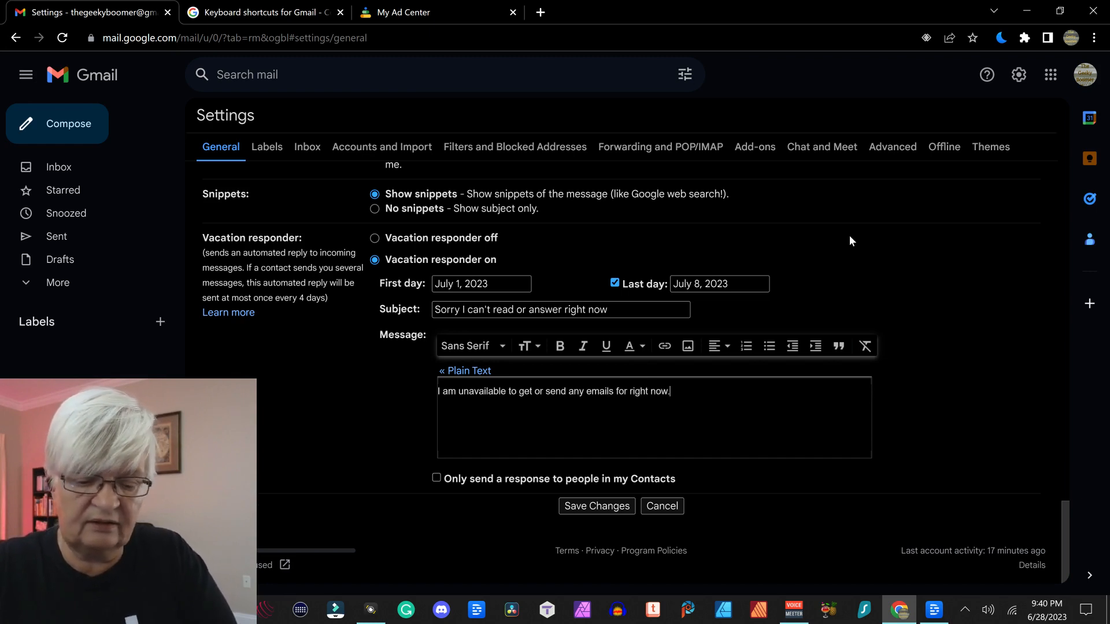
type("Please send your")
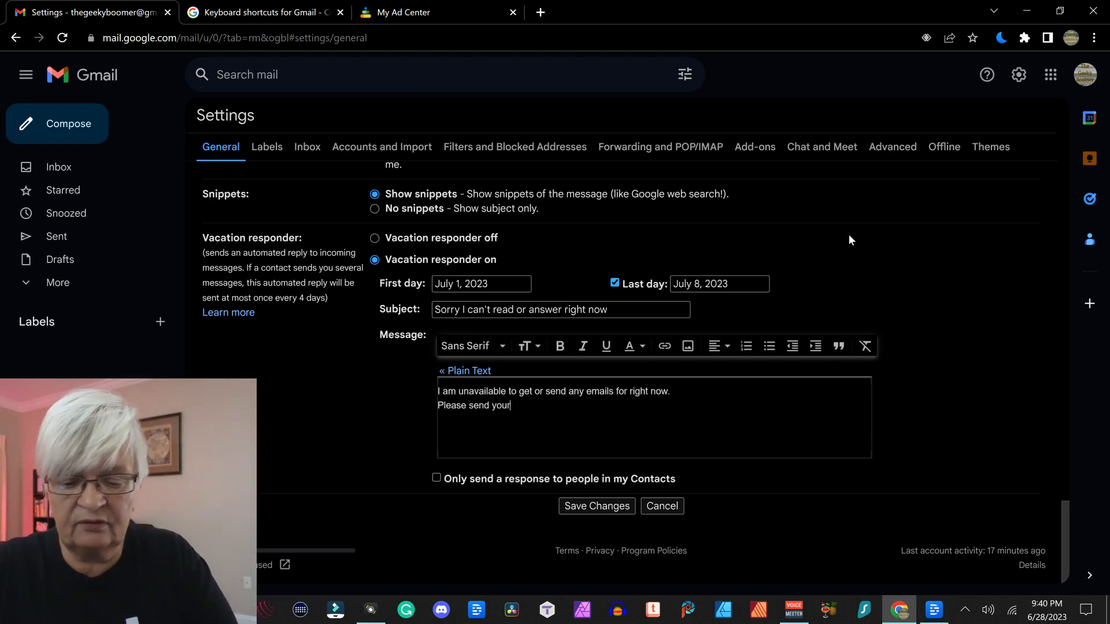
type("quest")
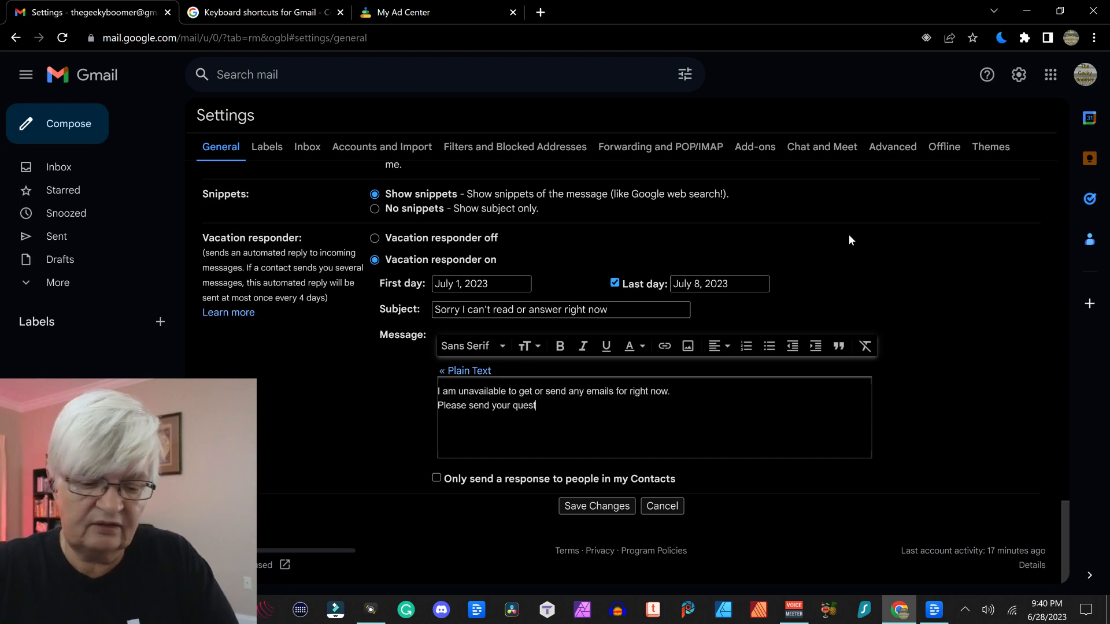
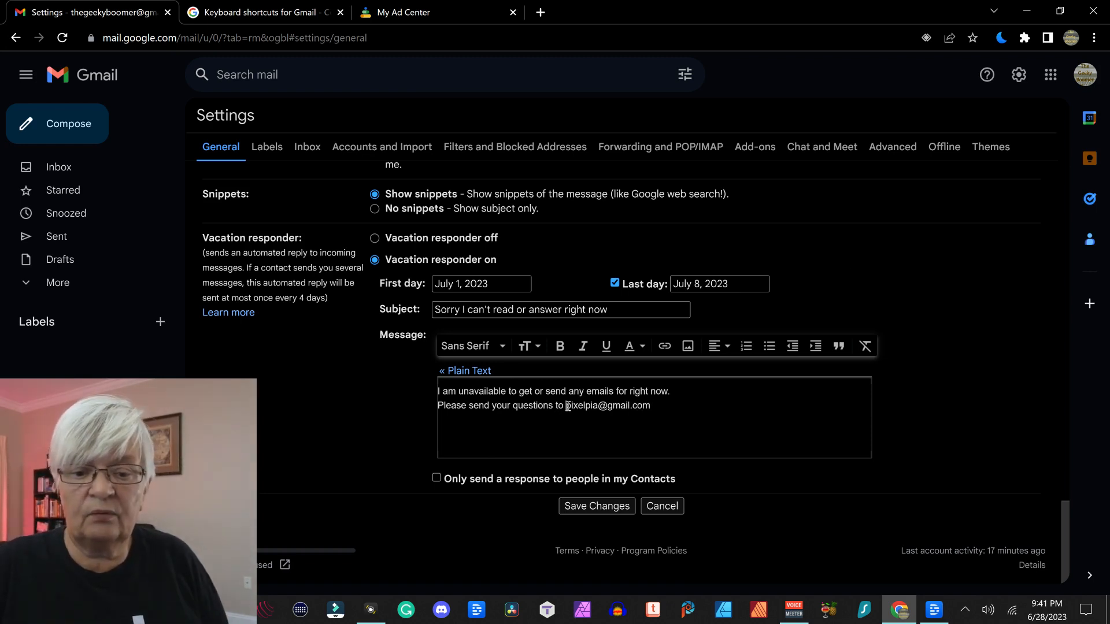
double_click(608, 406)
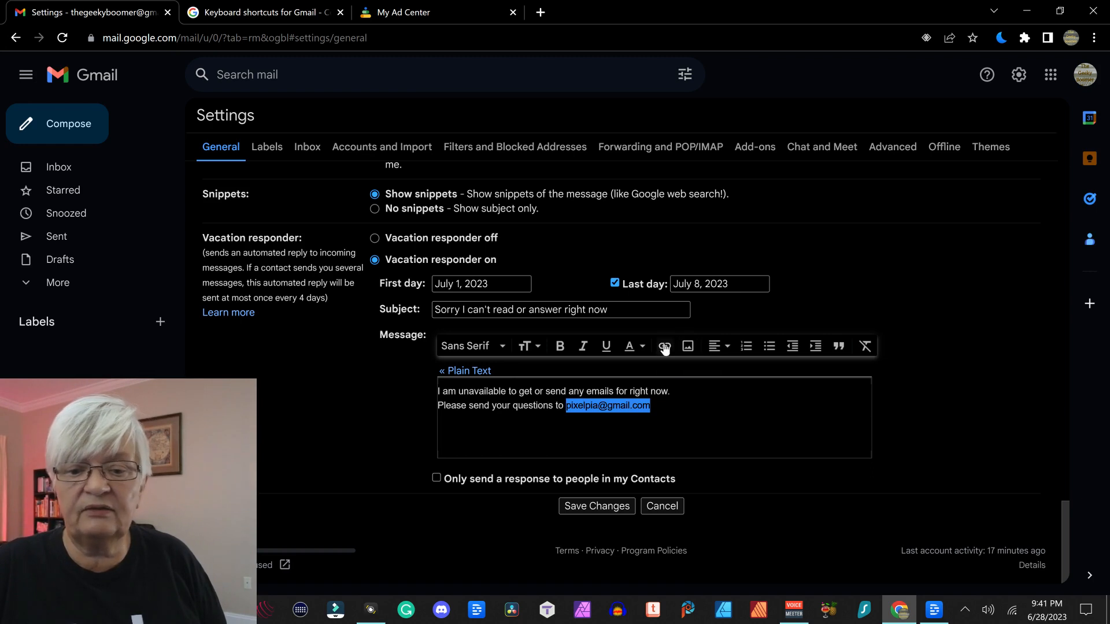
left_click(665, 347)
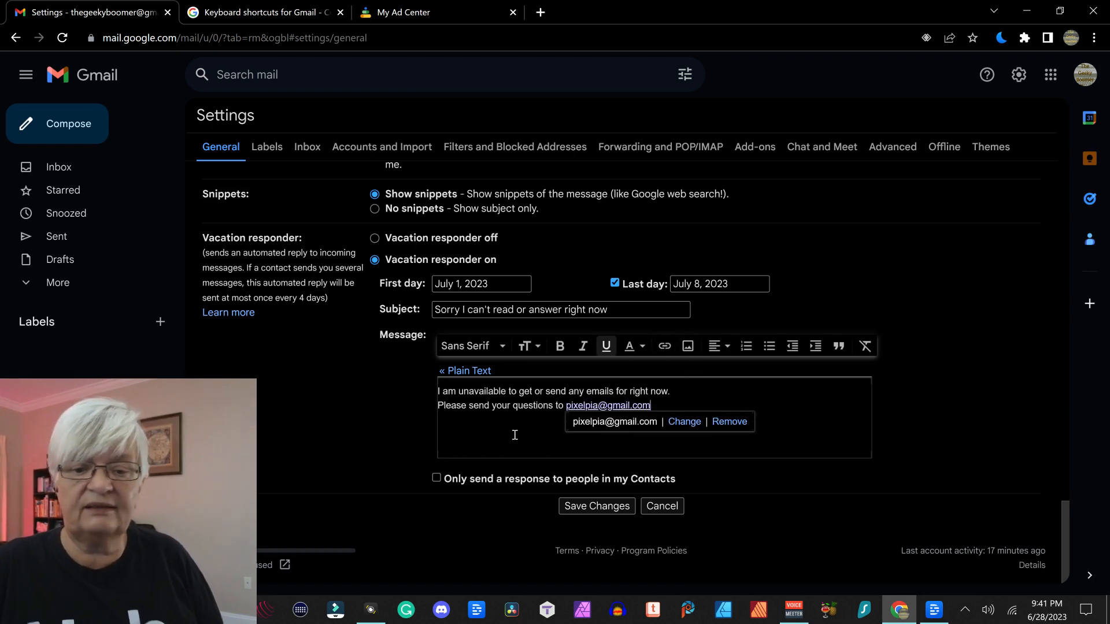
left_click(531, 464)
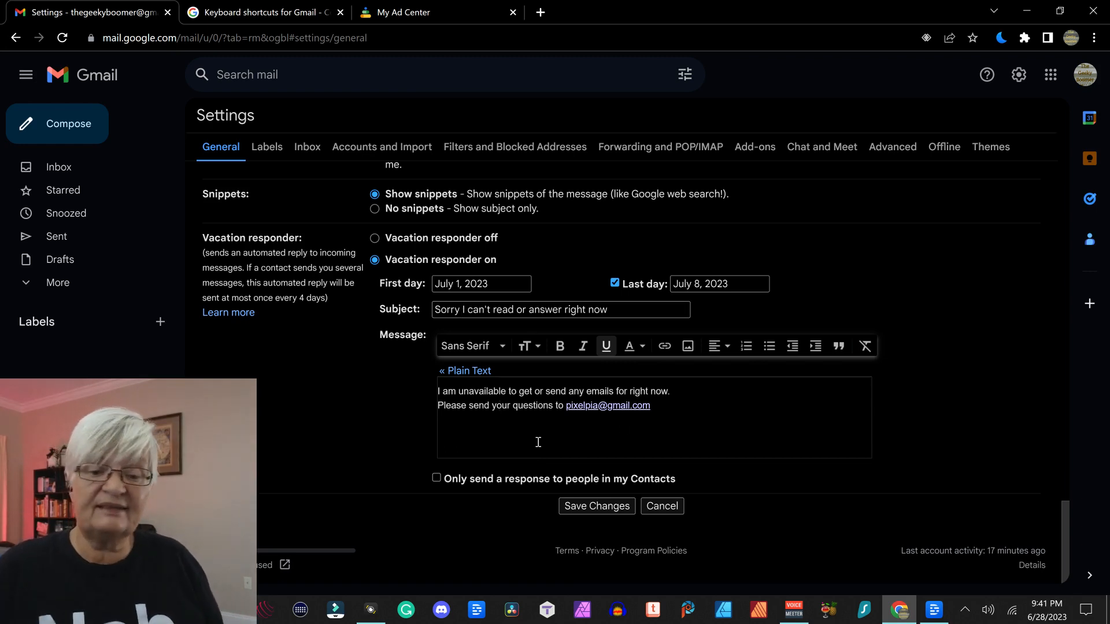
mouse_move(760, 429)
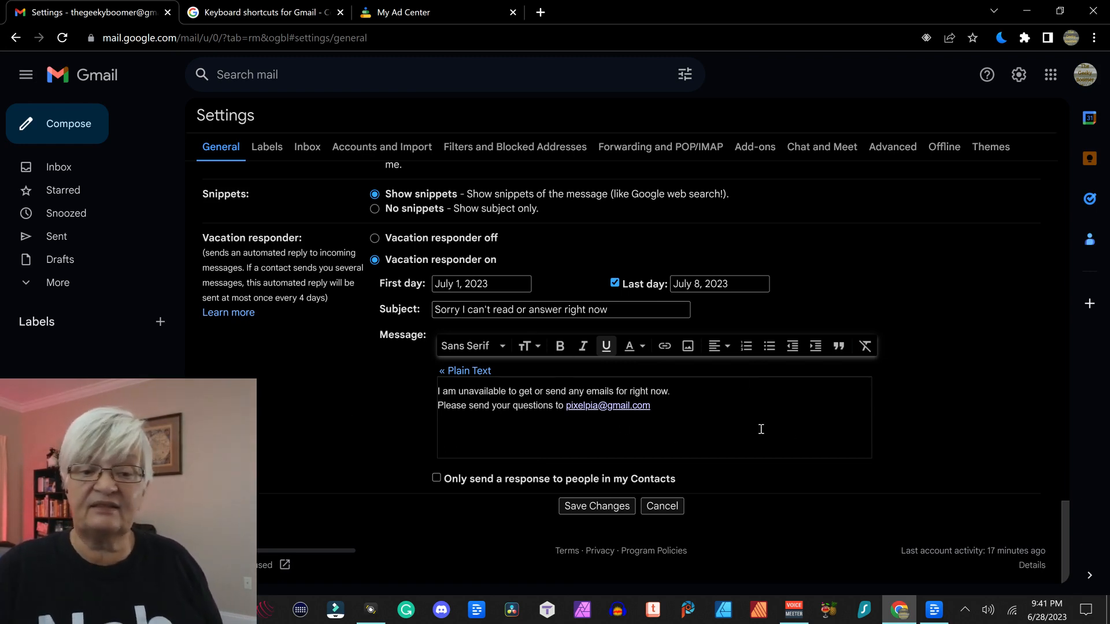
mouse_move(474, 492)
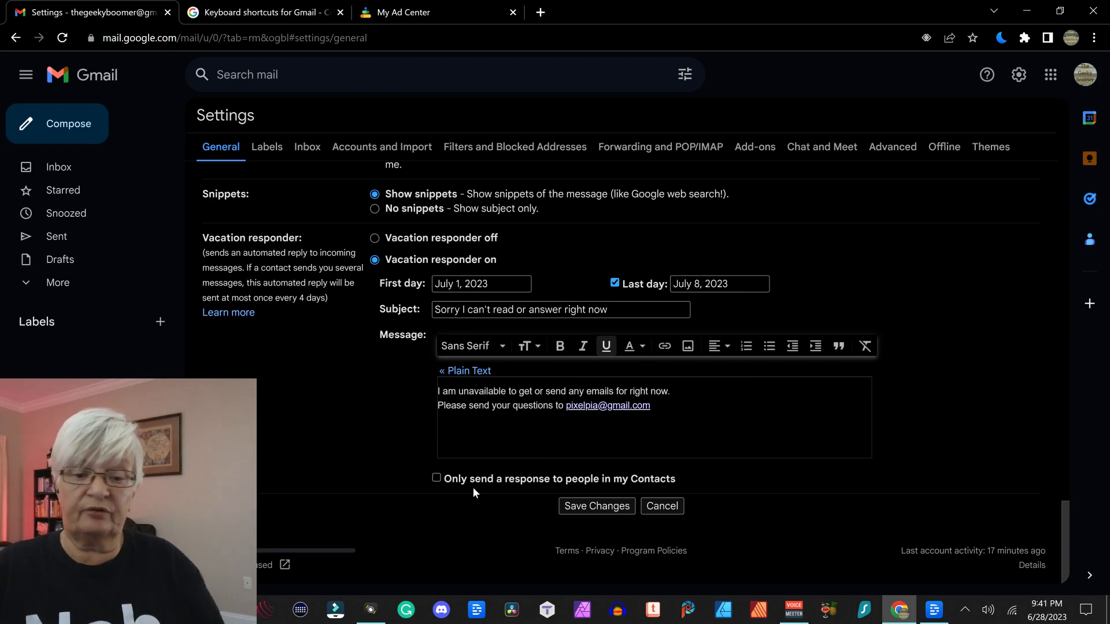
- Limit replies to Contacts, then cancel to discard the unsaved vacation responder
left_click(437, 478)
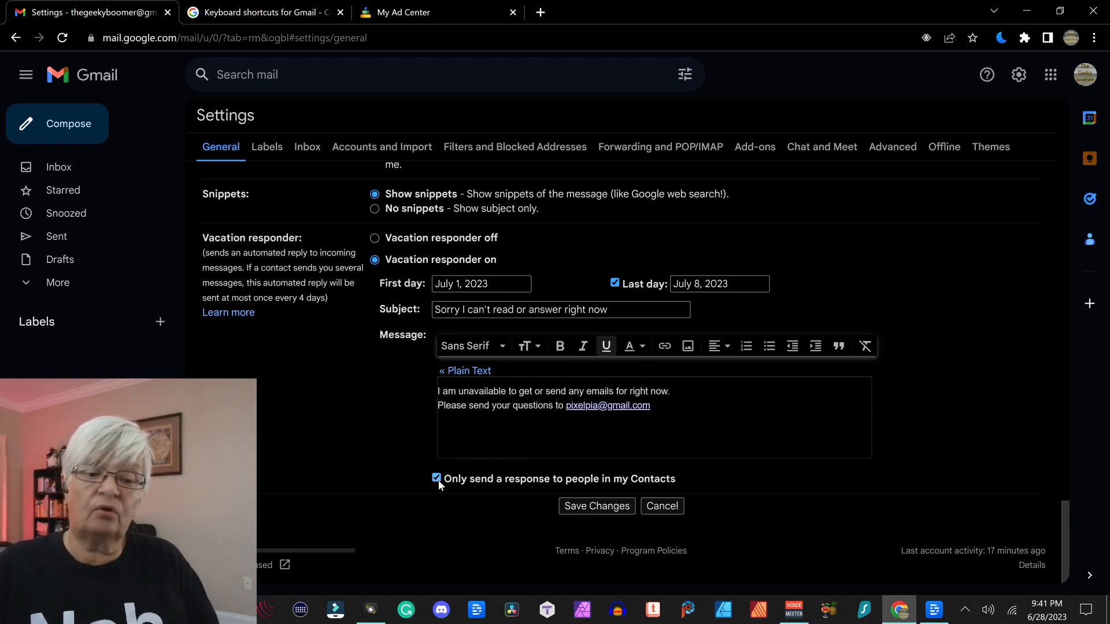
mouse_move(509, 484)
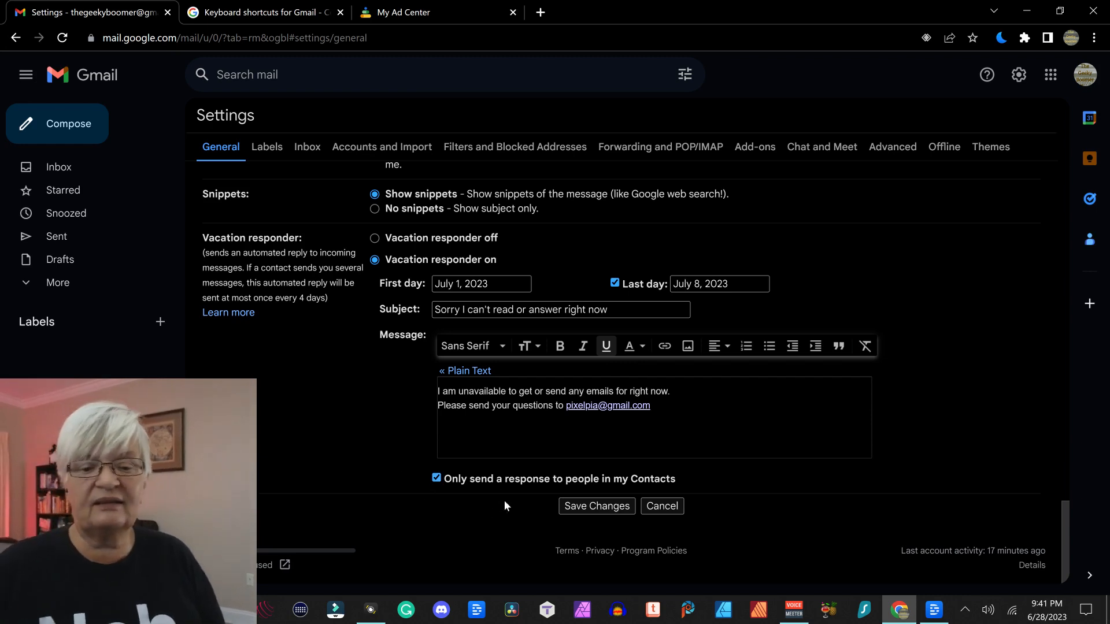
mouse_move(578, 492)
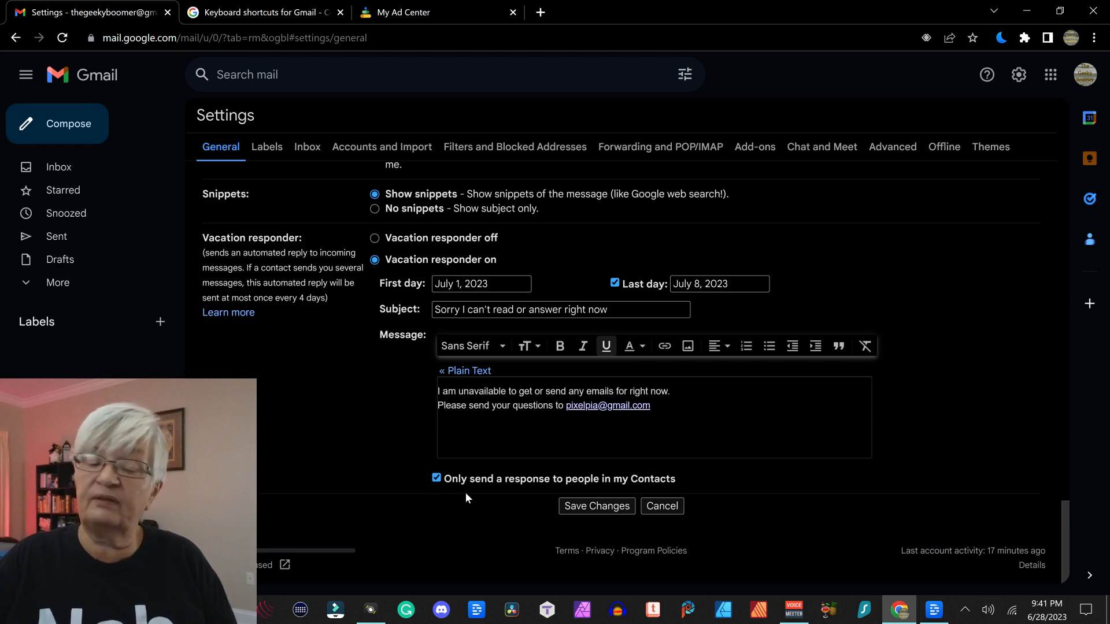
left_click(375, 238)
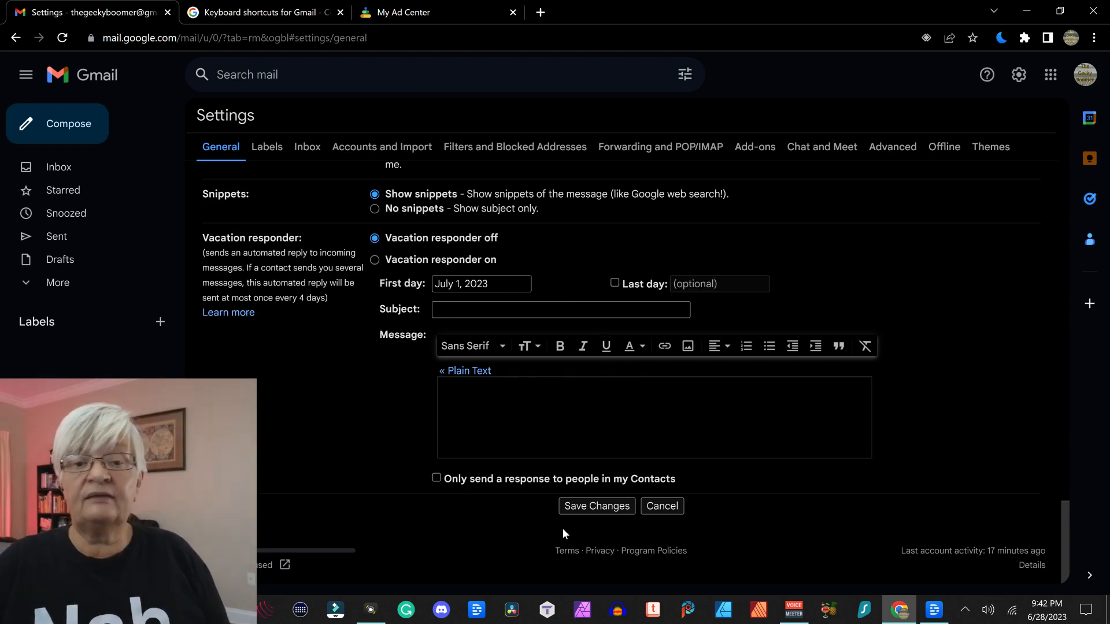
mouse_move(532, 378)
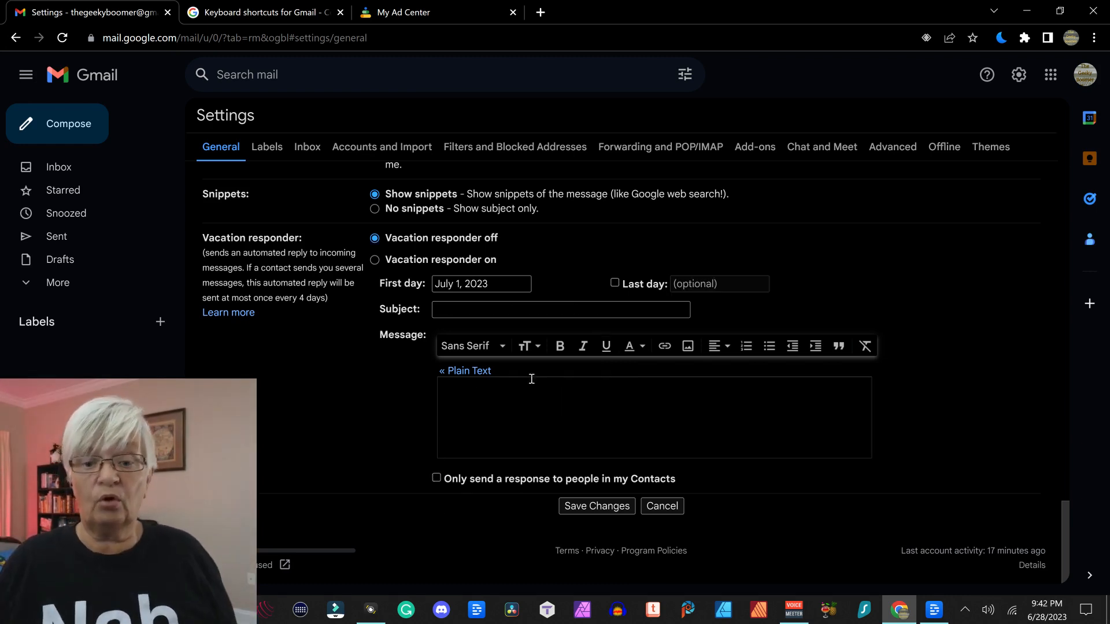
mouse_move(319, 471)
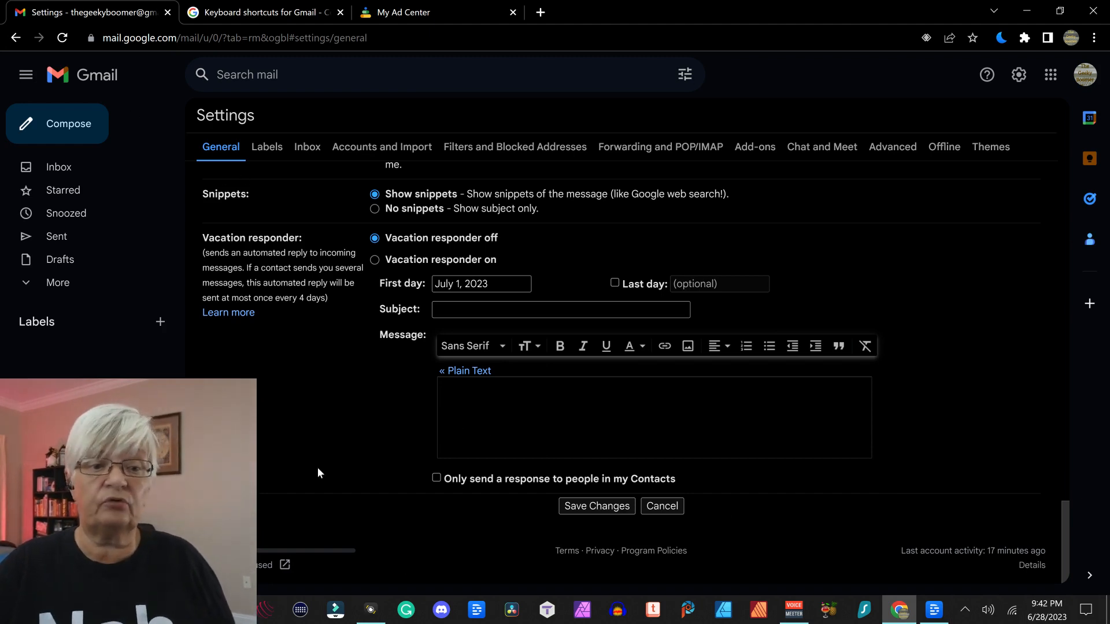
mouse_move(603, 511)
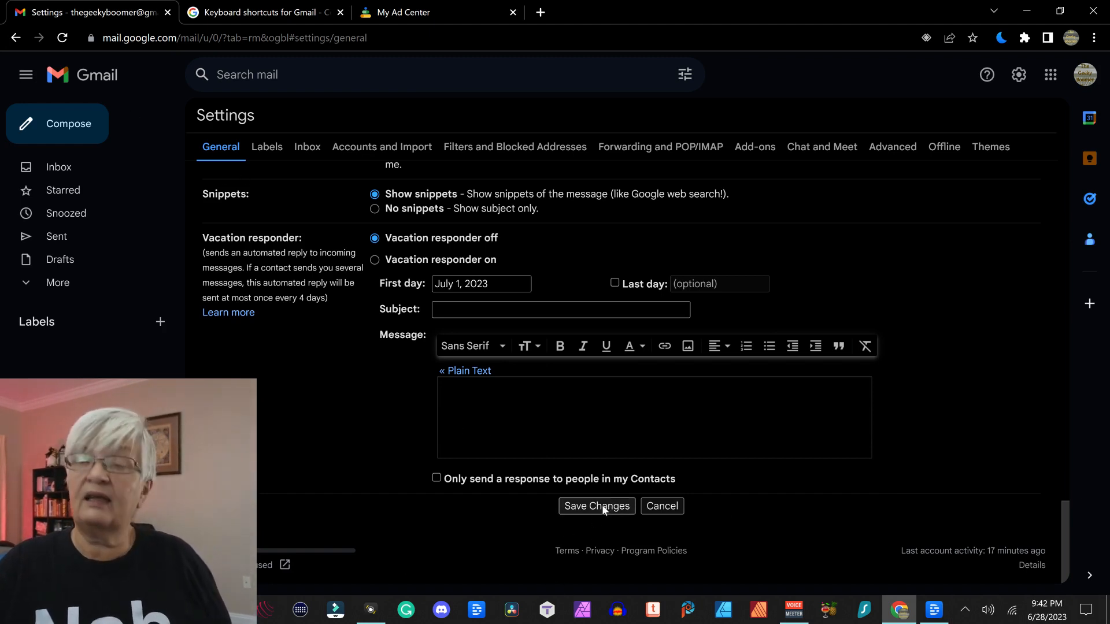
- Save the General settings and return to the empty Primary inbox
left_click(596, 506)
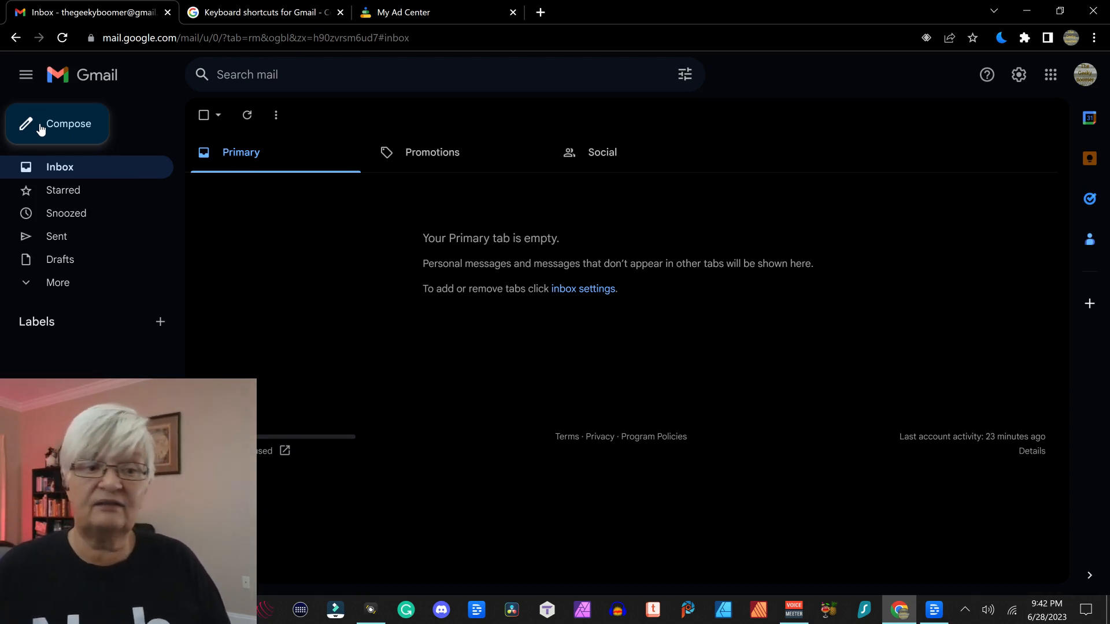
- Compose a new enlarged message with The Geeky Boomer signature, then delete the signature from its body
left_click(58, 124)
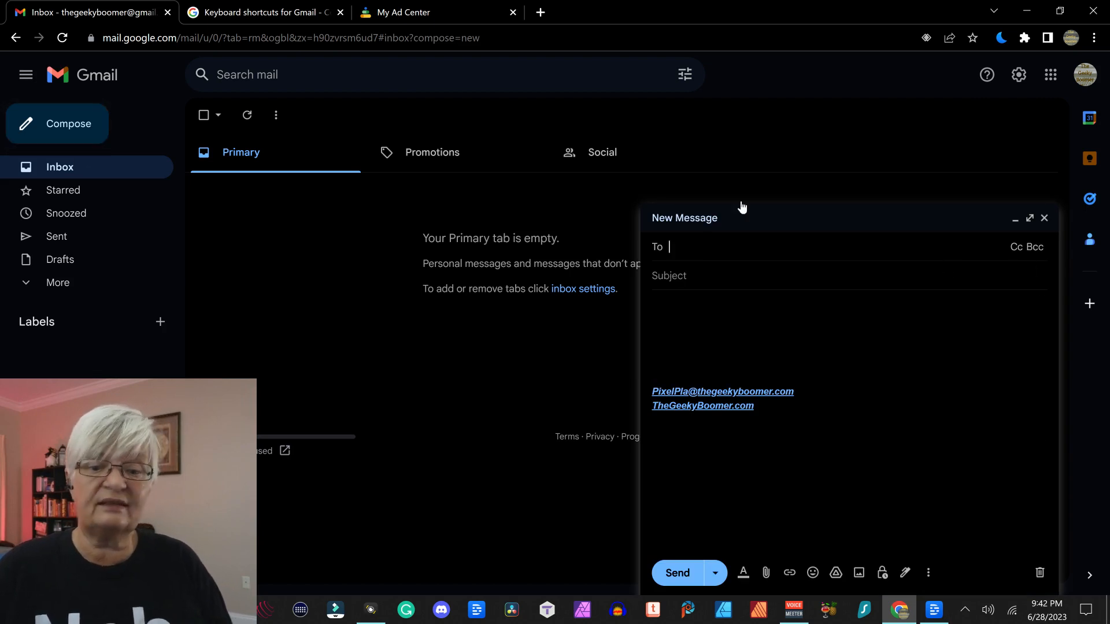
left_click(1028, 217)
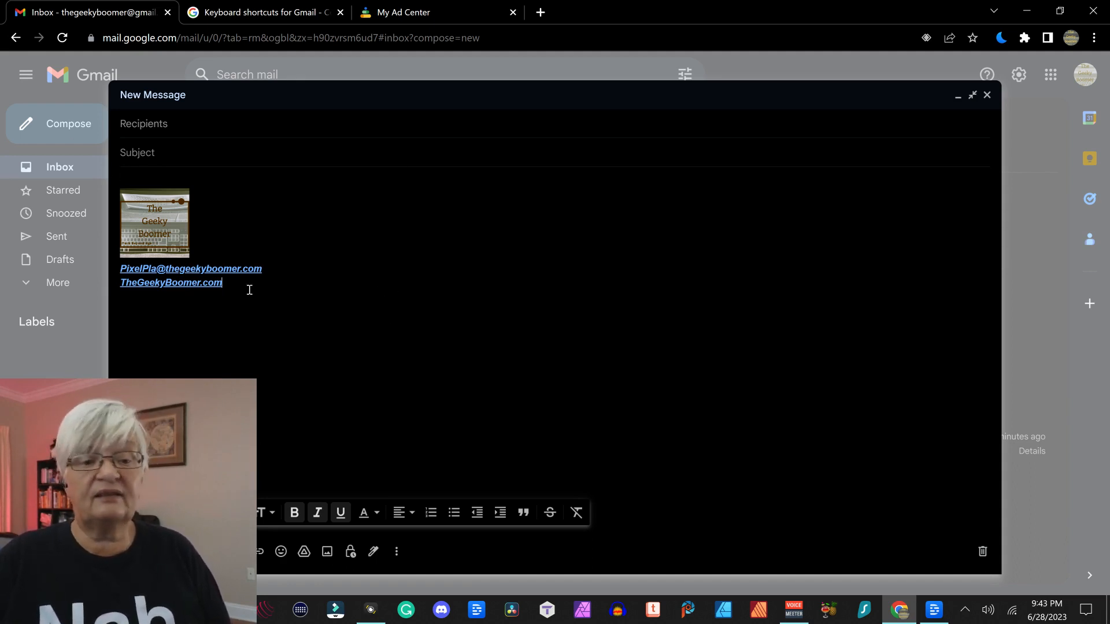
key("ctrl+a")
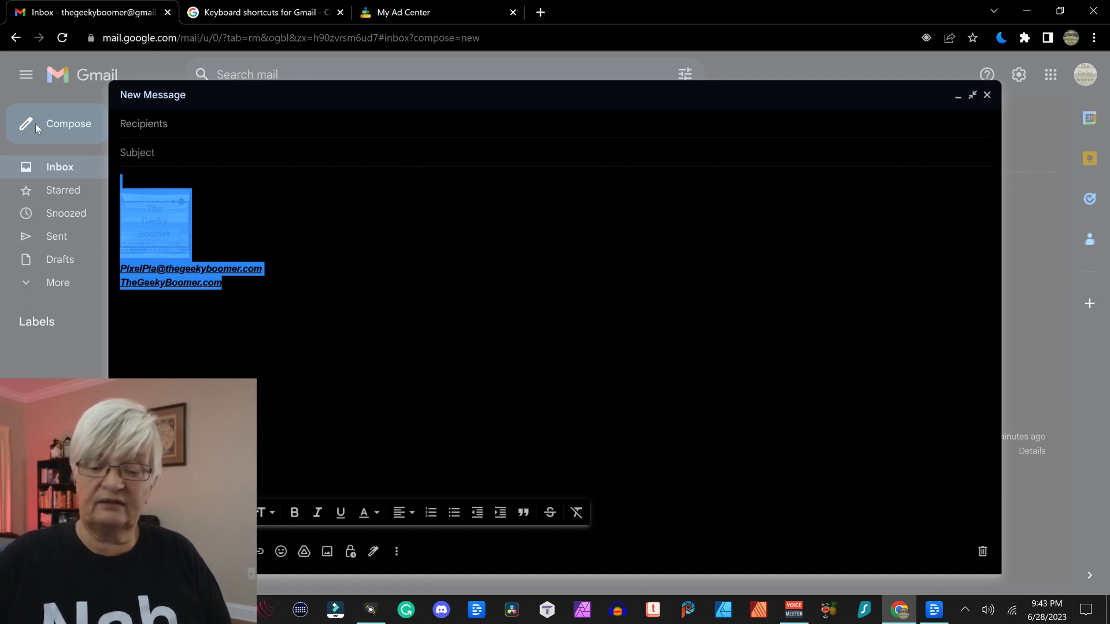
key("Delete")
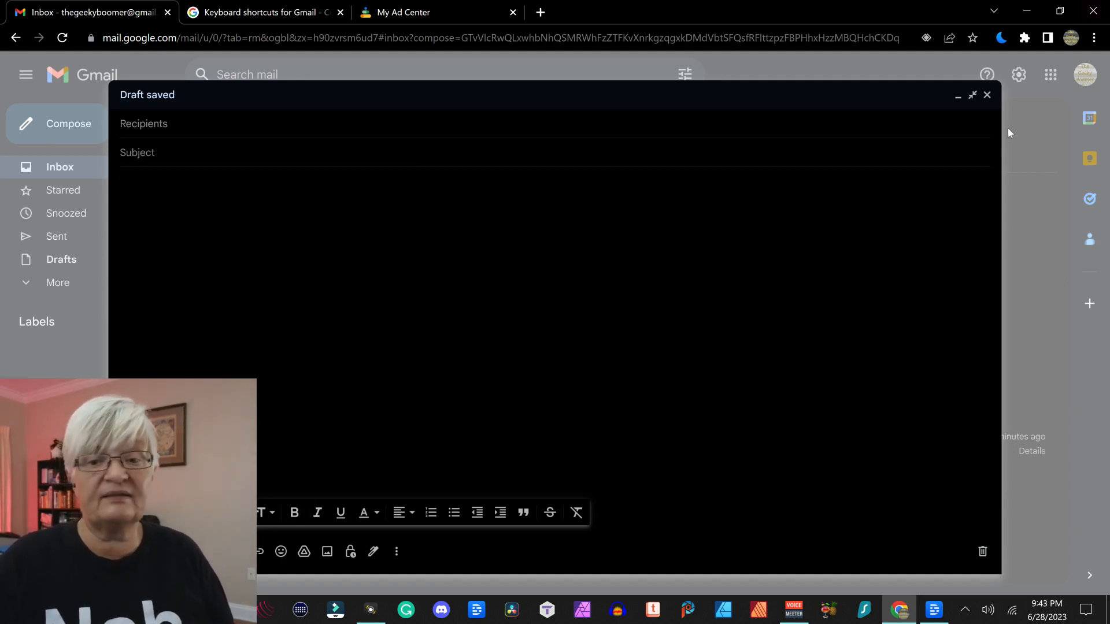
- Discard the emptied draft and bring the General settings page back up
left_click(60, 259)
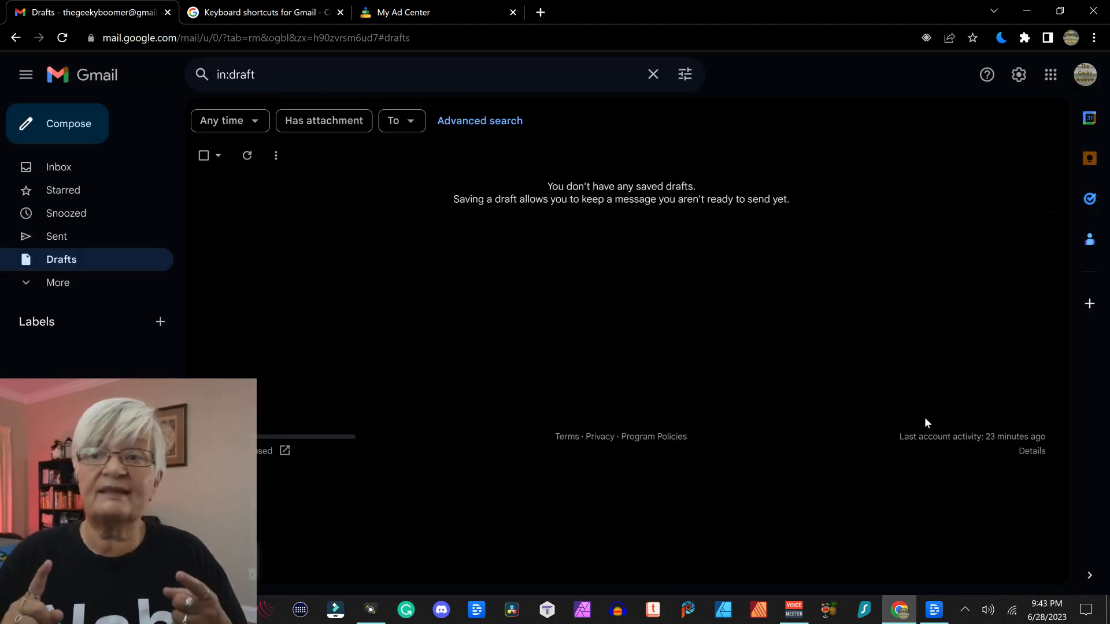
left_click(1018, 74)
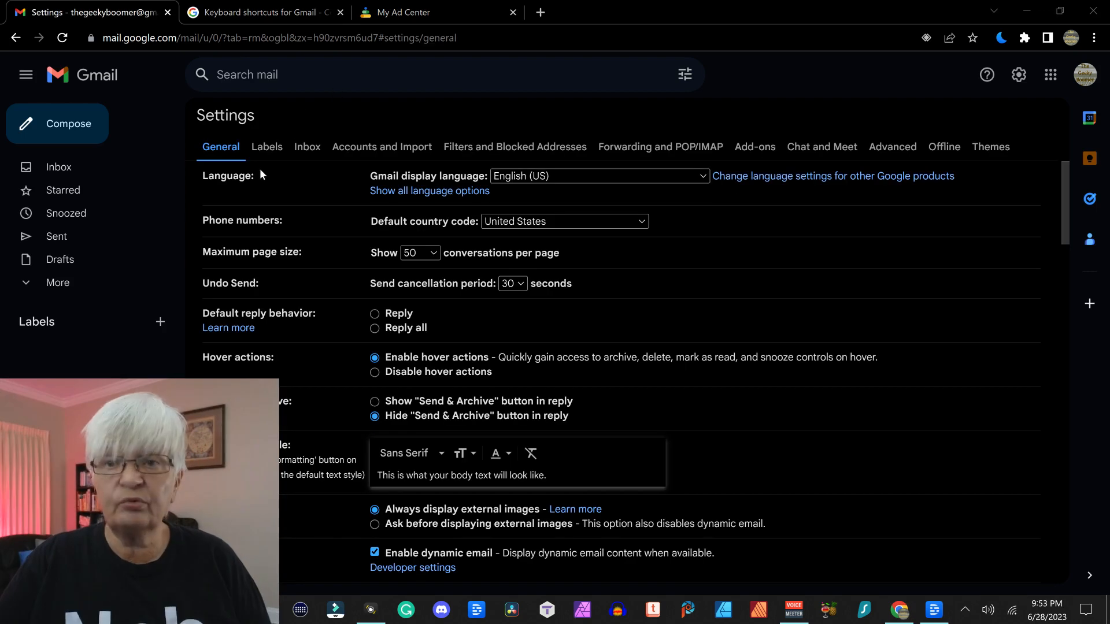
mouse_move(281, 174)
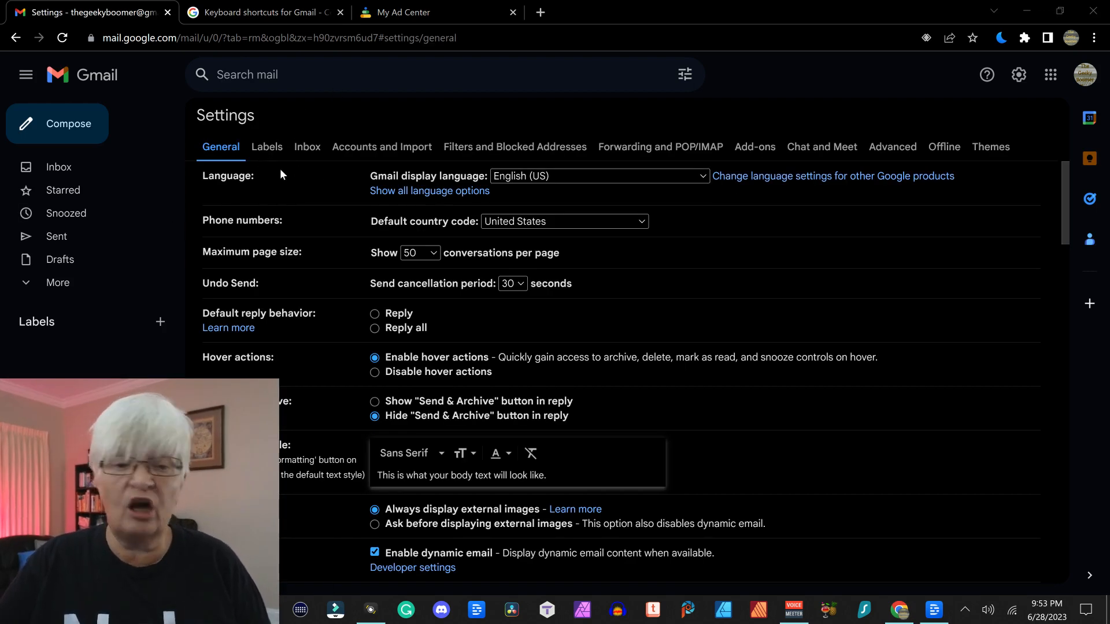
mouse_move(307, 152)
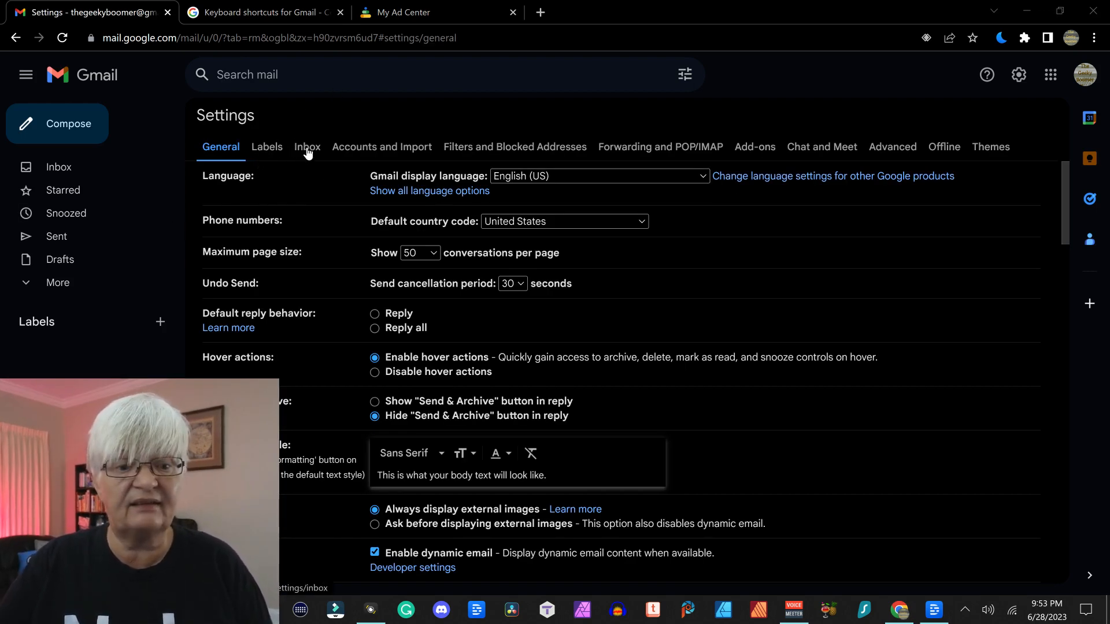